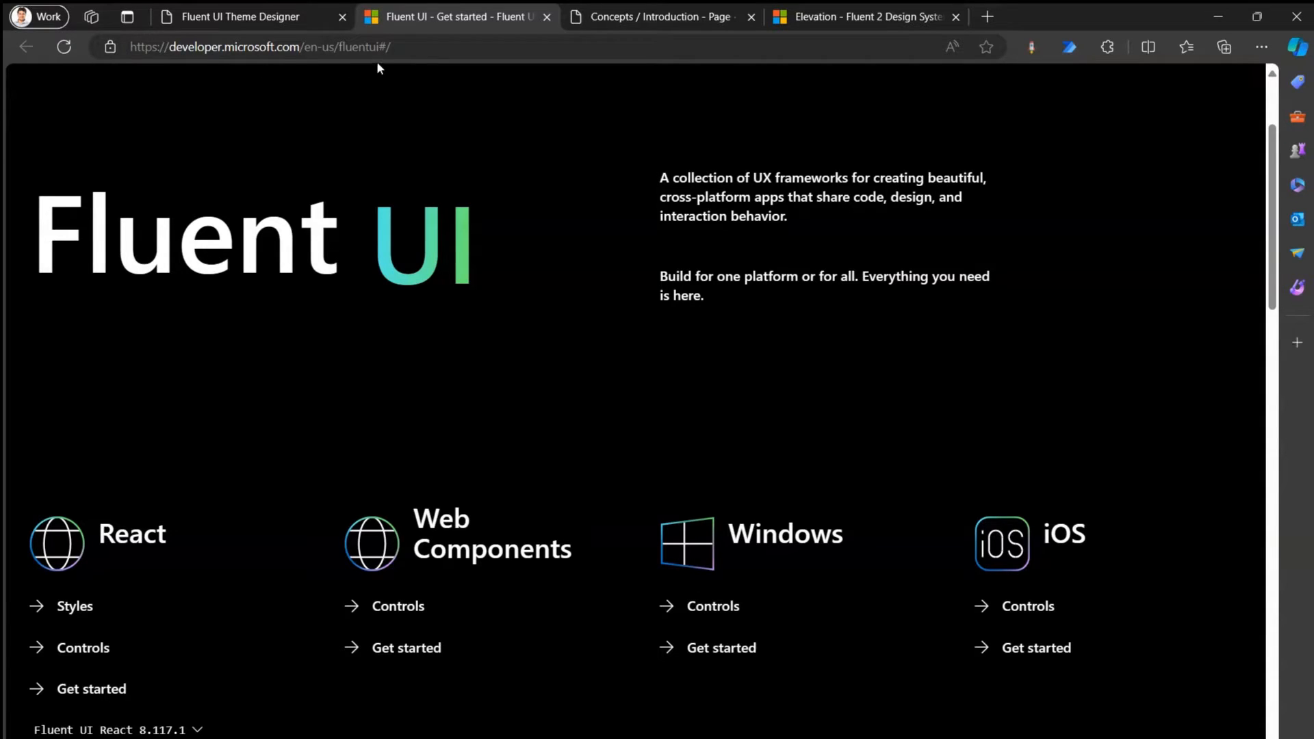
mouse_move(651, 181)
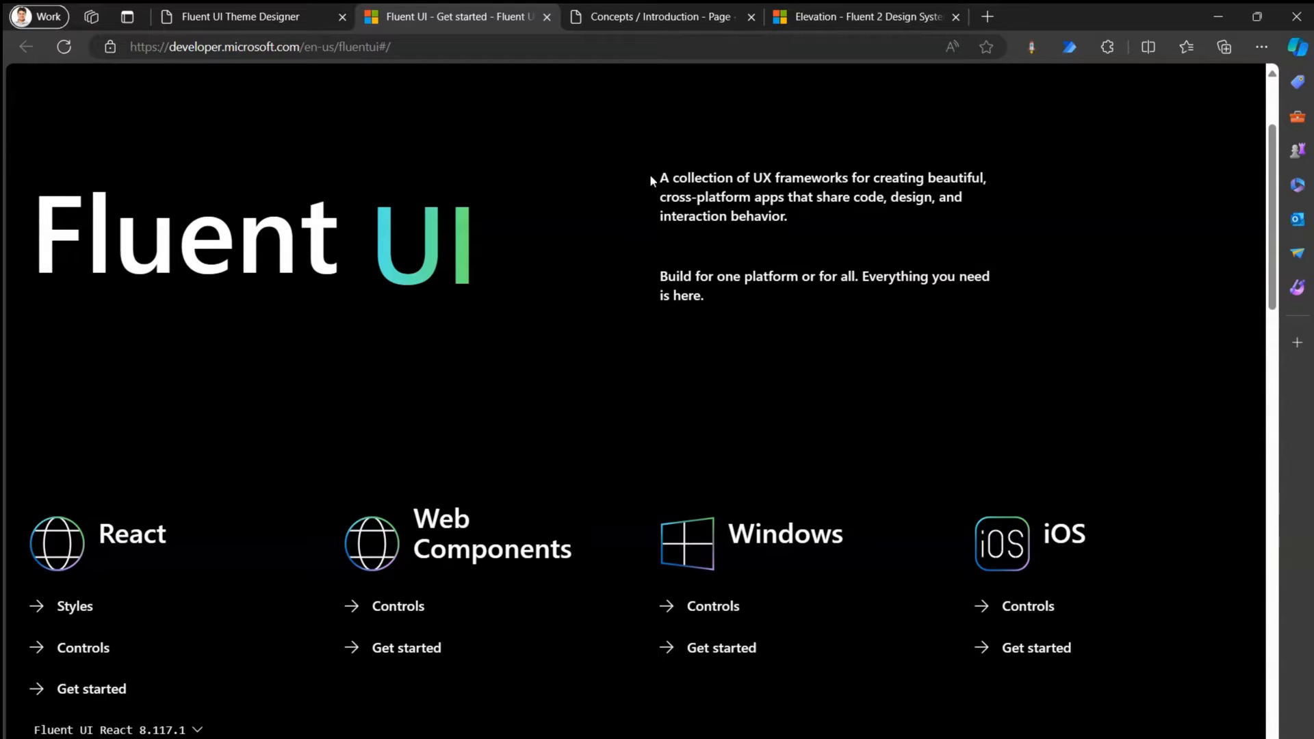
mouse_move(698, 177)
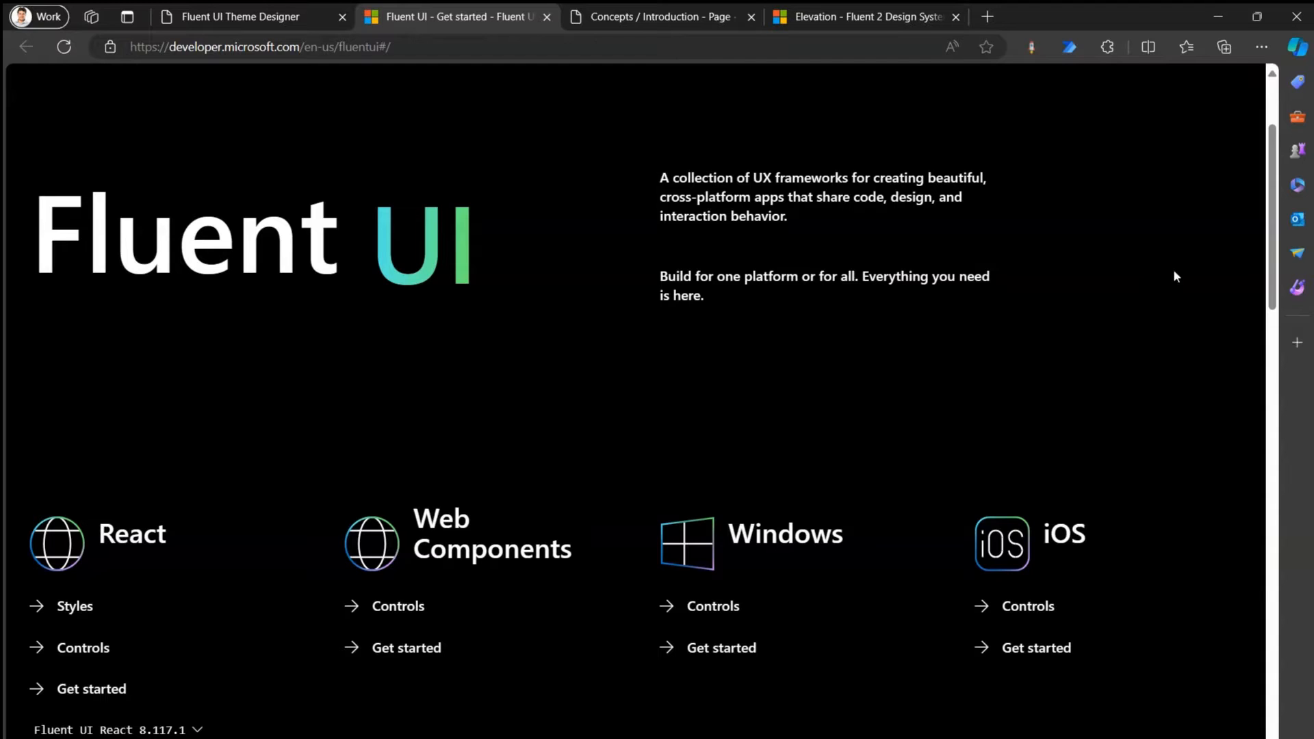
Scroll down the Fluent UI landing page toward the React Styles link
scroll("down", 3)
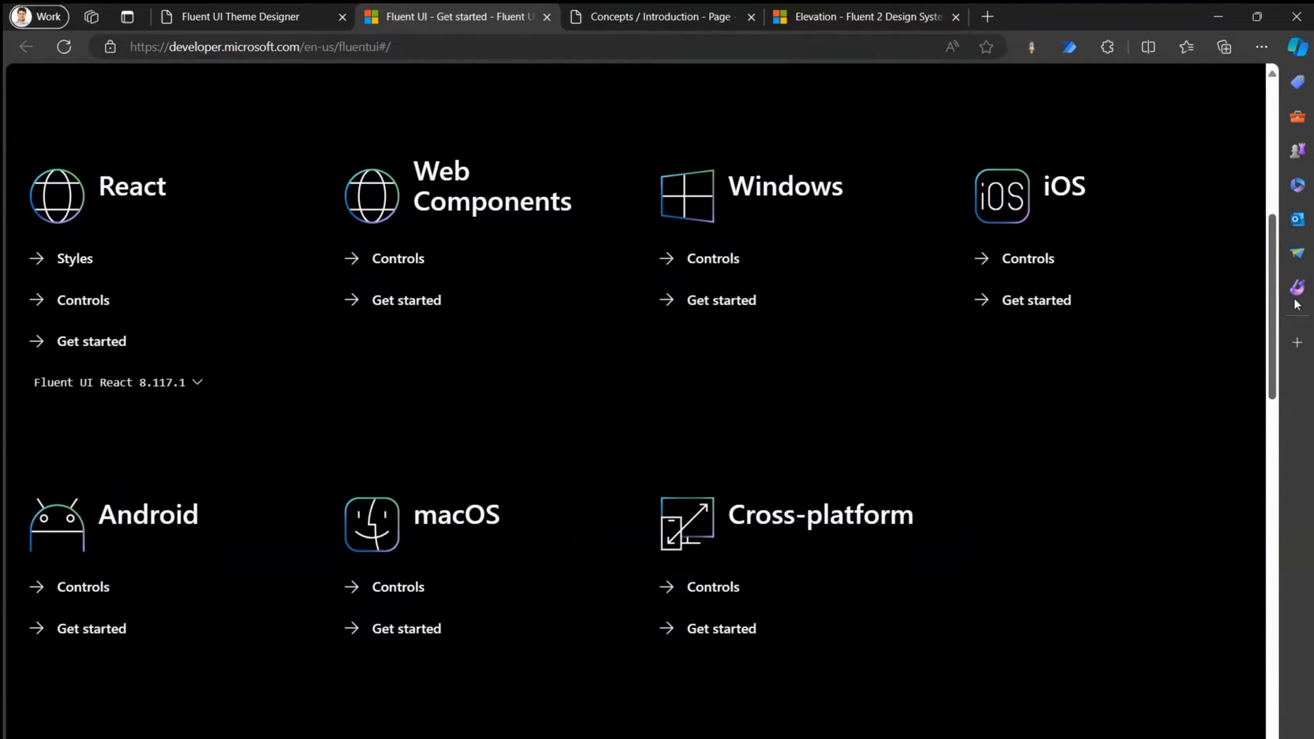
scroll("down", 3)
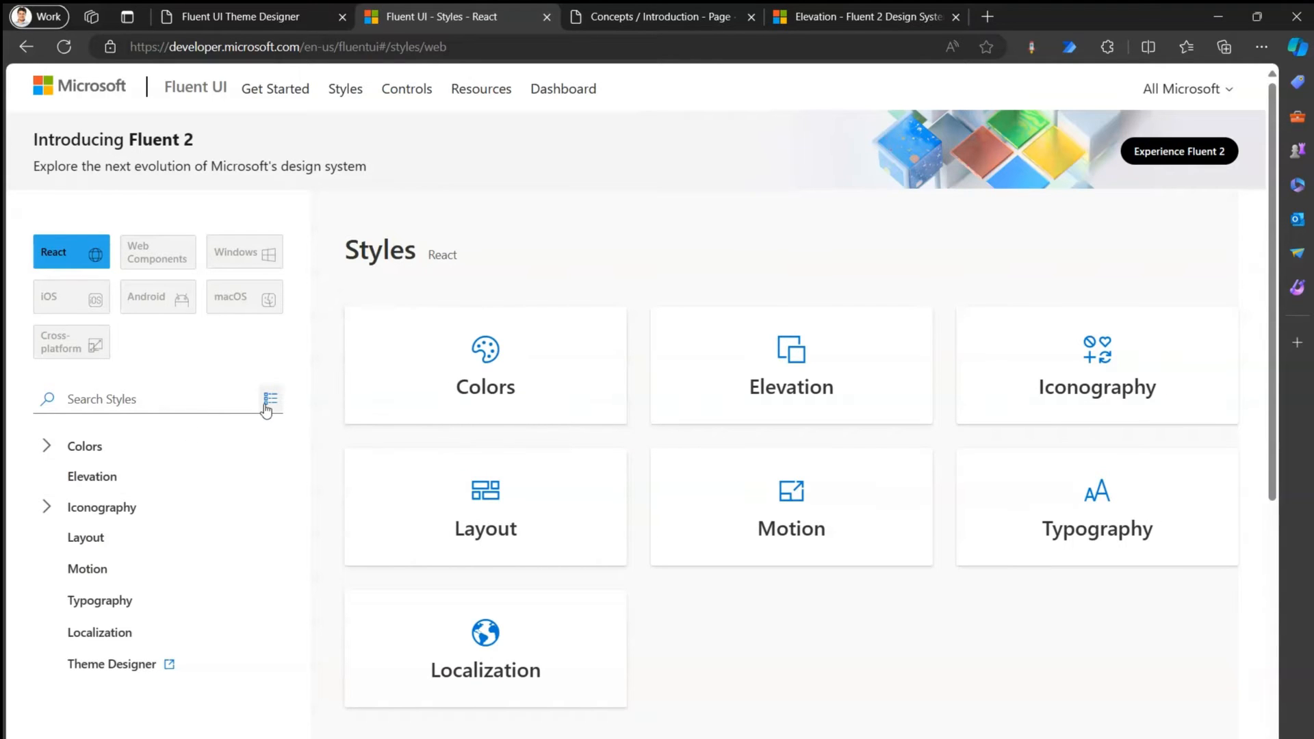
mouse_move(87, 568)
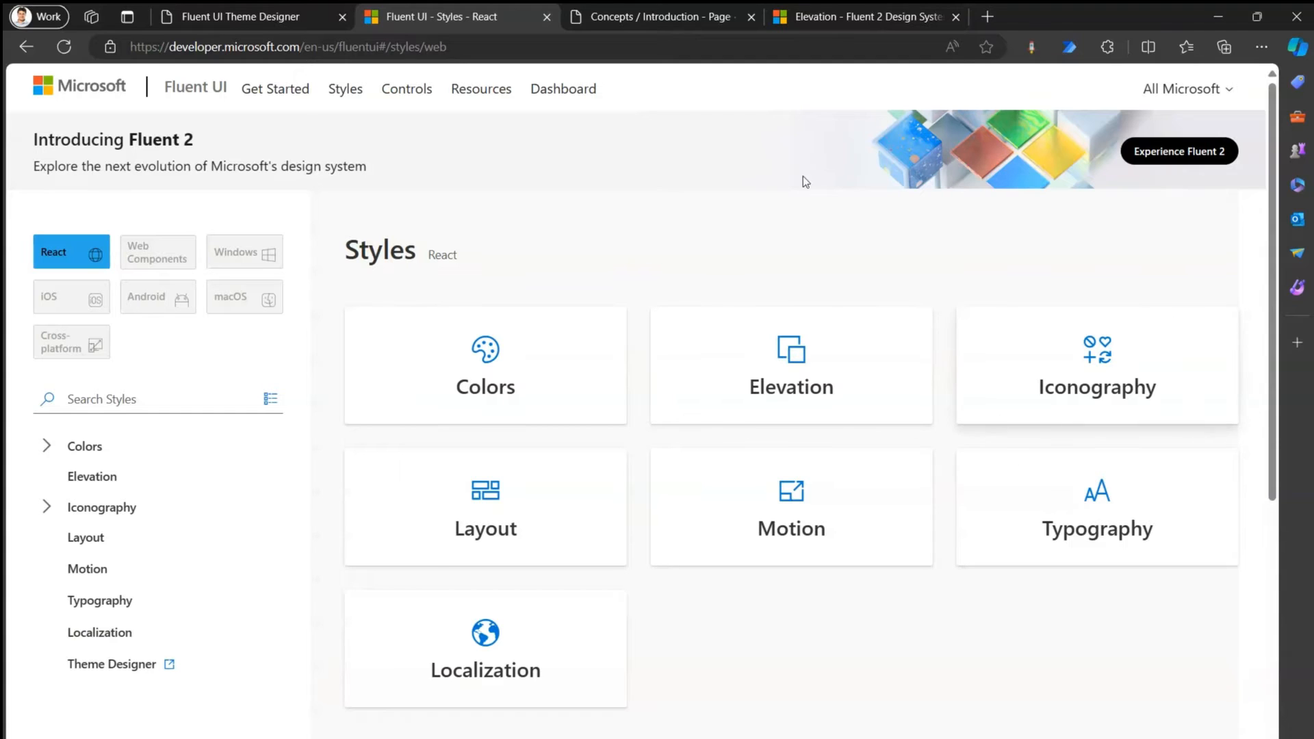
In the react.fluentui.dev docs, view the Accordion page then the Breadcrumb component page
left_click(662, 17)
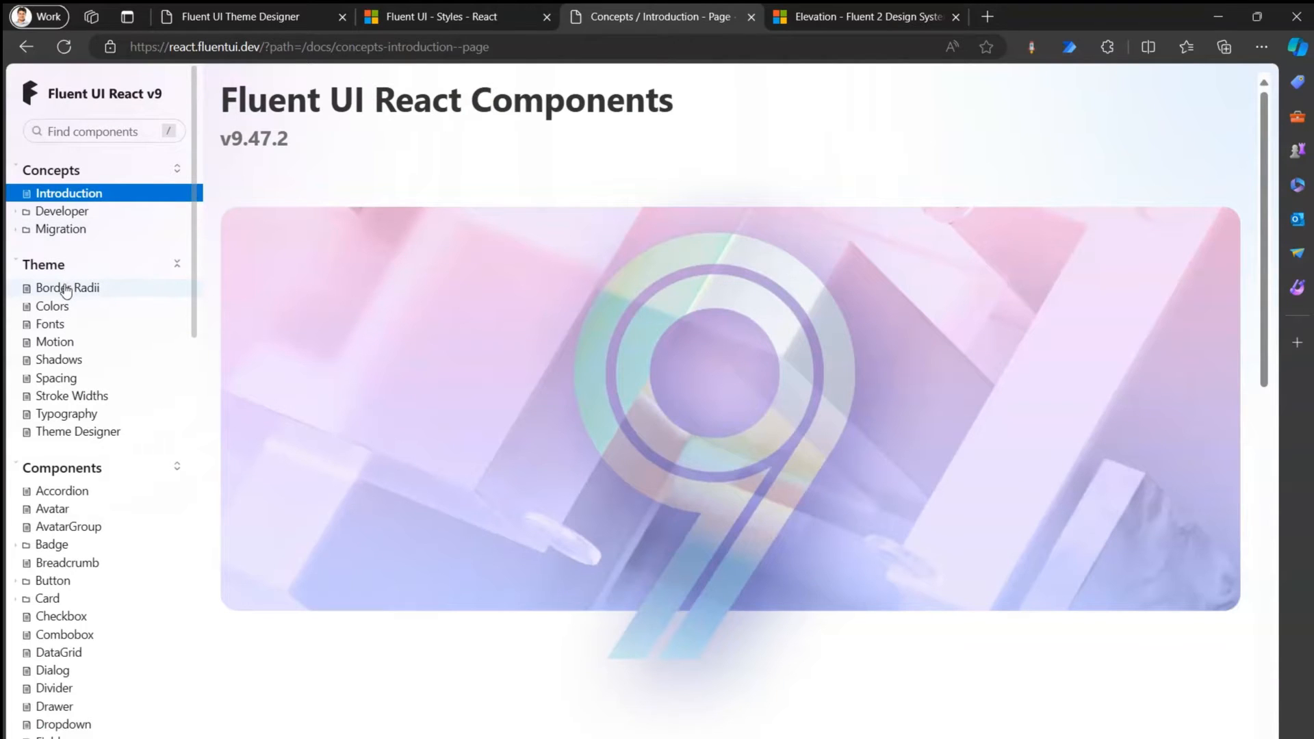
mouse_move(59, 315)
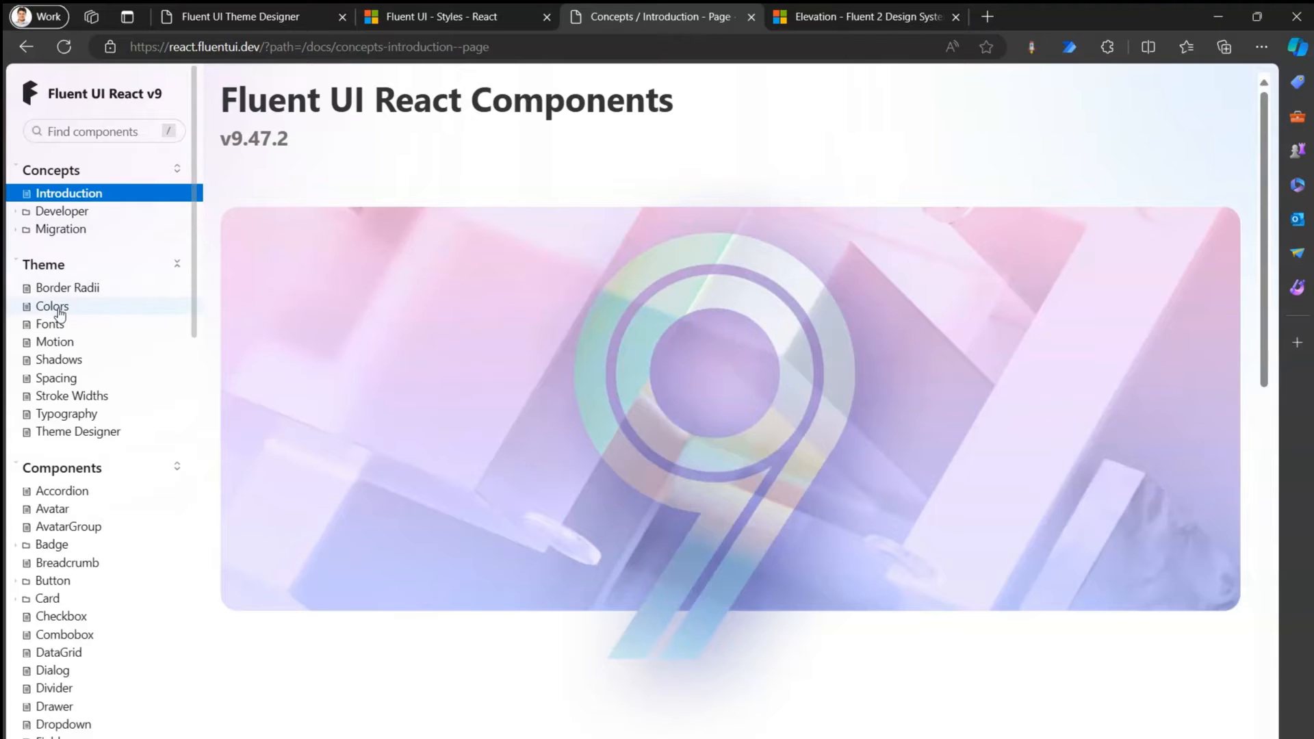
left_click(61, 490)
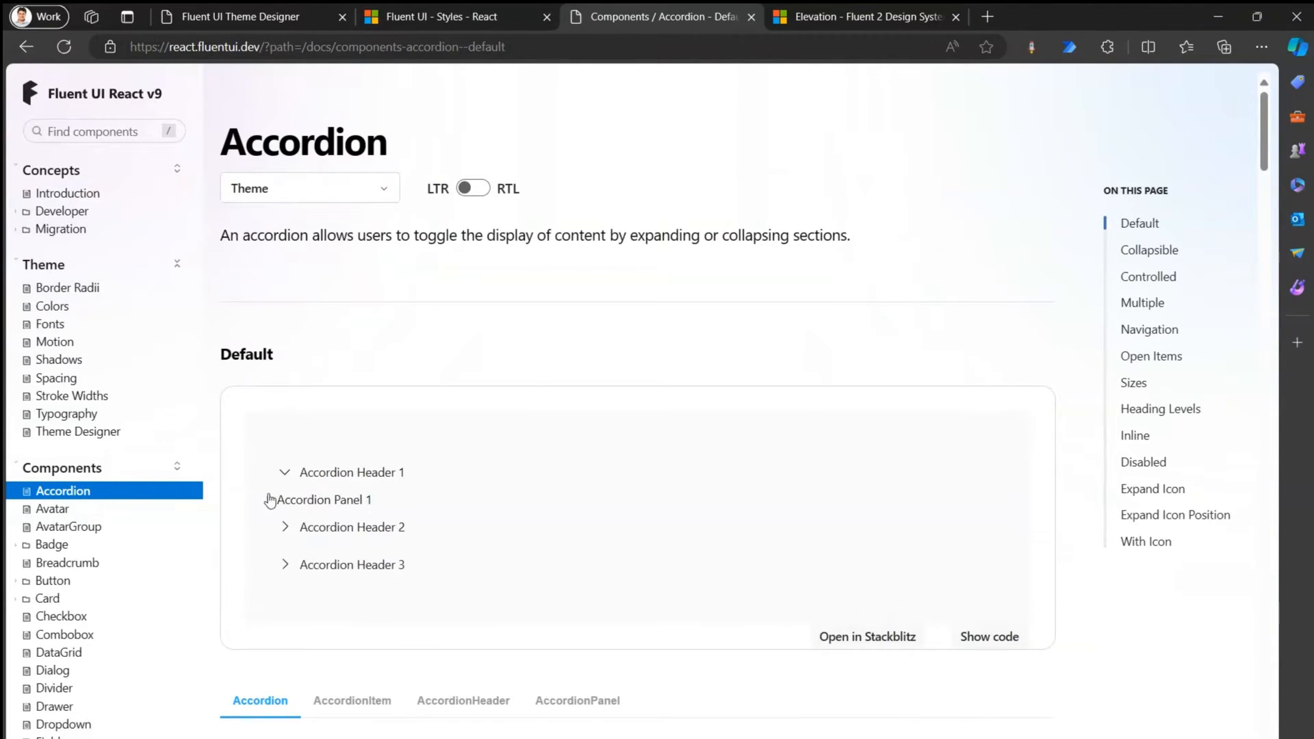
left_click(69, 563)
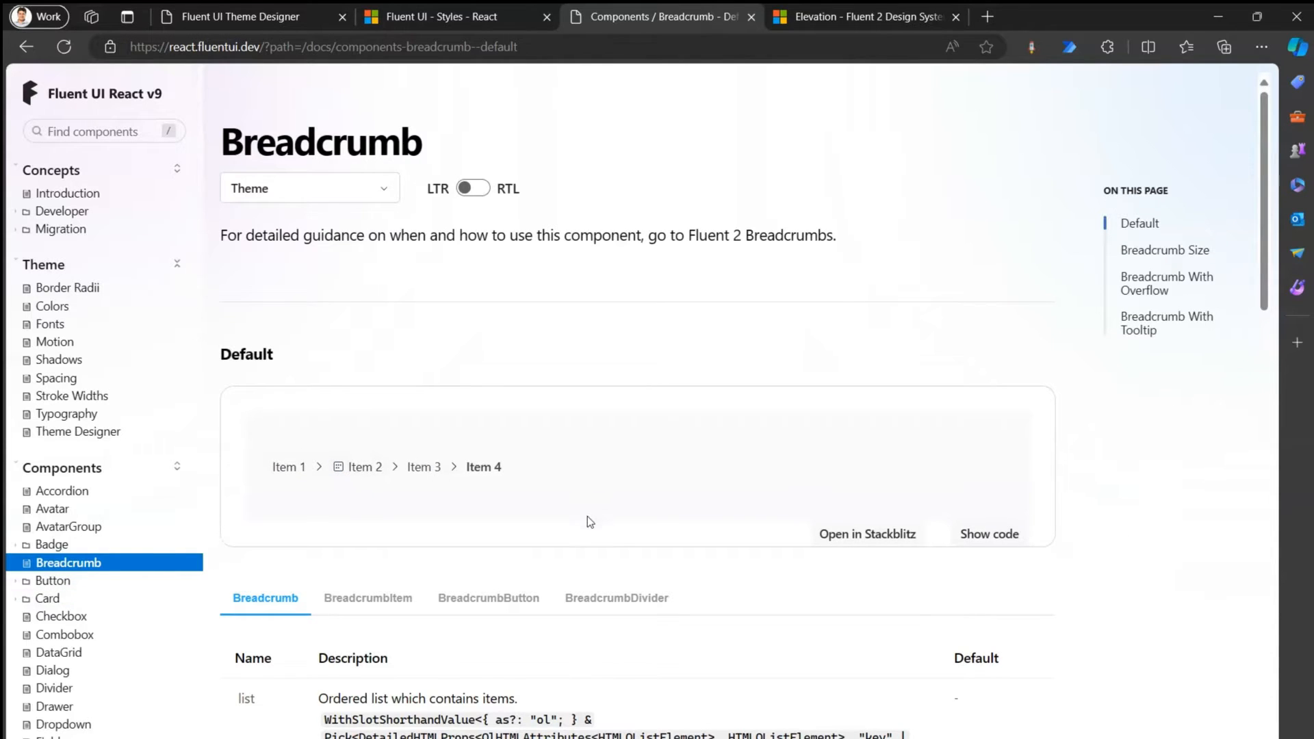
mouse_move(1300, 559)
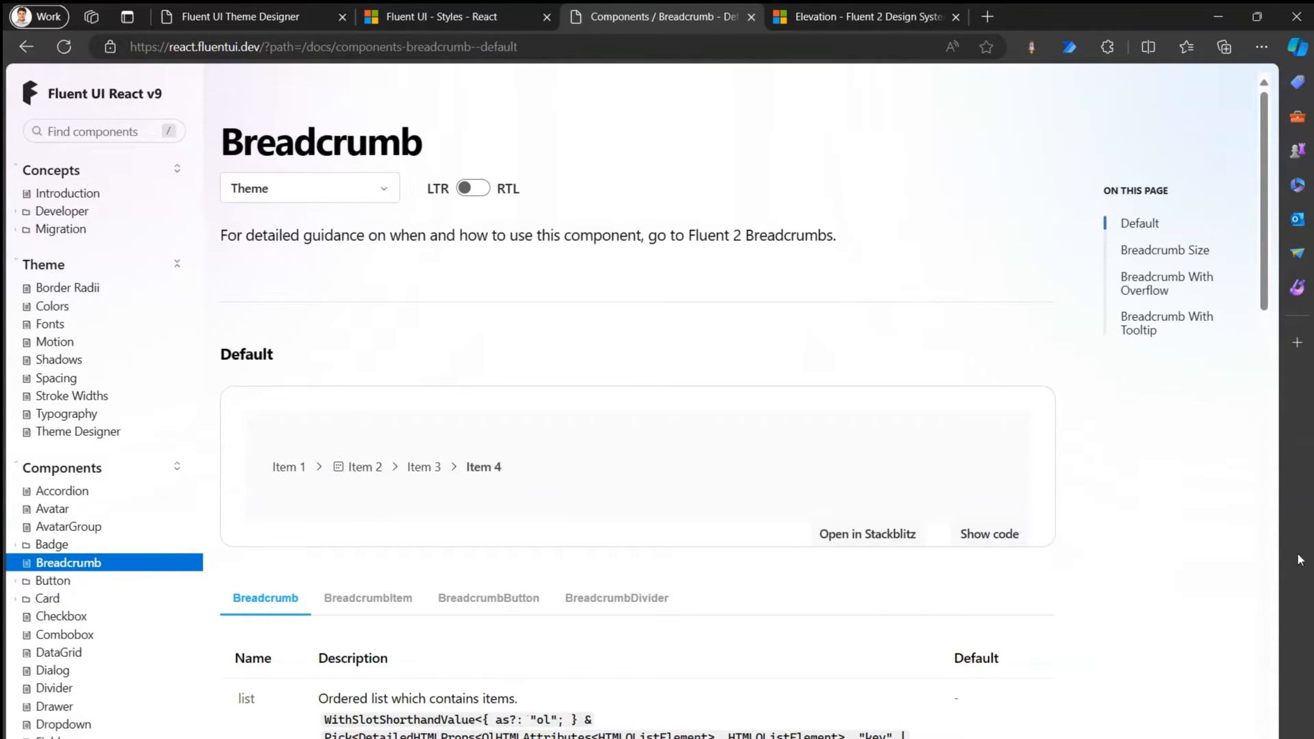
scroll("down", 3)
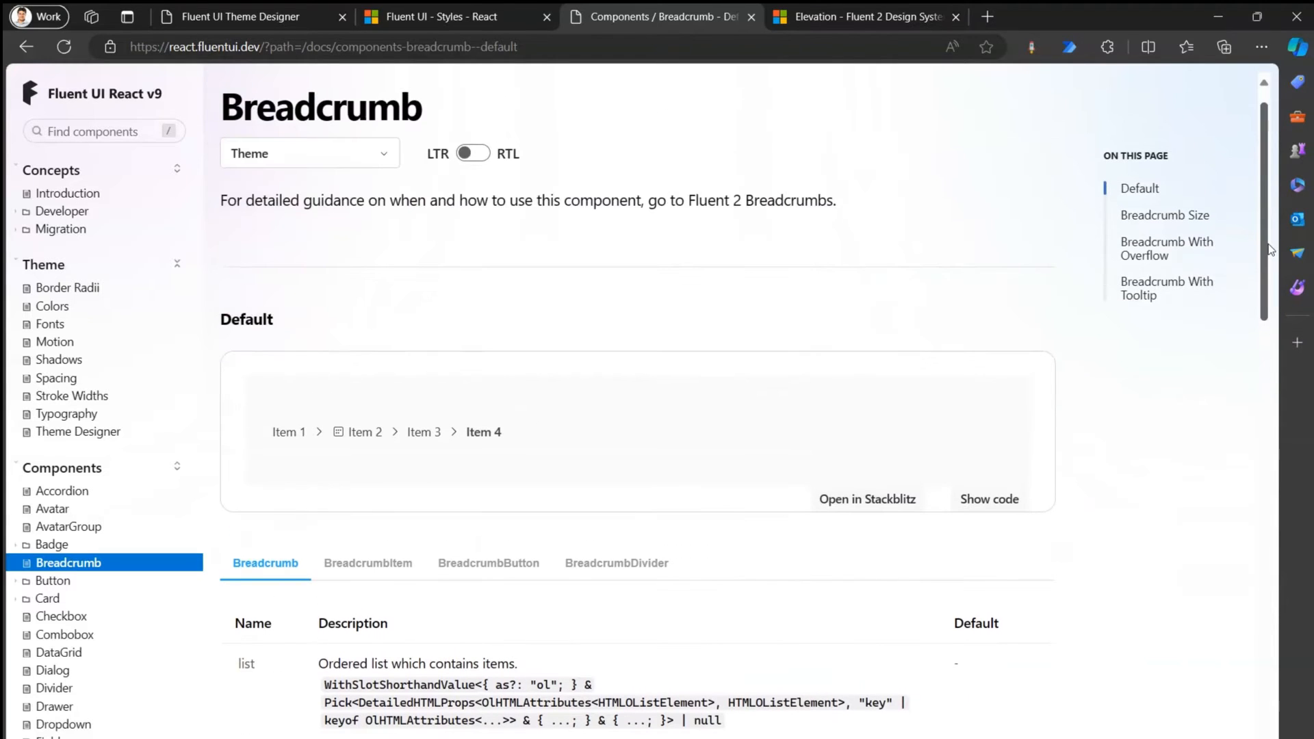
On the Fluent 2 site, expand web Components and view the Badge then Accordion guidance
left_click(857, 17)
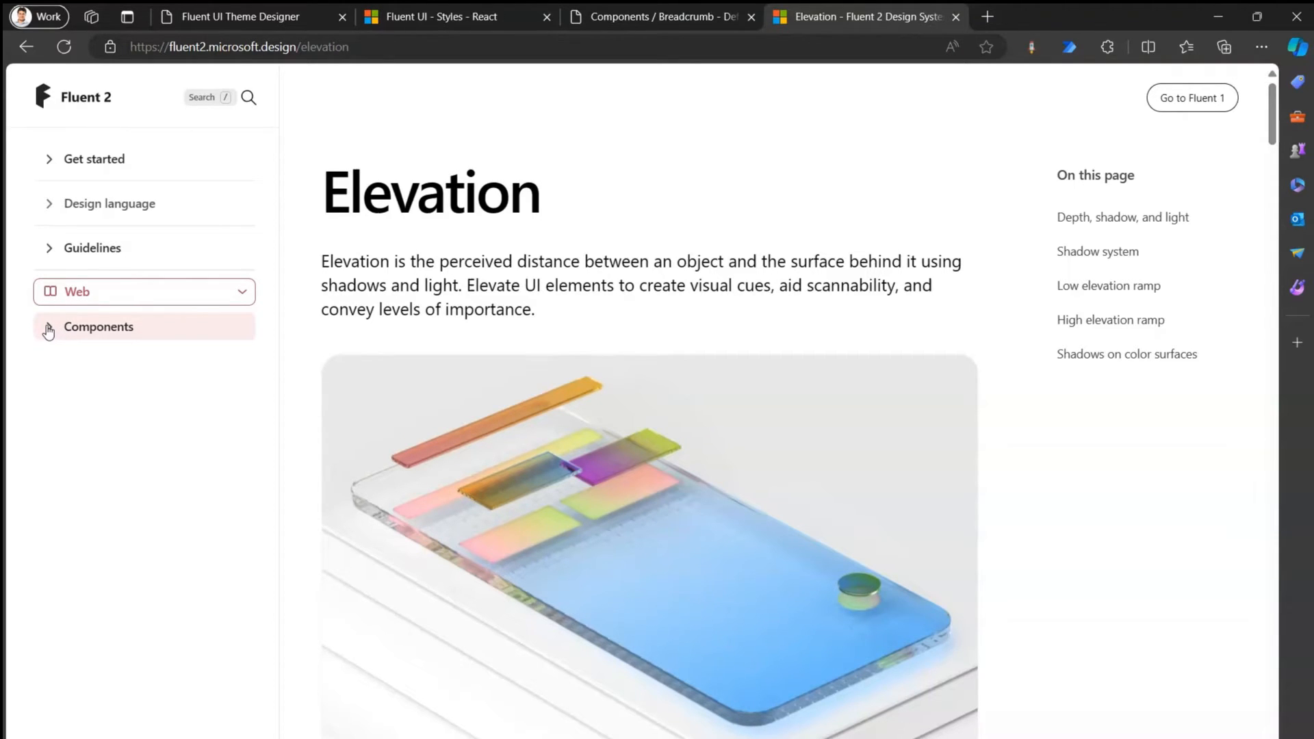
left_click(99, 327)
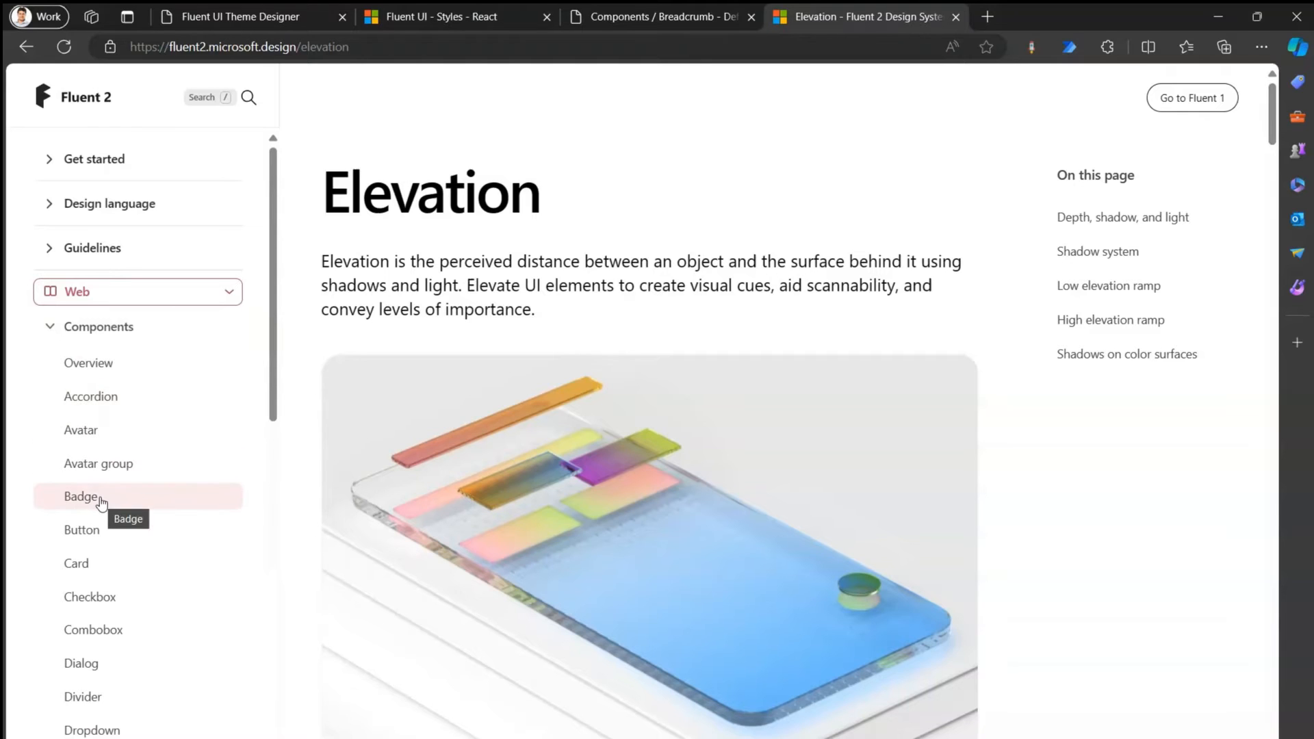
left_click(81, 495)
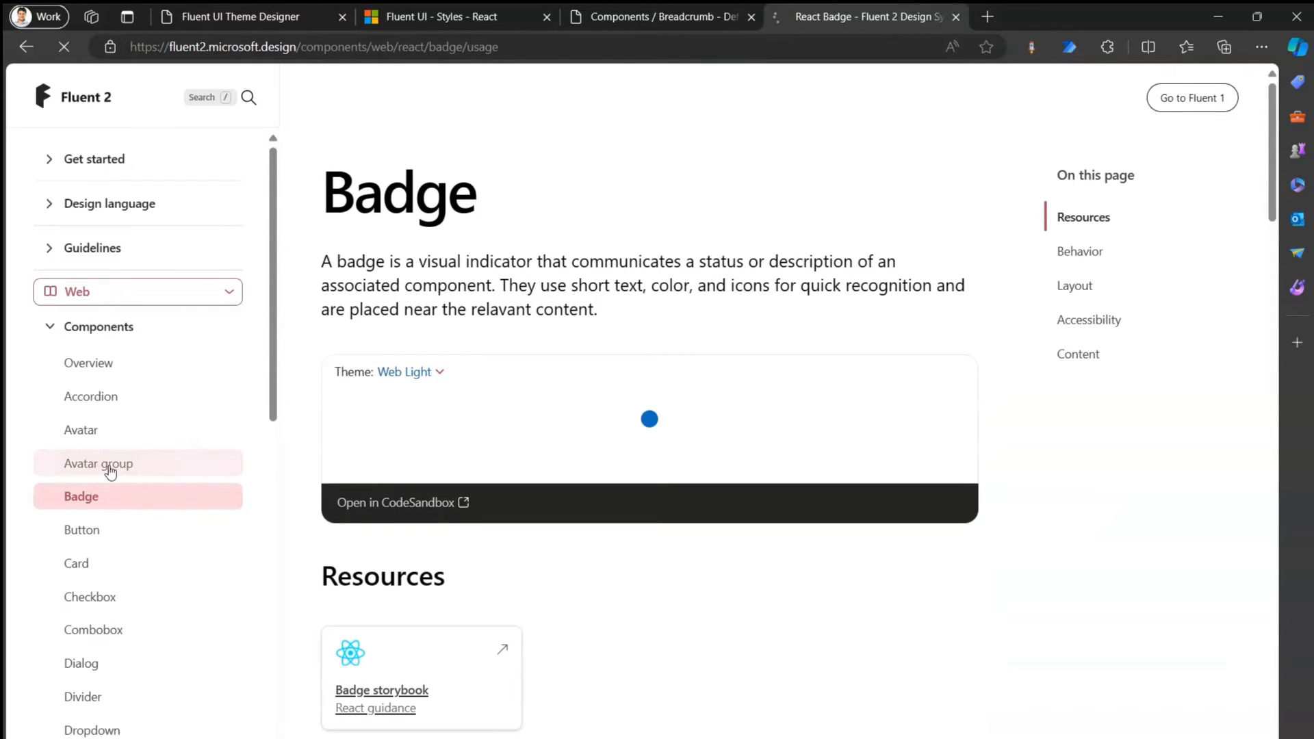
left_click(99, 463)
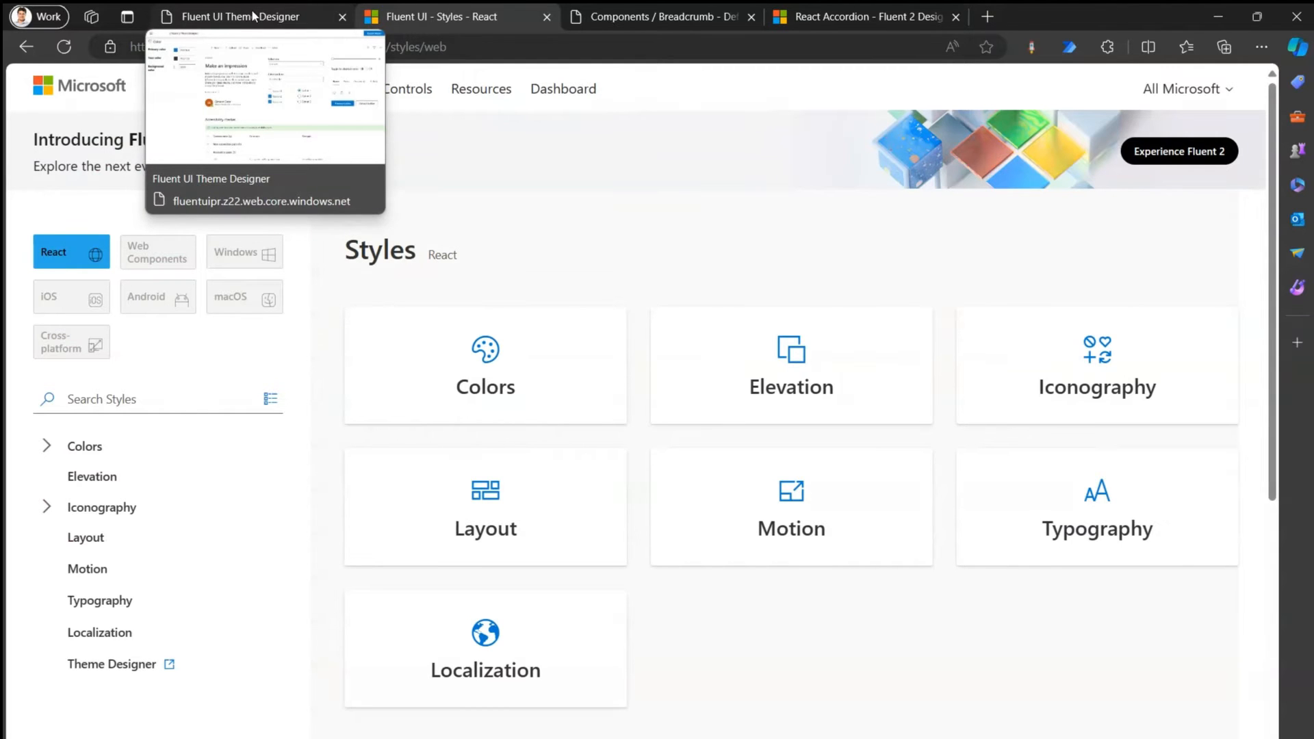
In a new tab, enter the aka.ms theme designer shortlink to load Fluent UI Theme Designer
left_click(1149, 16)
type("aka.ms/")
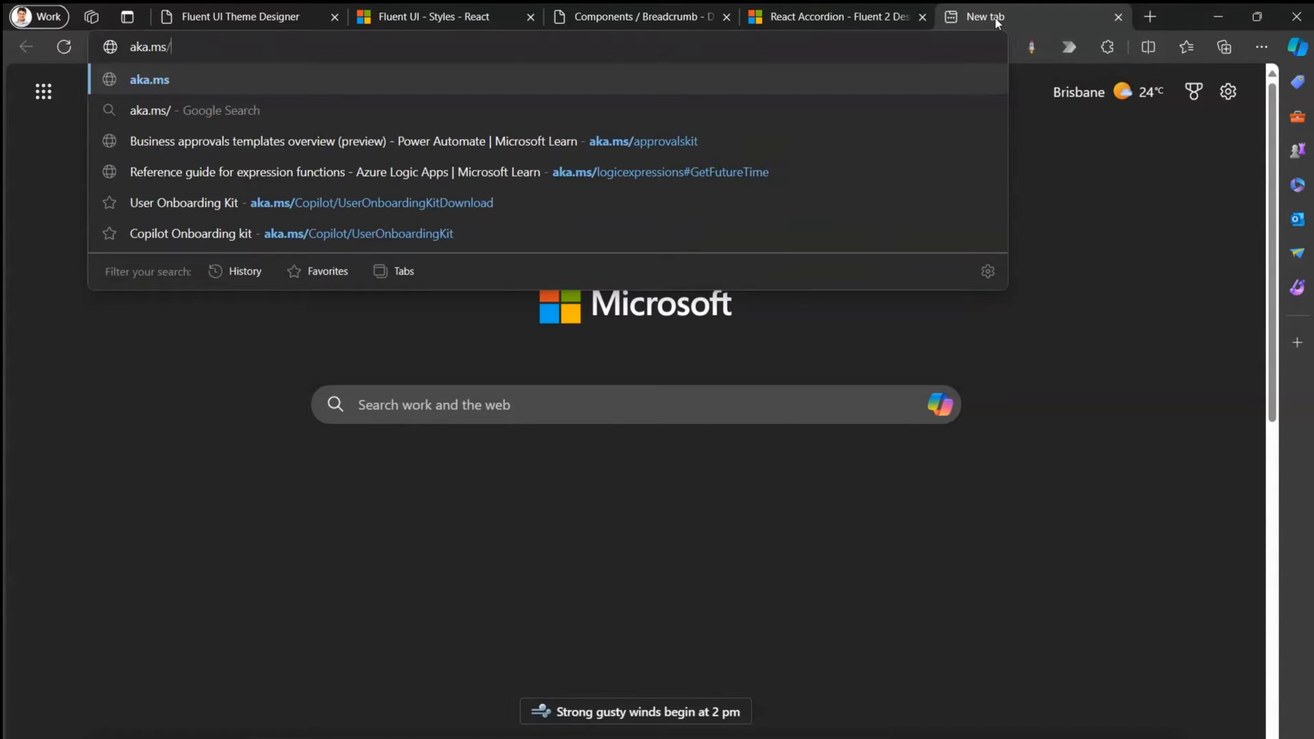
type("themede")
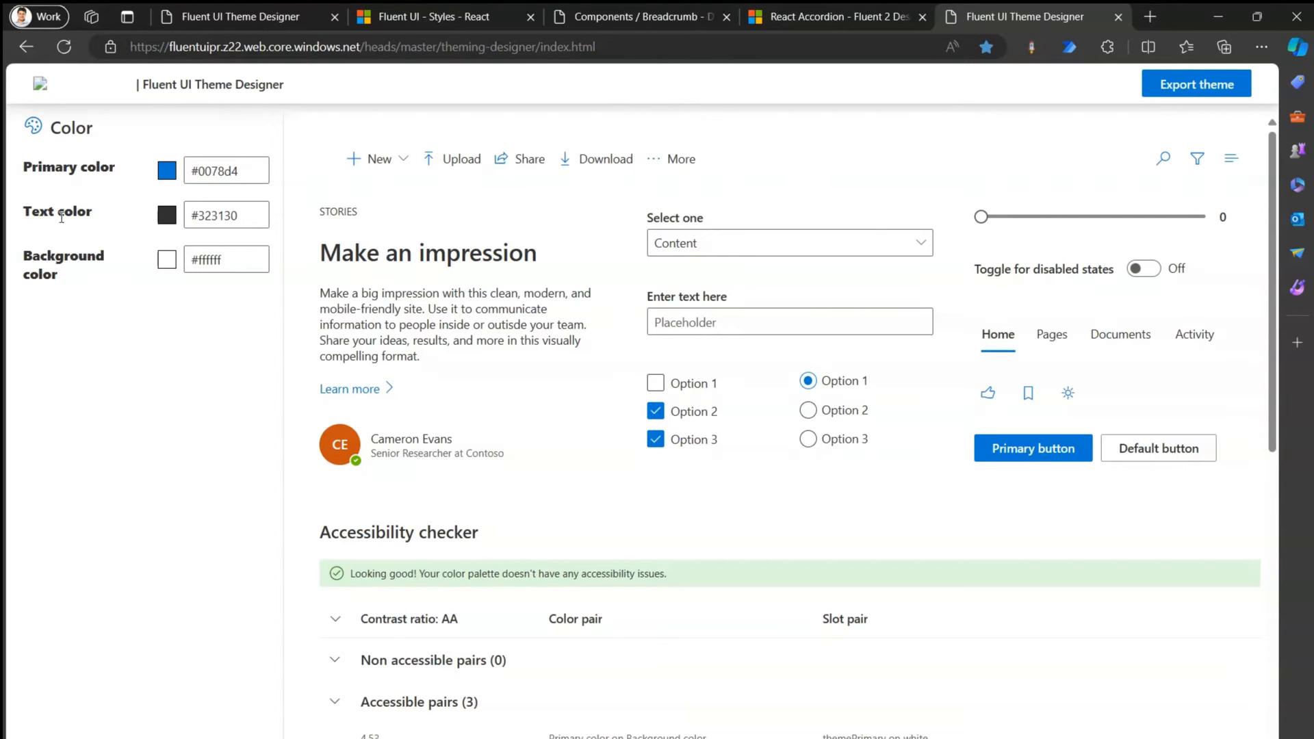
mouse_move(39, 132)
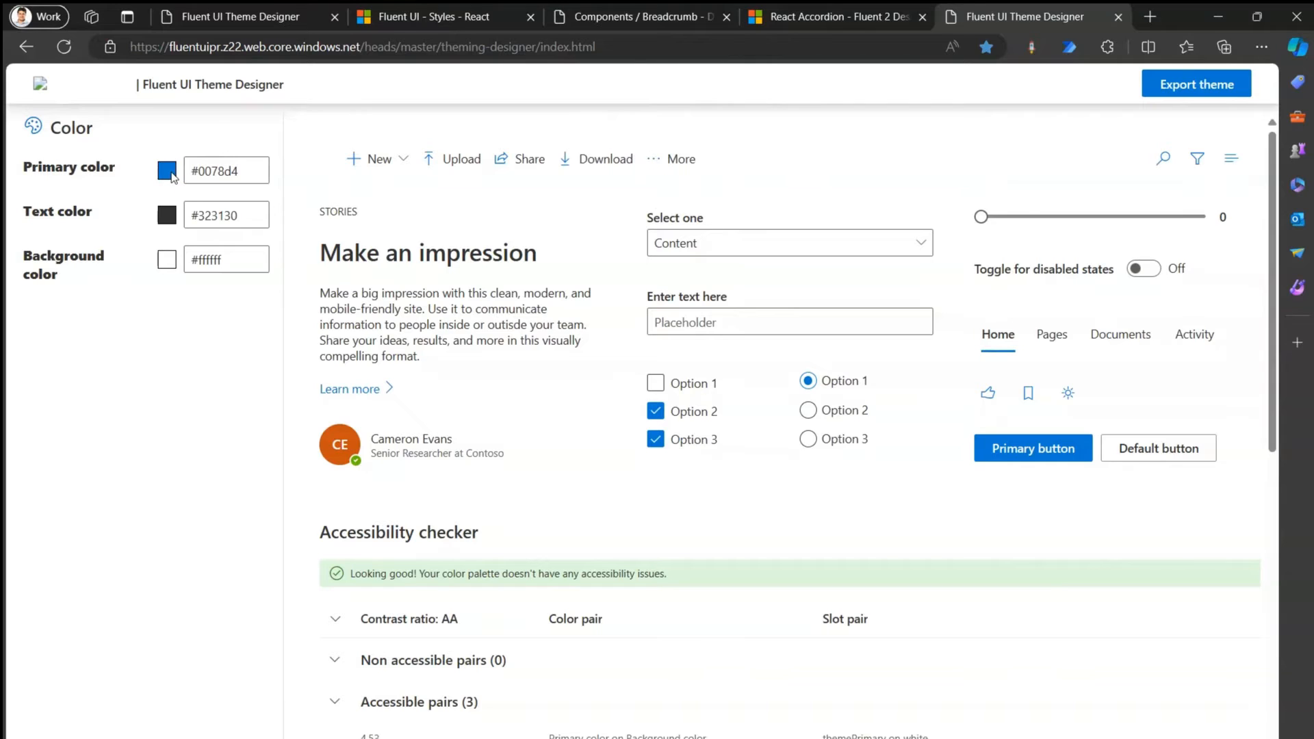
mouse_move(965, 465)
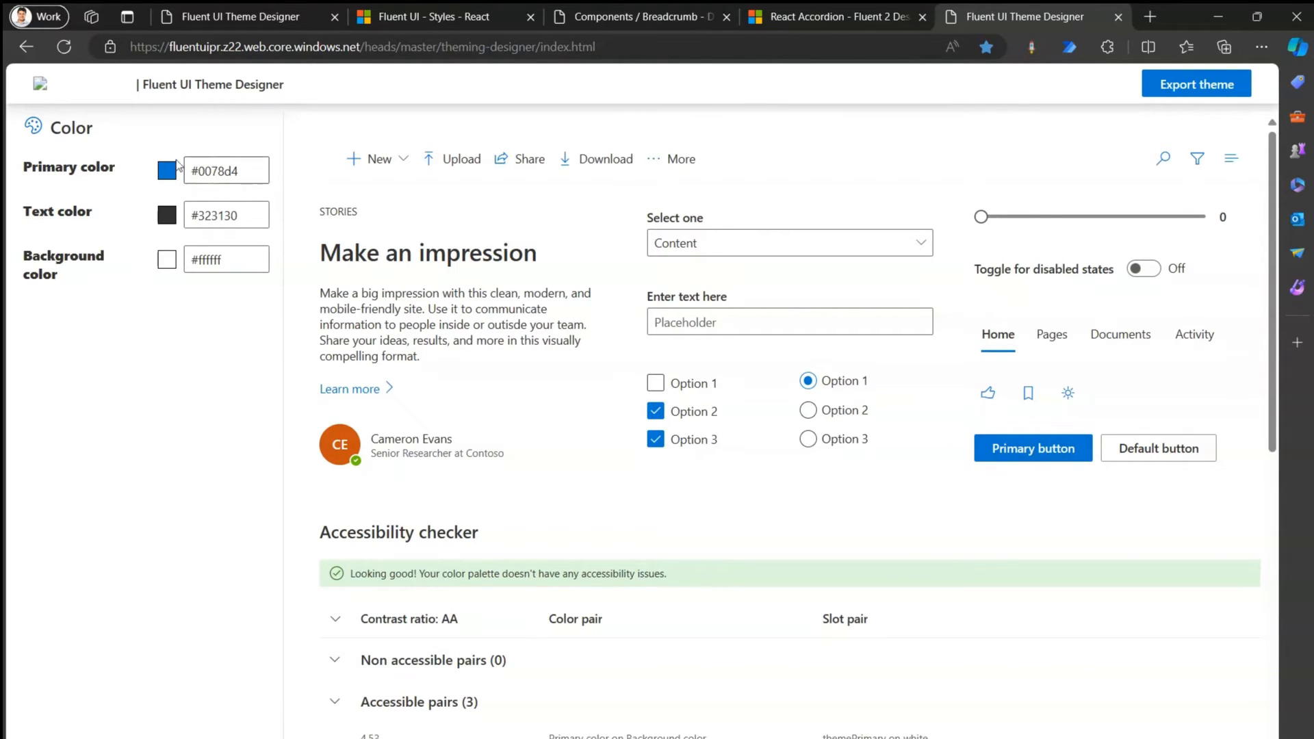
Set the theme's primary colour to orange #f57f0a
left_click(167, 170)
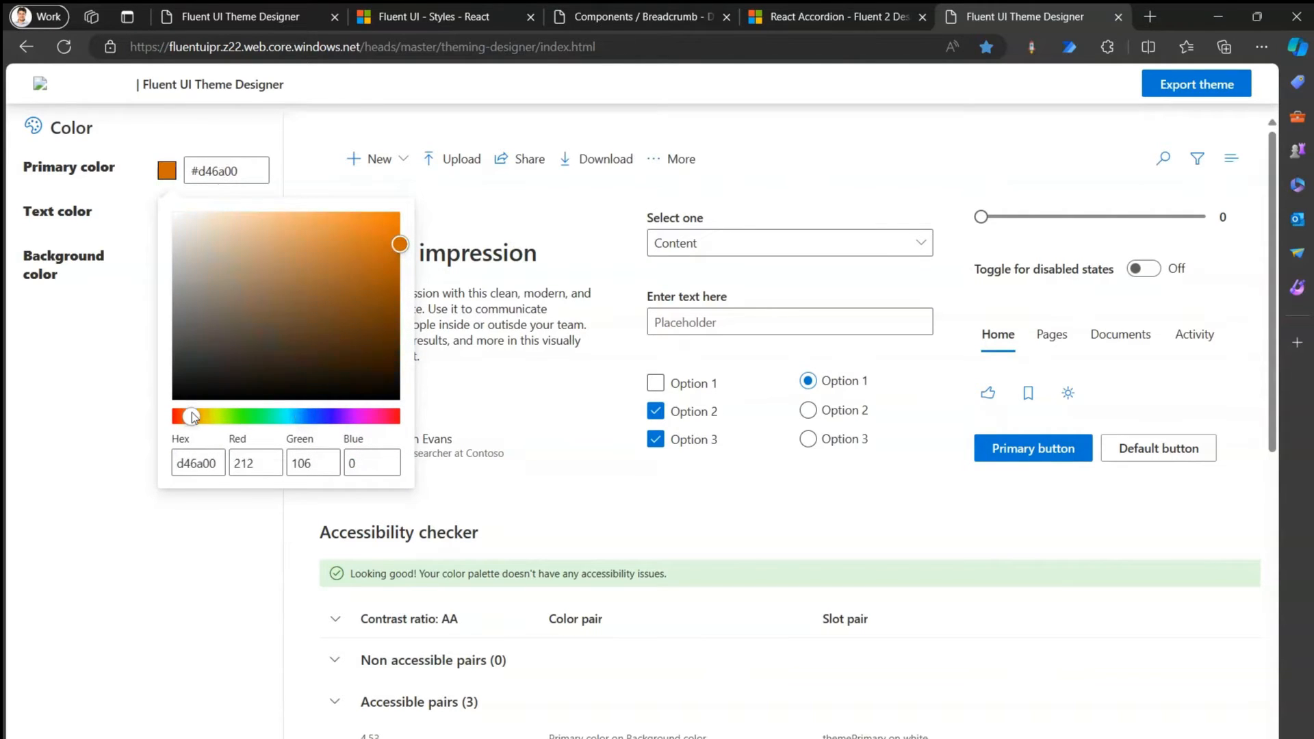
left_click_drag(400, 243, 392, 222)
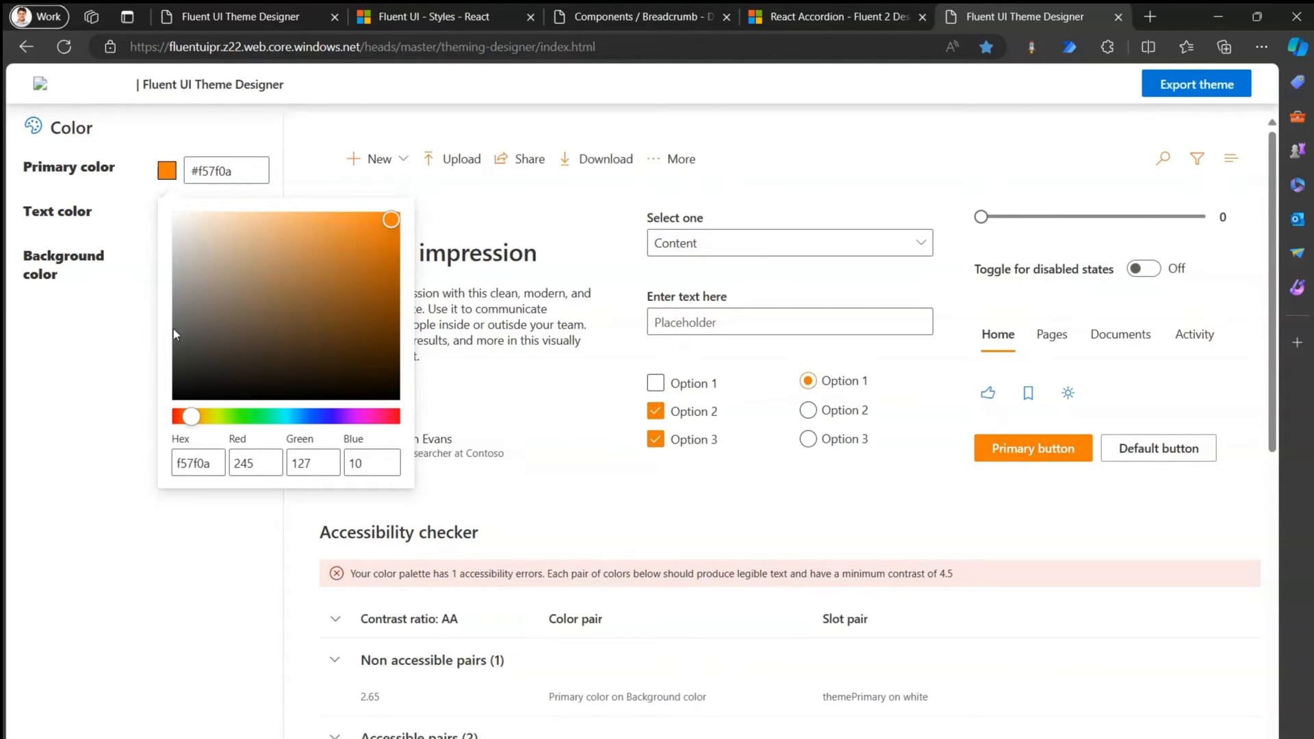
mouse_move(869, 428)
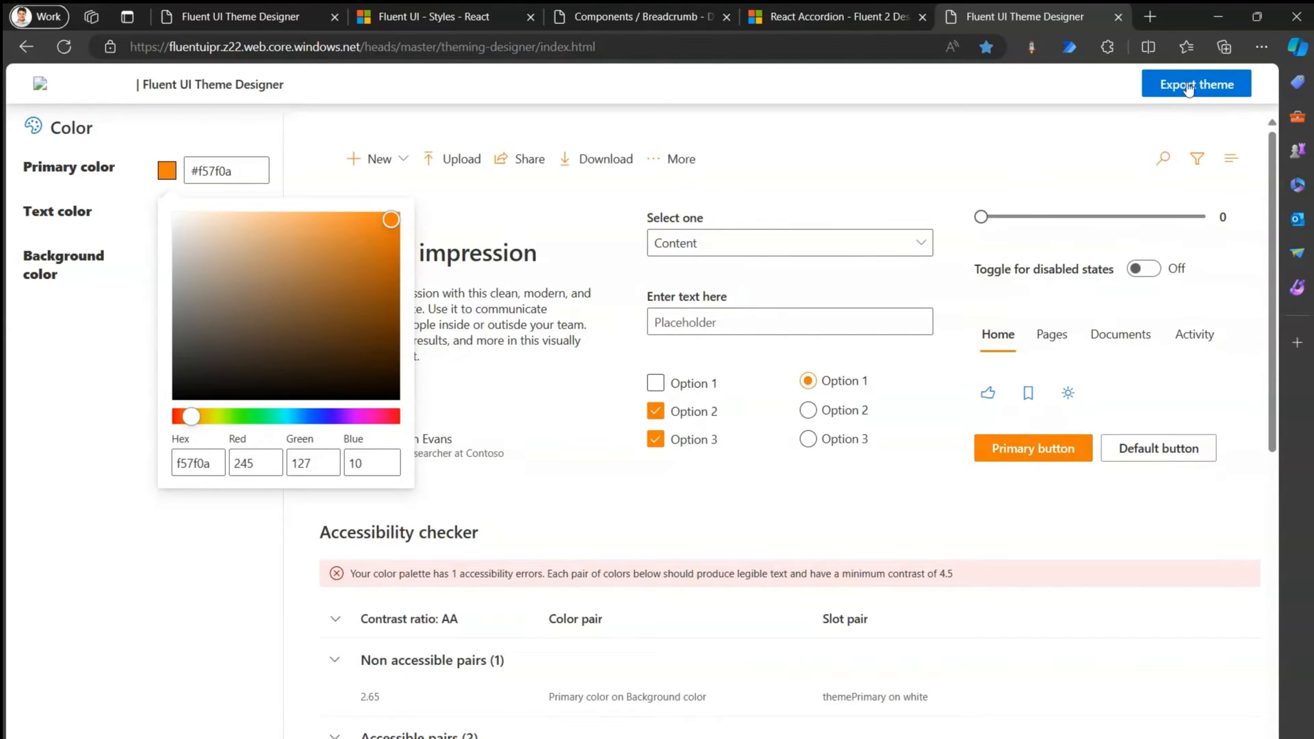
mouse_move(518, 243)
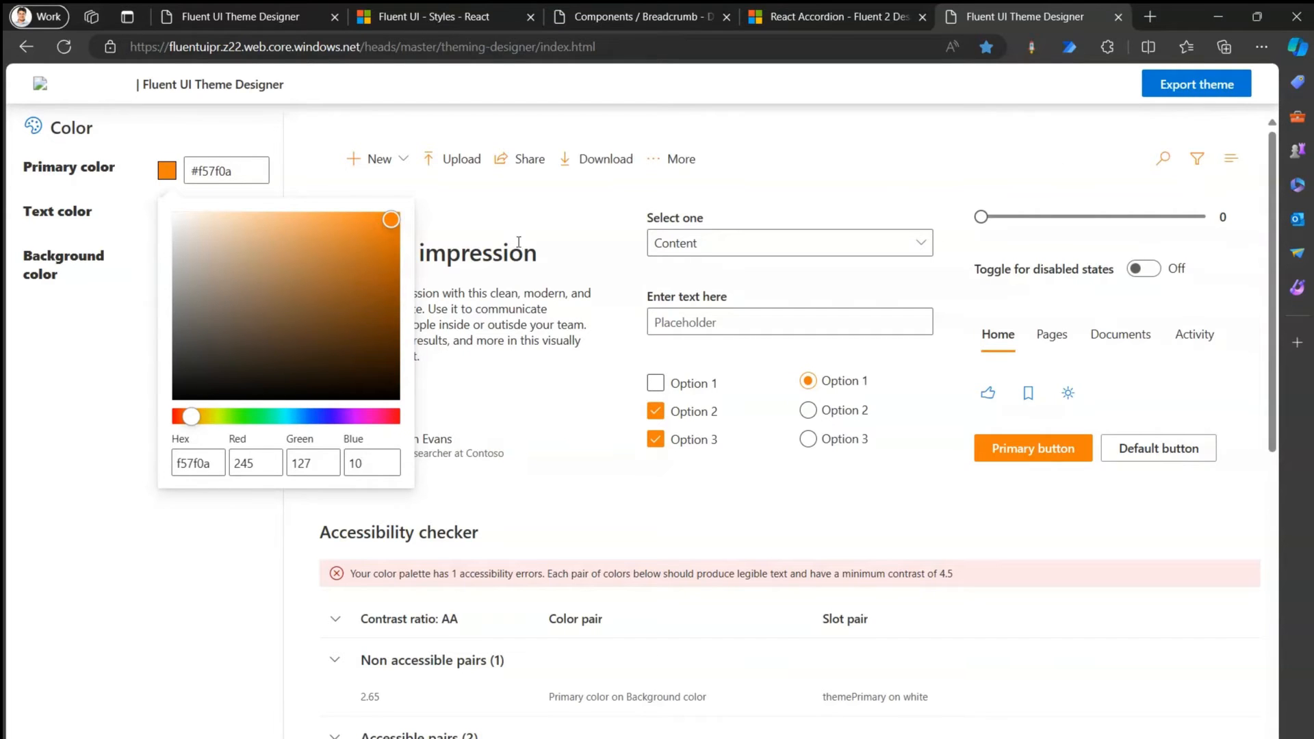
left_click(167, 215)
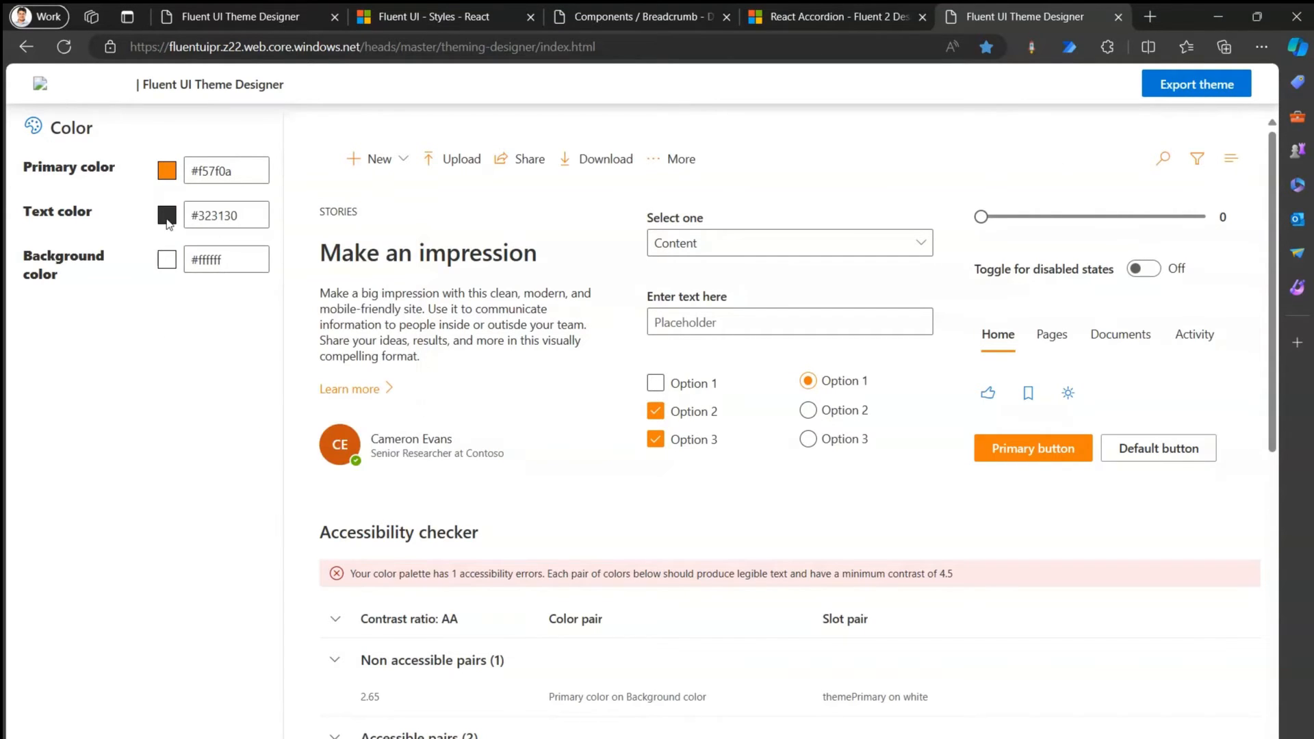
Set the theme's text colour to red #f02132 via the picker and hex field
left_click(166, 215)
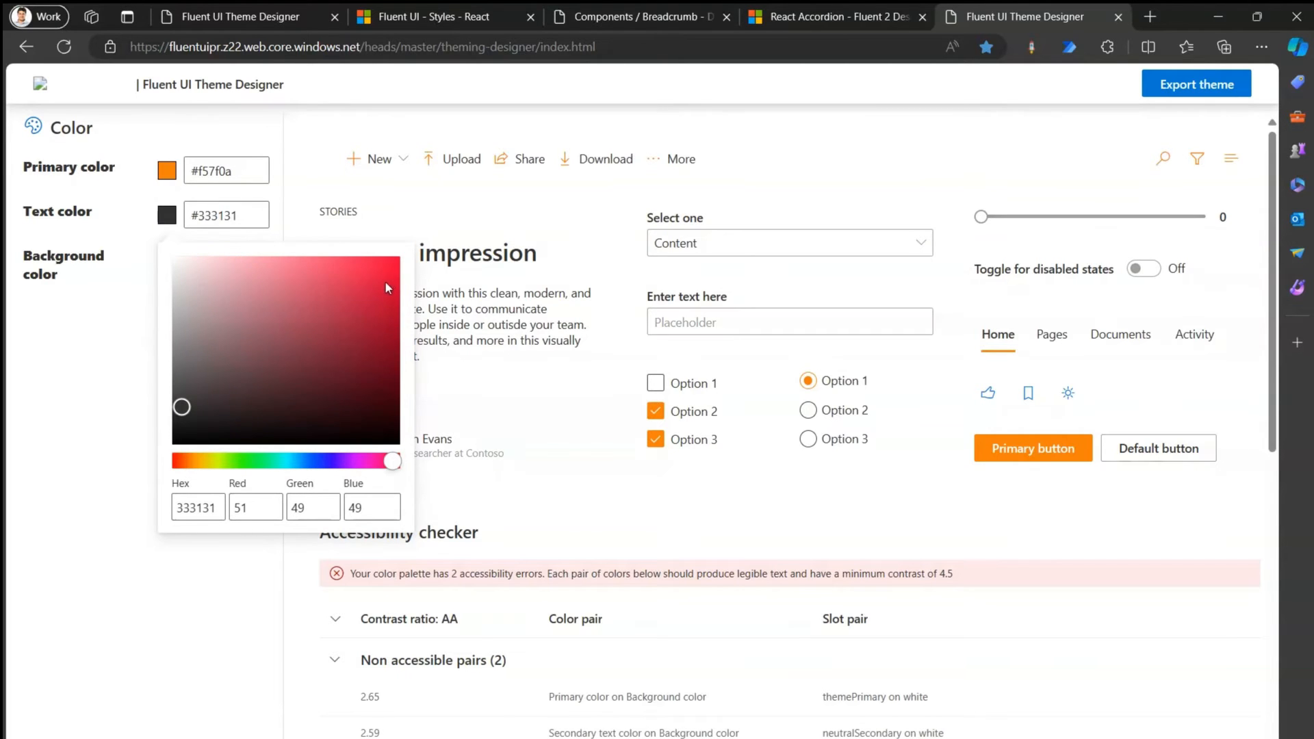
left_click_drag(182, 408, 394, 284)
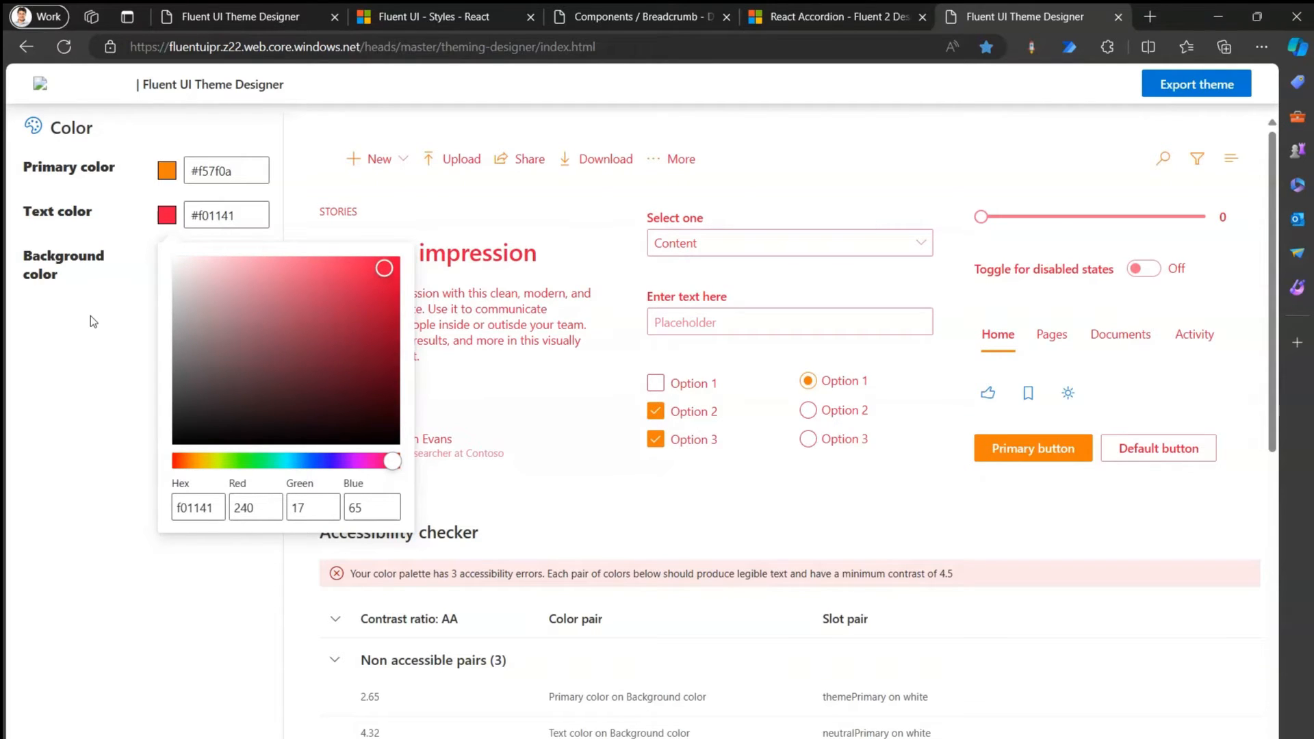
mouse_move(90, 320)
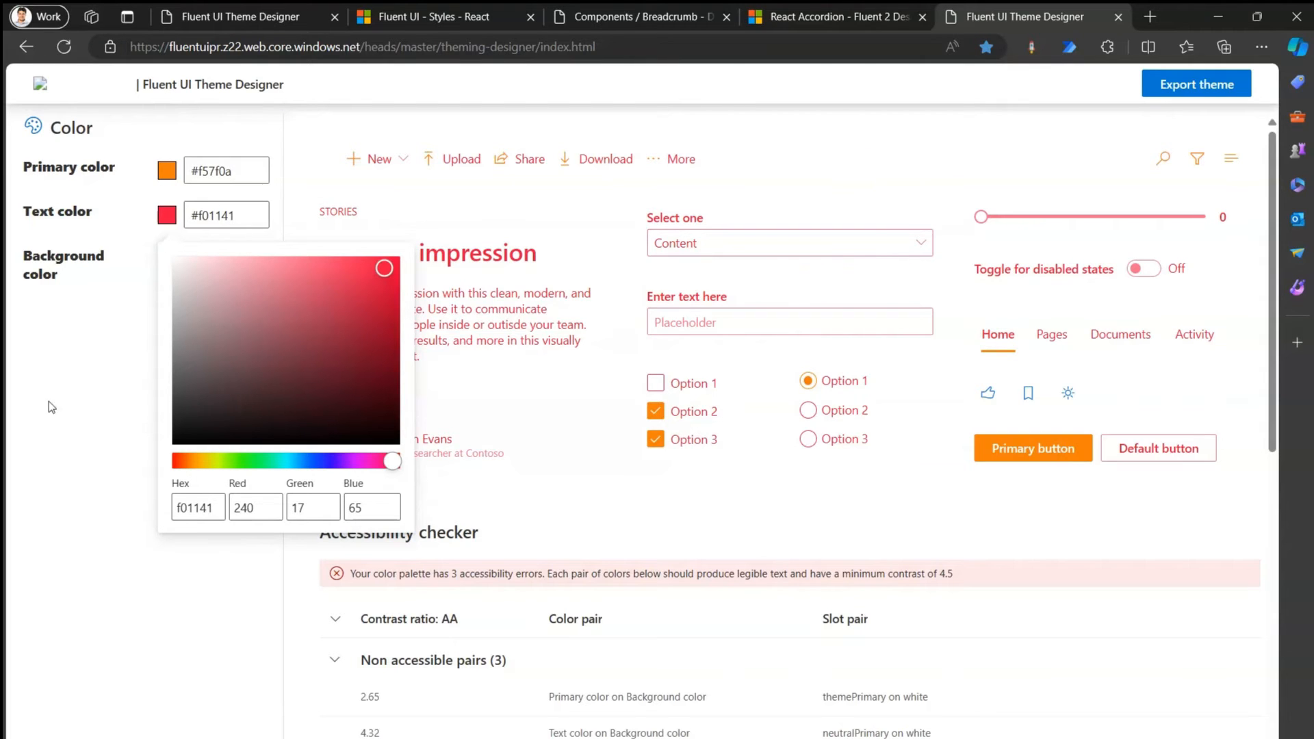
left_click(224, 215)
type("32")
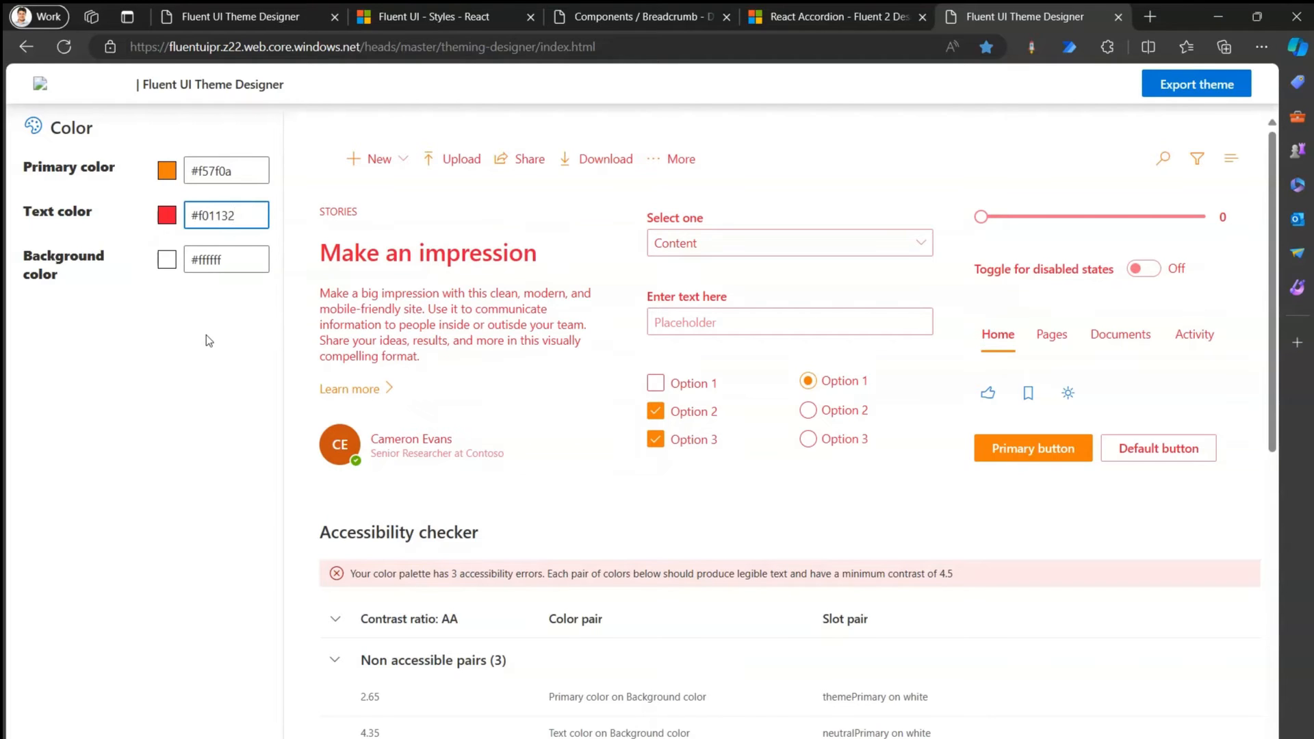
left_click(226, 259)
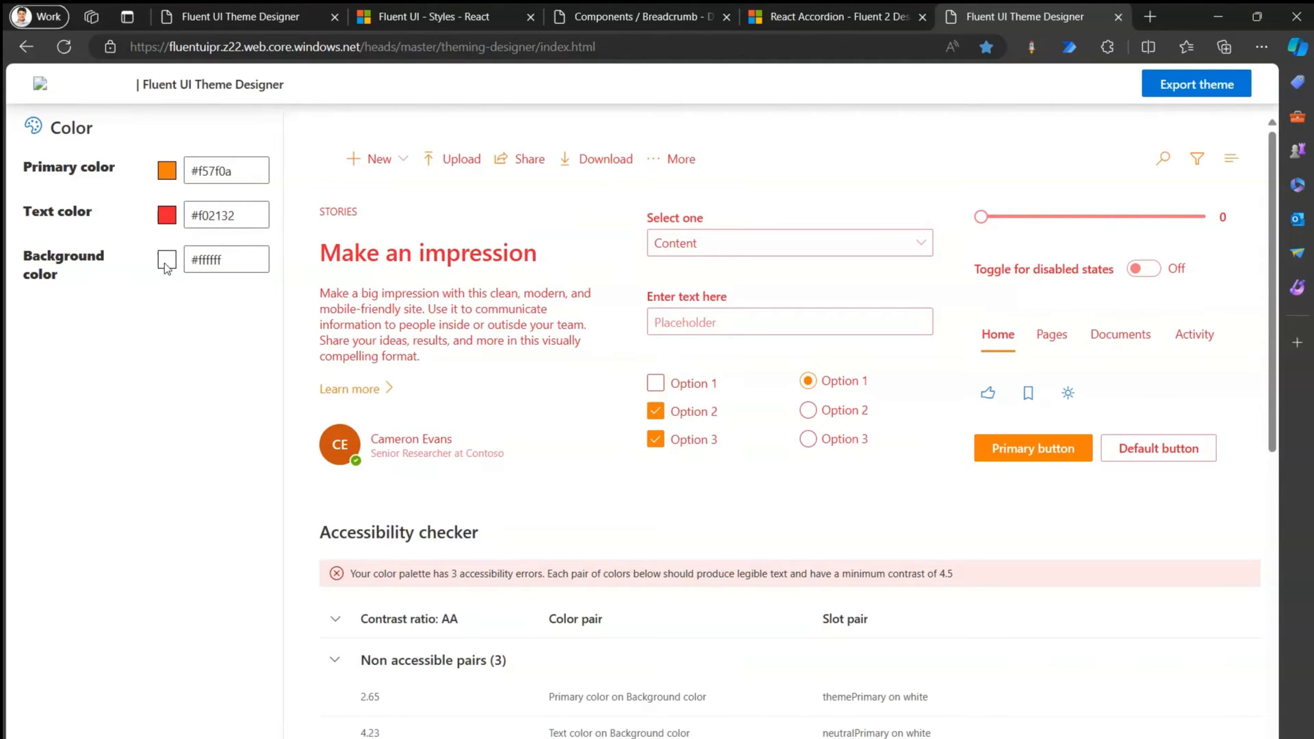
Set the background colour to light cyan #95f5f0 and expand the sample new-item list
left_click(166, 259)
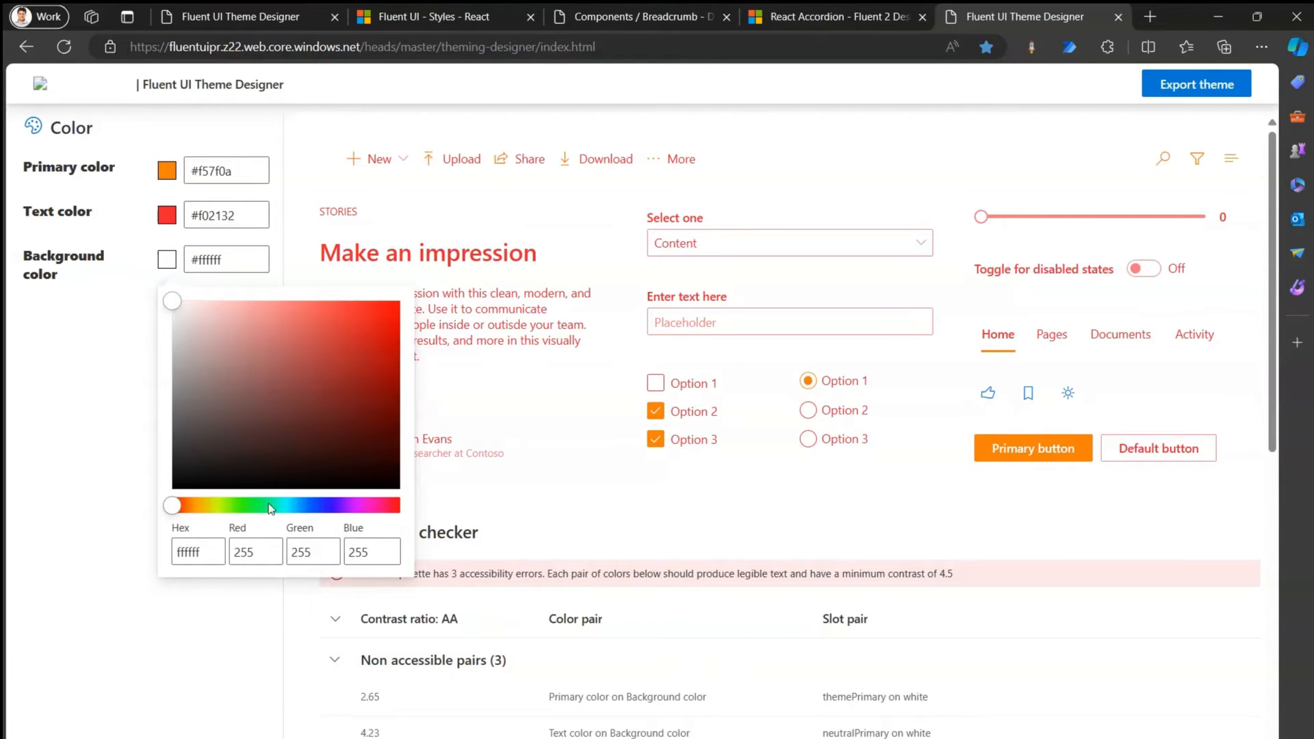
left_click_drag(172, 505, 284, 505)
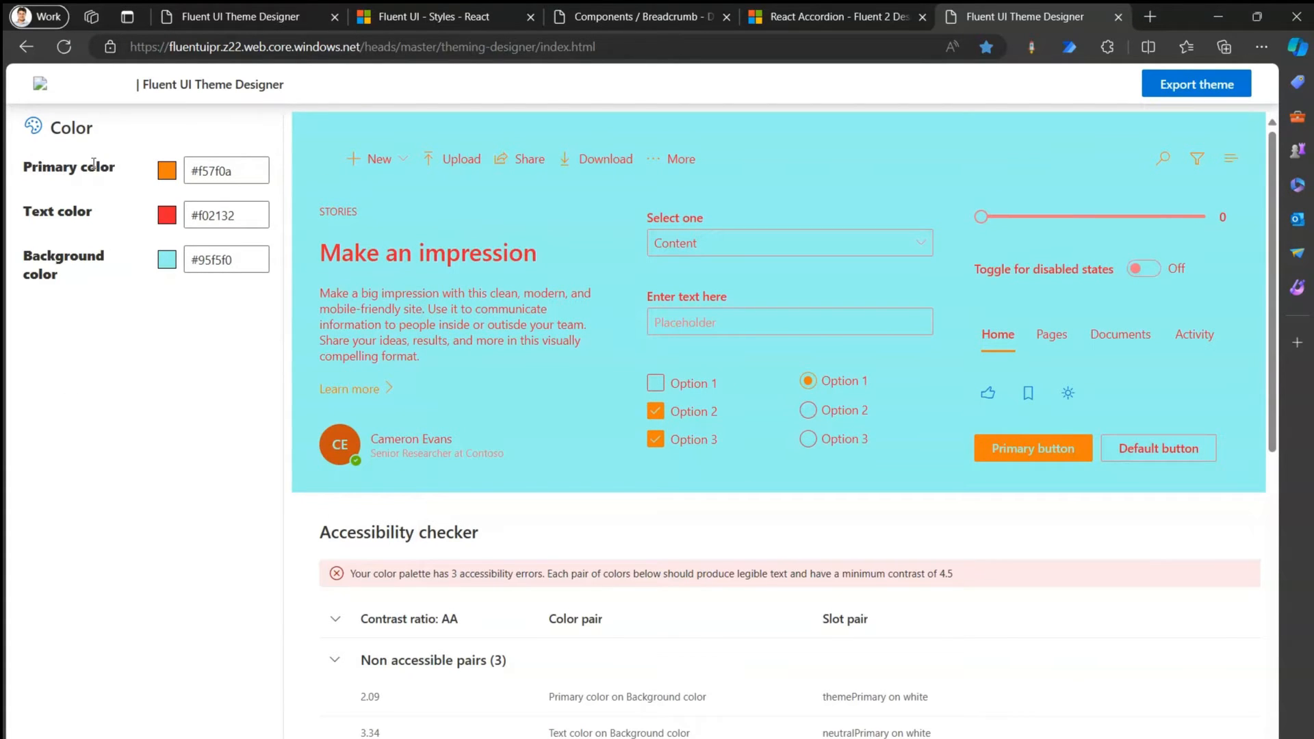
mouse_move(379, 159)
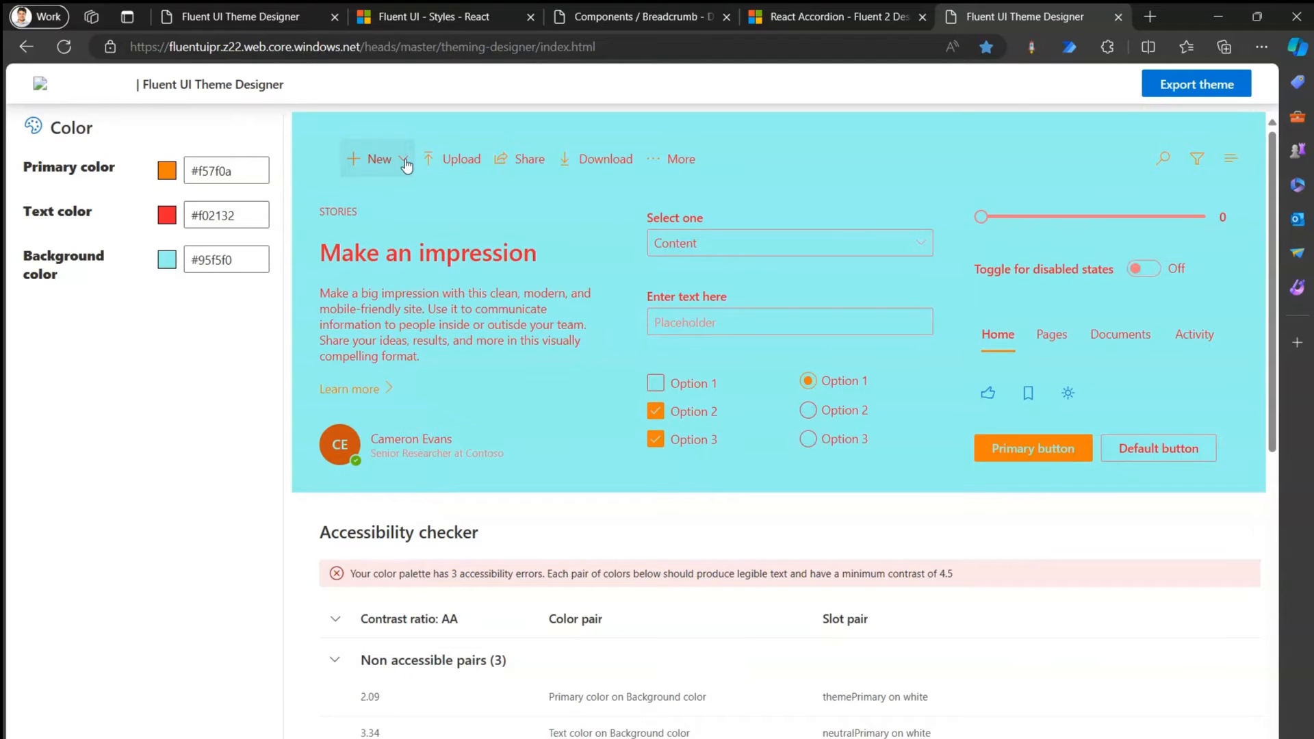
left_click(379, 159)
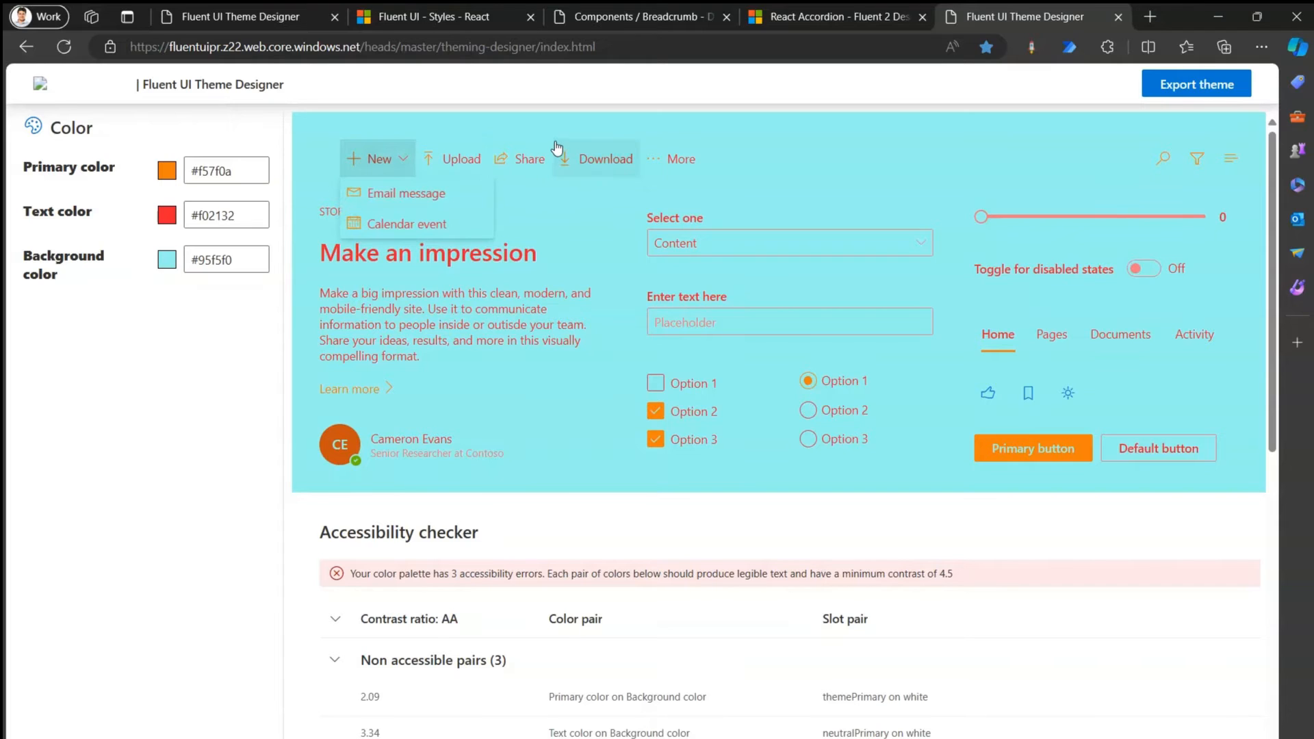
mouse_move(611, 137)
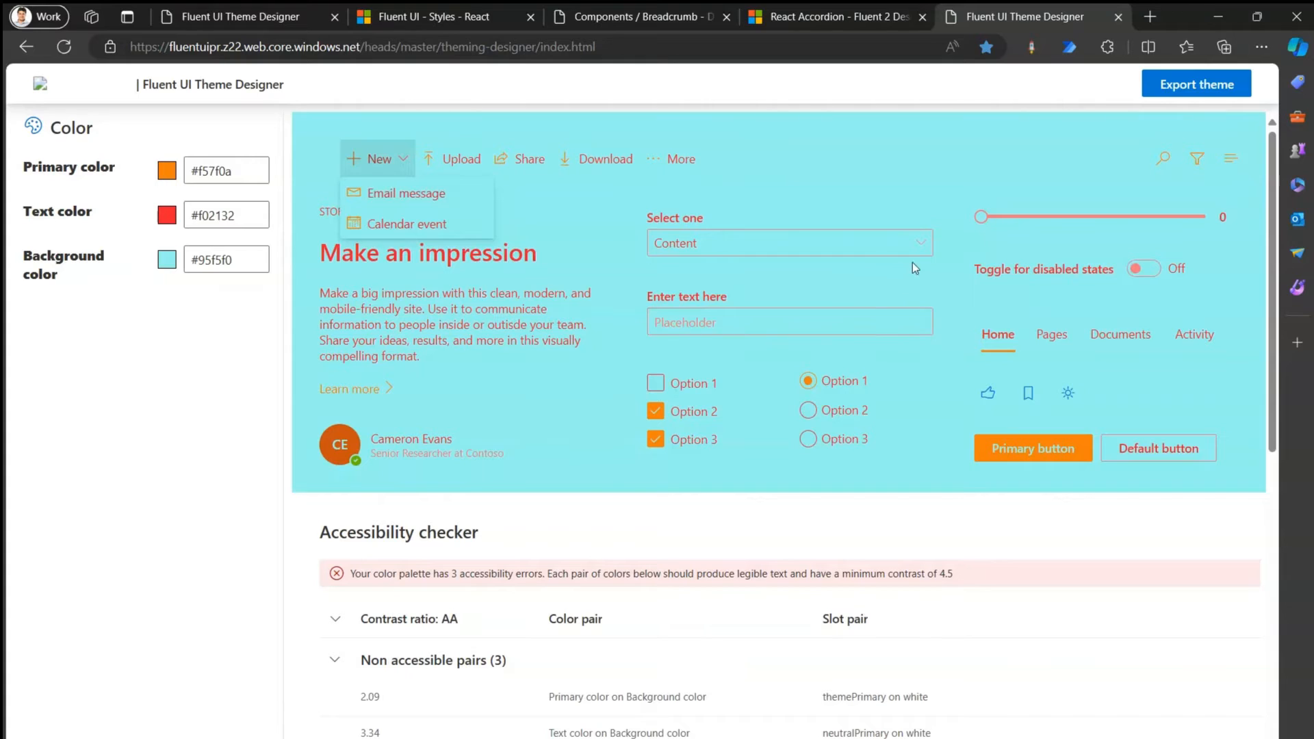
left_click(789, 244)
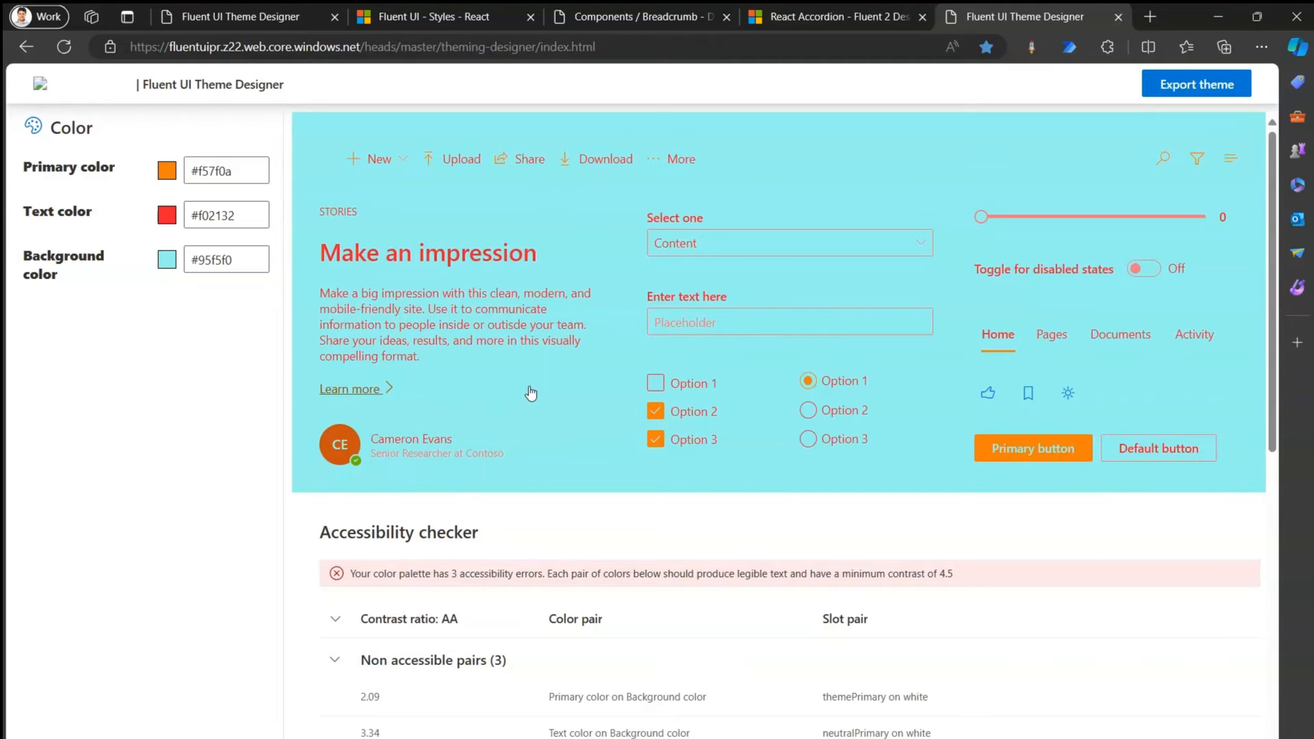
mouse_move(759, 382)
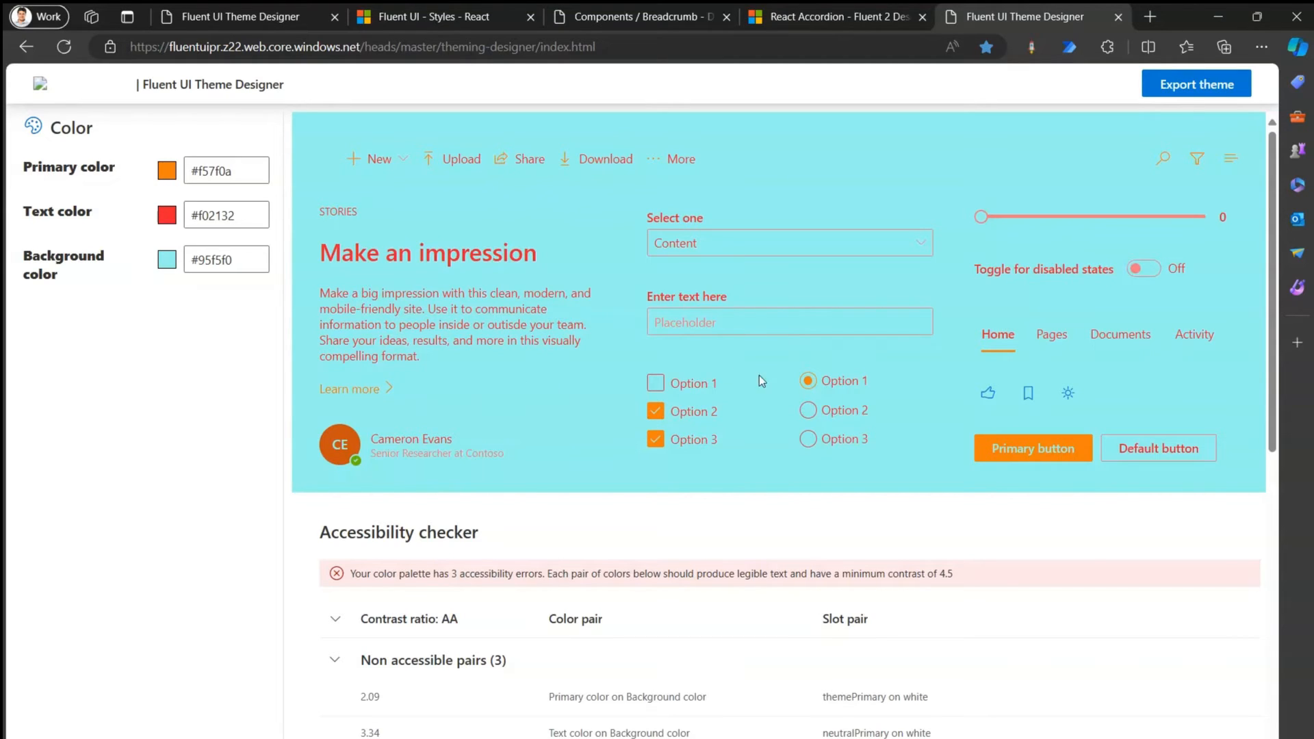
Toggle the sample checkboxes so Options 1 and 2 are ticked and 3 is not
left_click(656, 382)
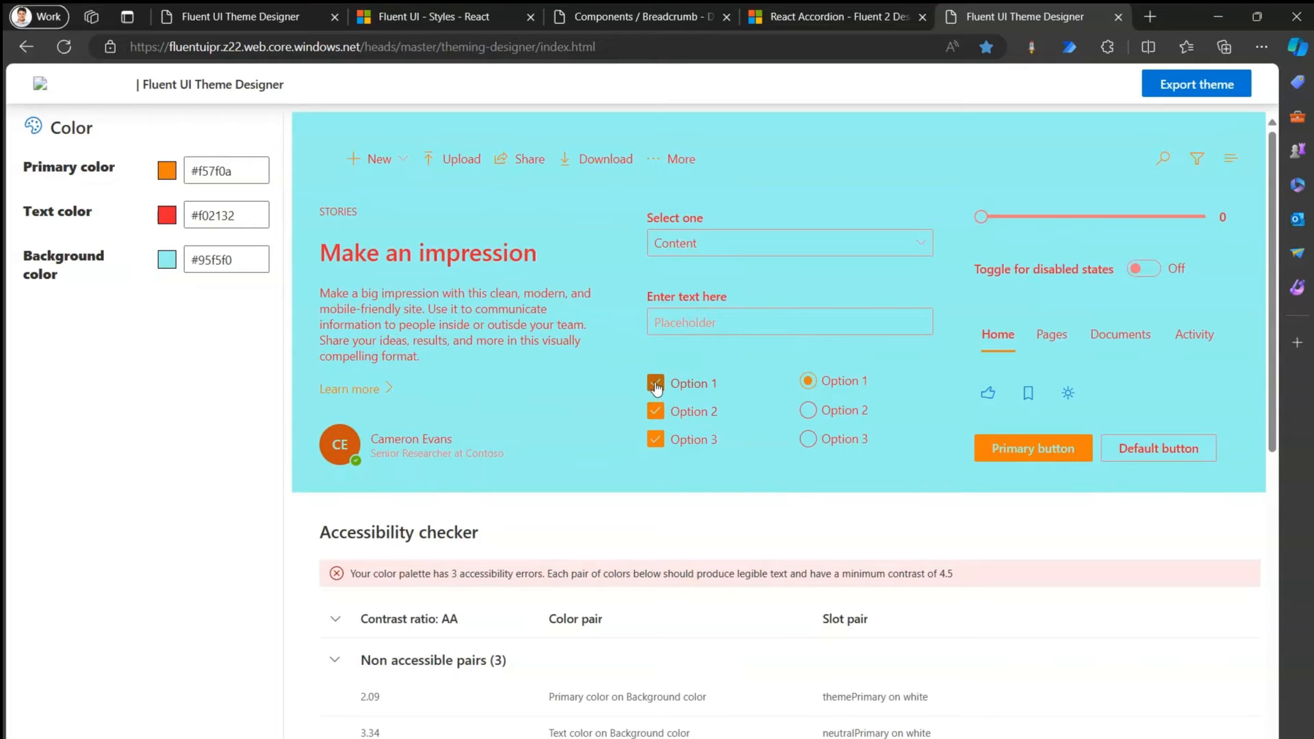
left_click(656, 384)
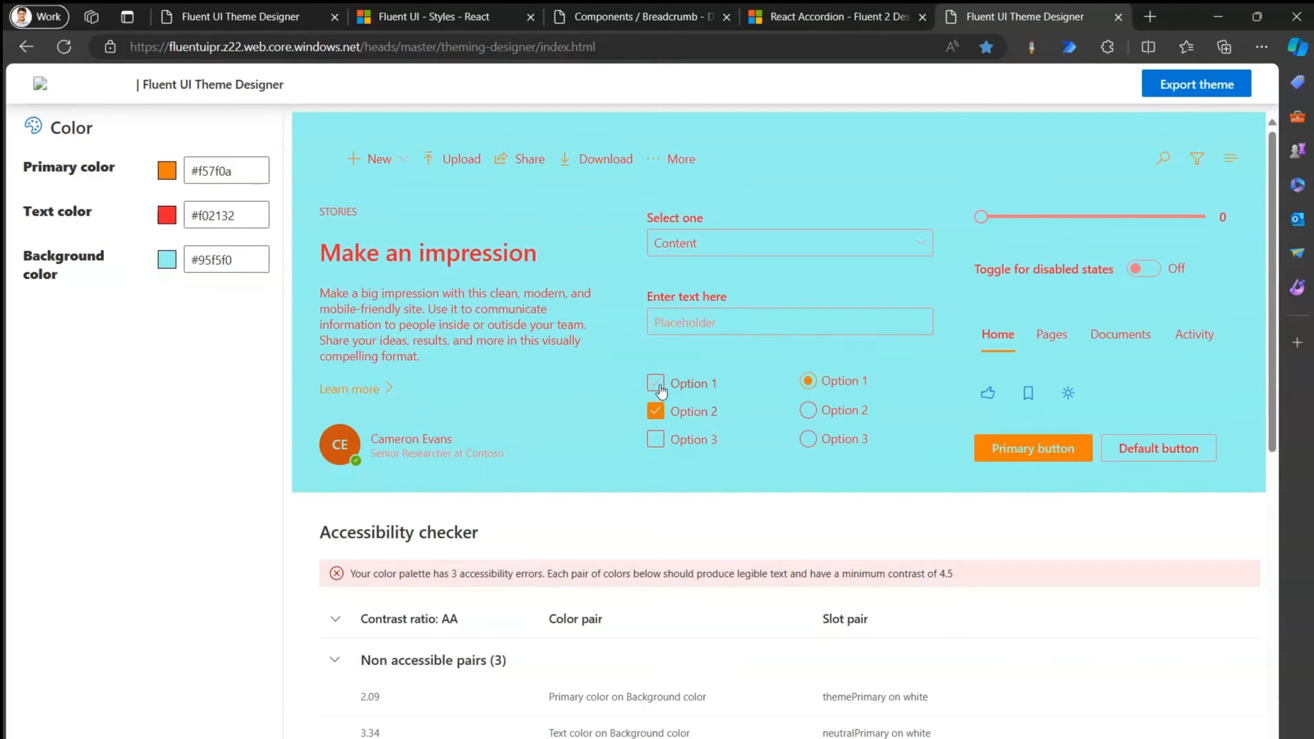
left_click(656, 384)
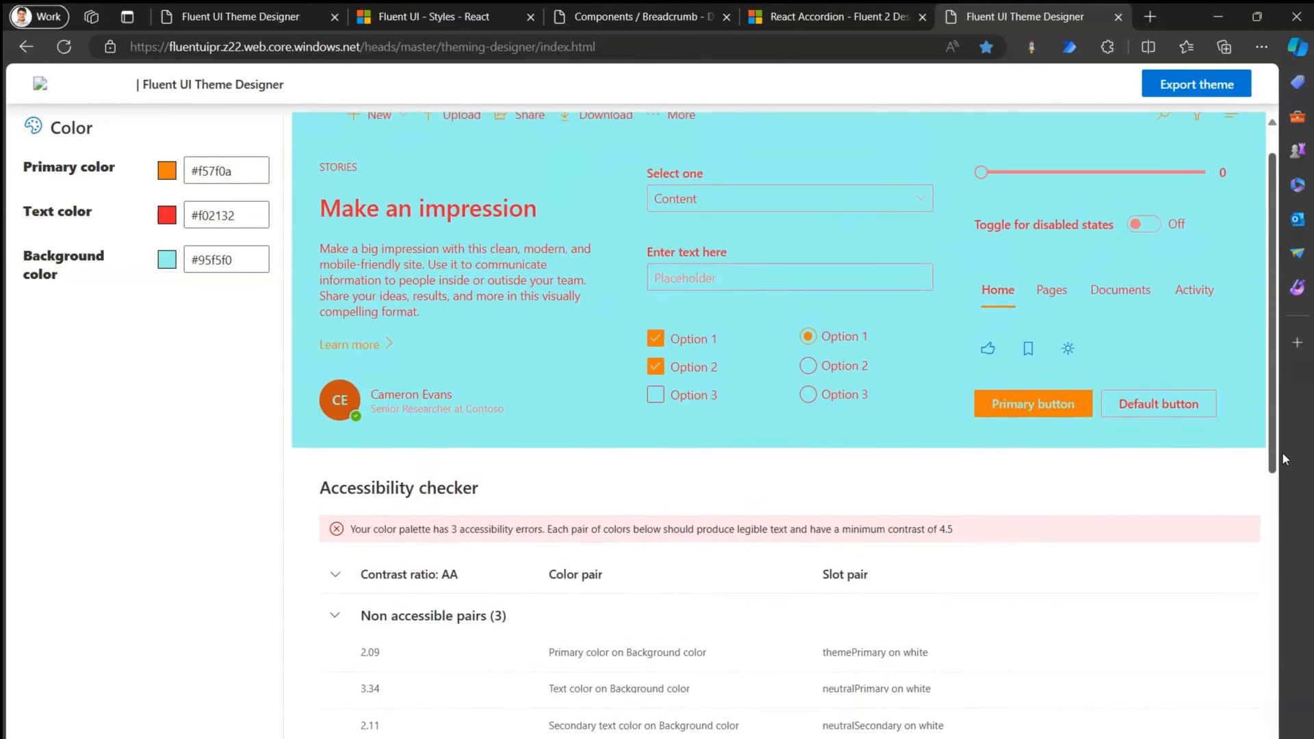
Set the primary colour to brown #9c734b and move the sample slider to 6
scroll("down", 3)
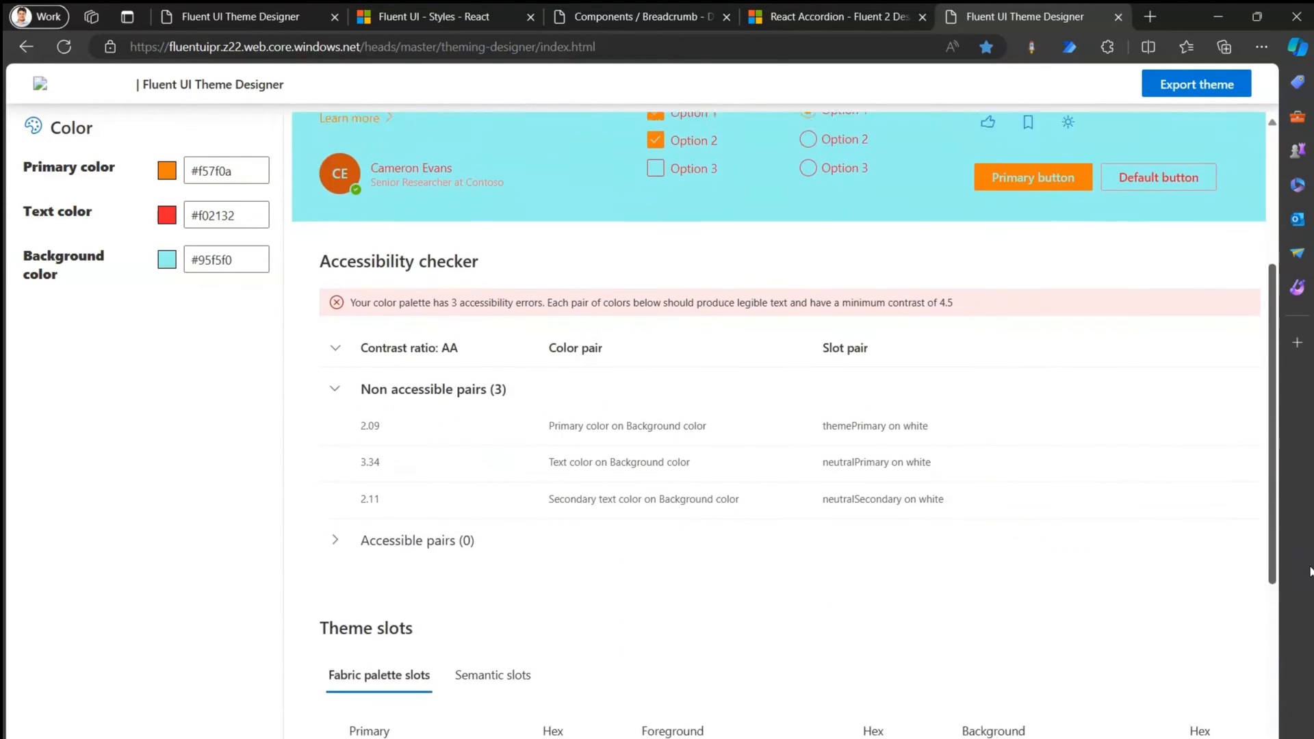
left_click(166, 170)
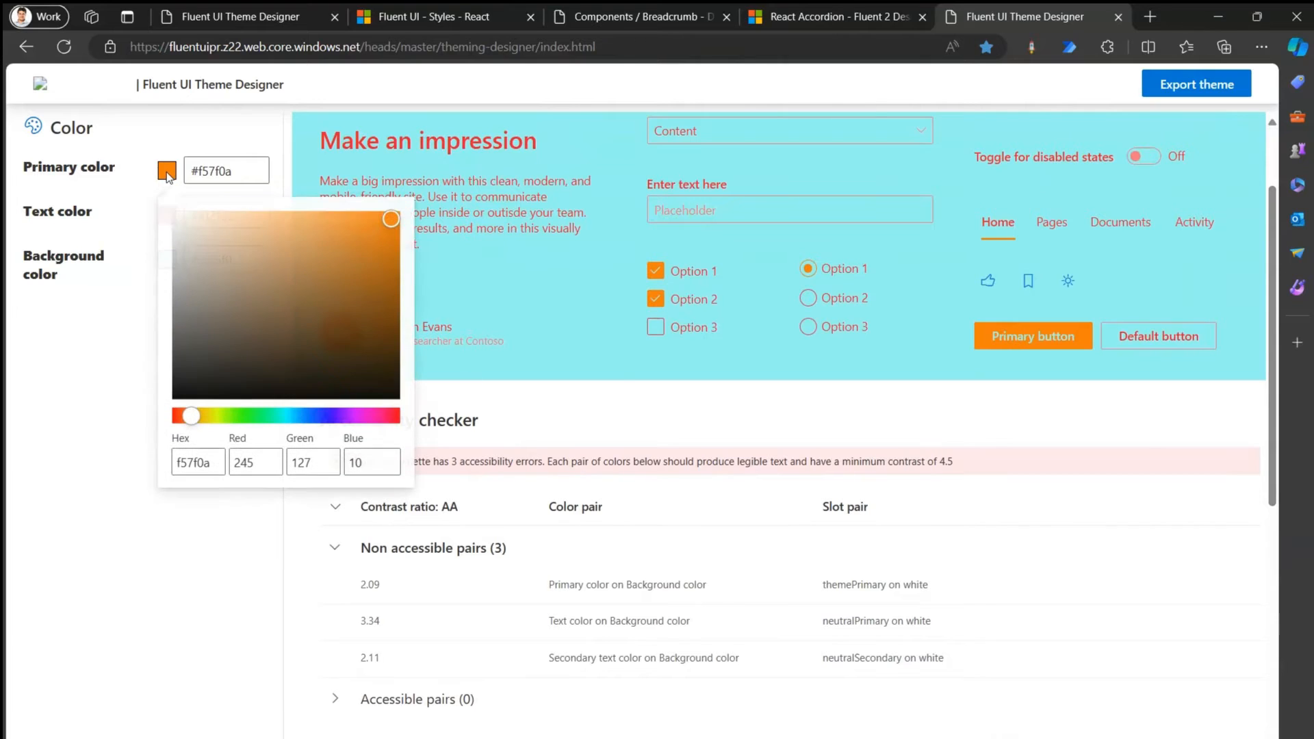
left_click(290, 284)
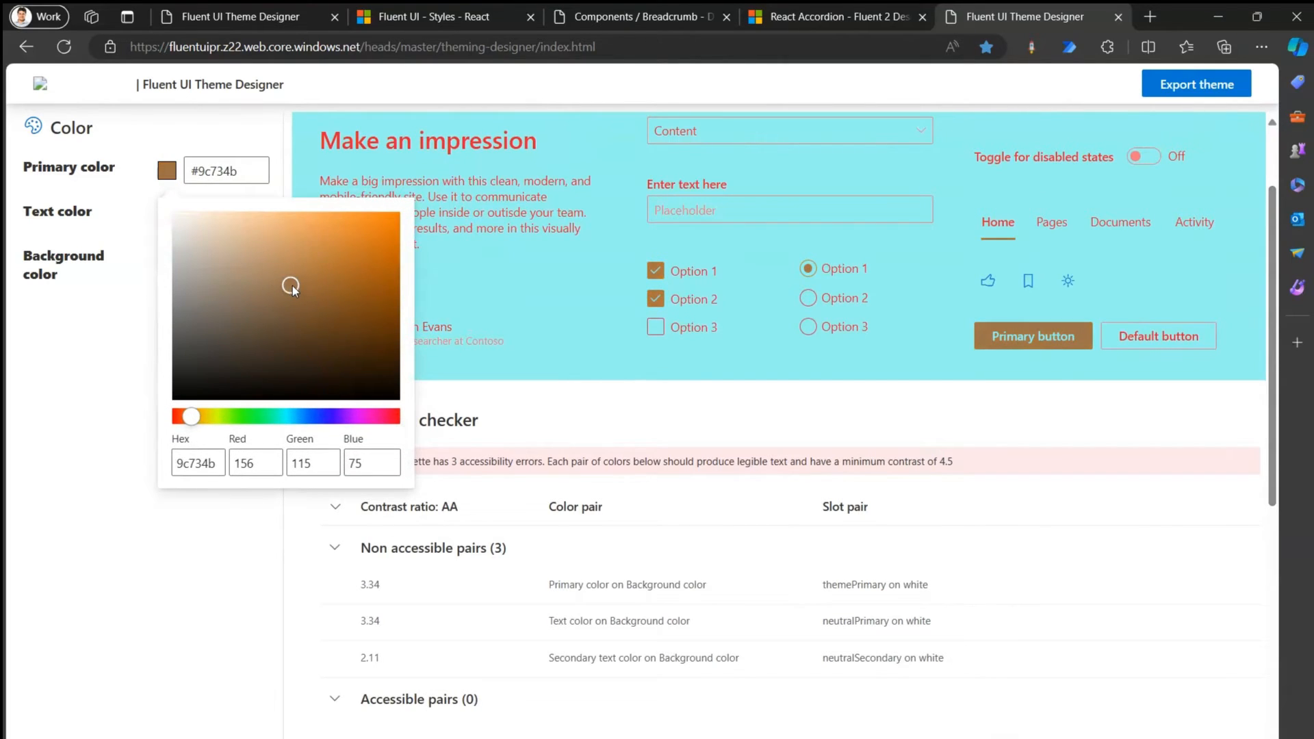
left_click(214, 396)
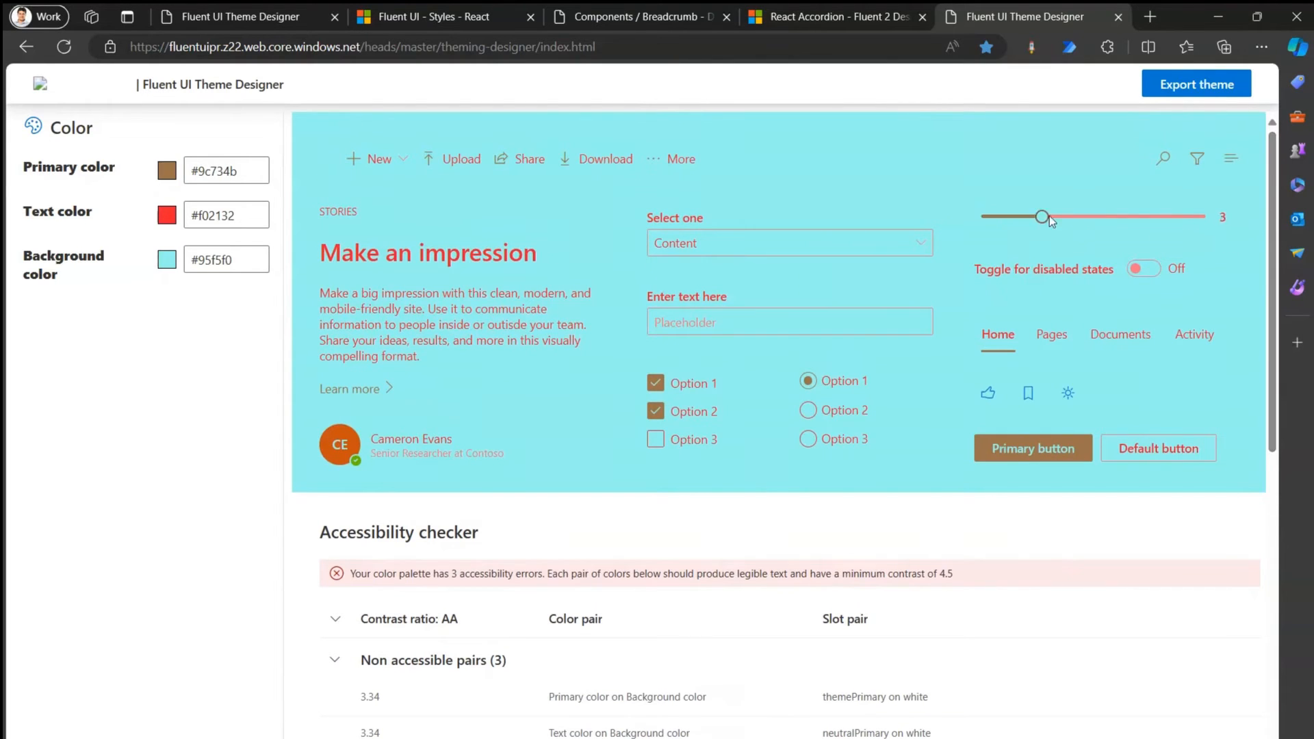
left_click_drag(1044, 217, 1104, 216)
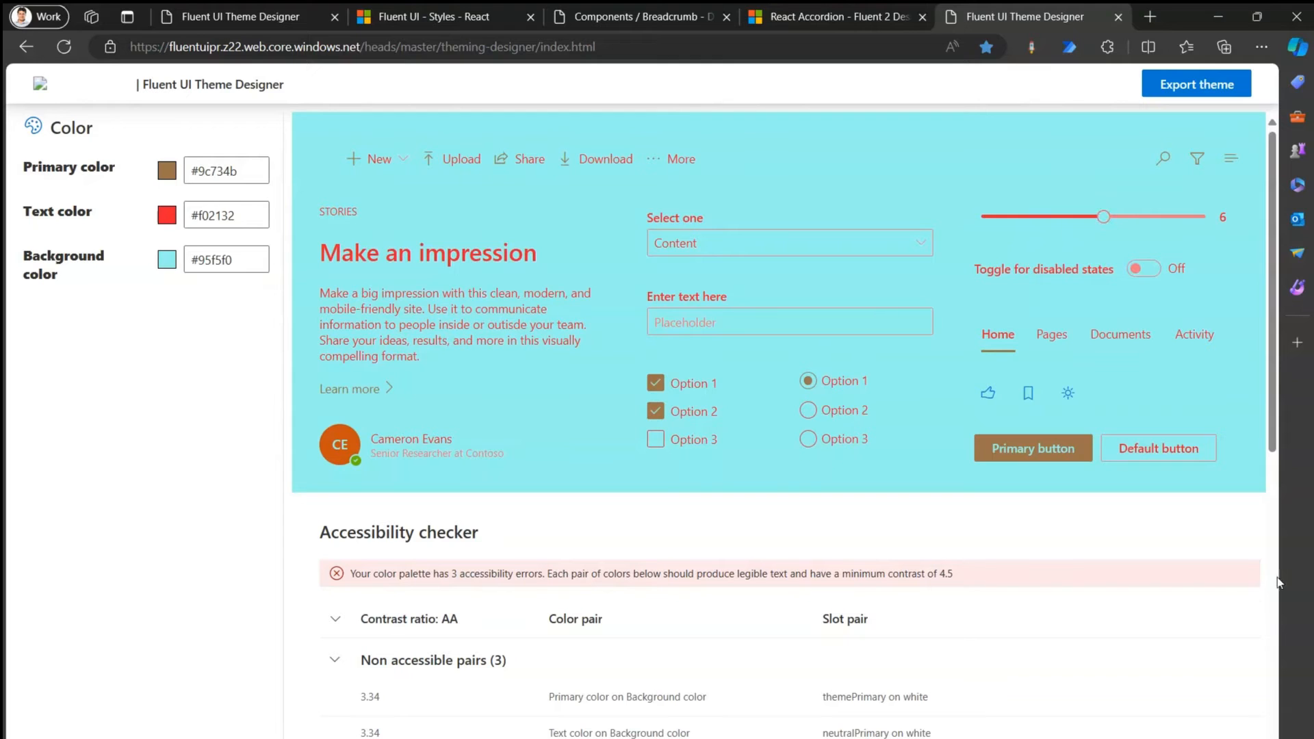
Inspect the themeDarker palette slot, then shift the primary colour to dark green #04702c
scroll("down", 3)
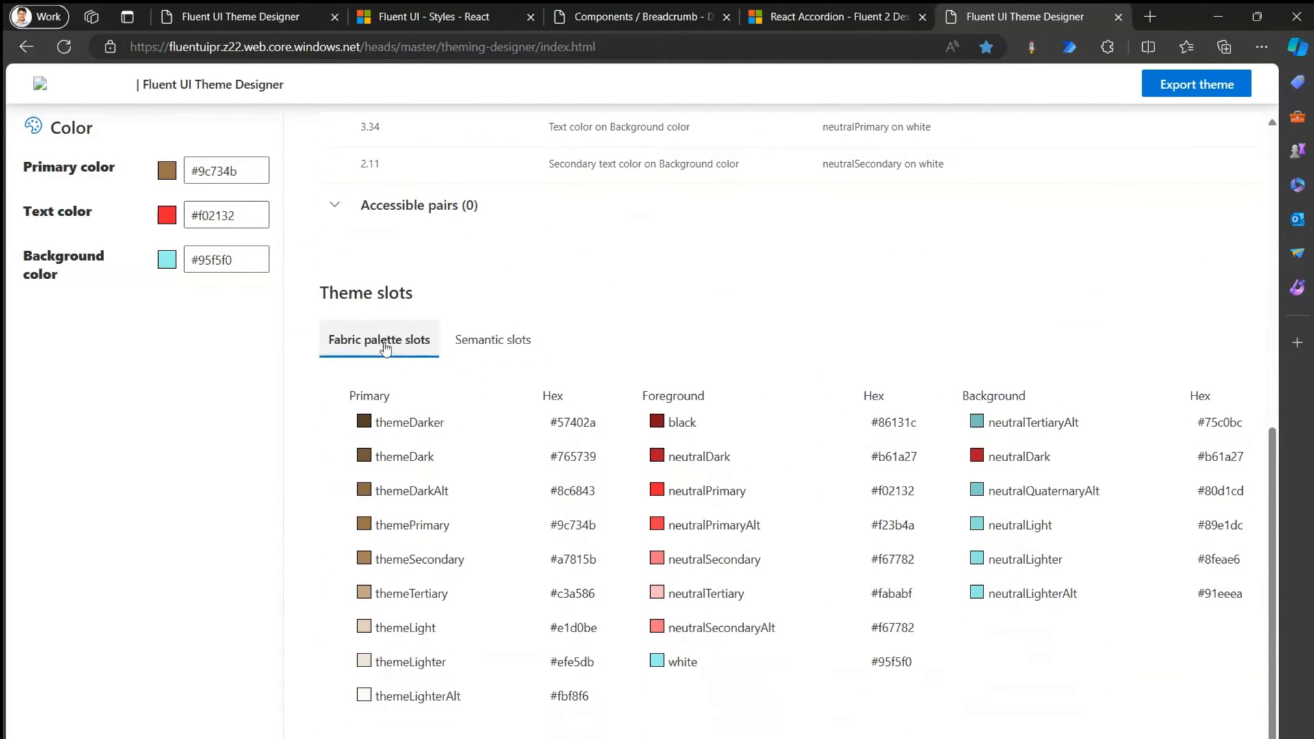
mouse_move(493, 340)
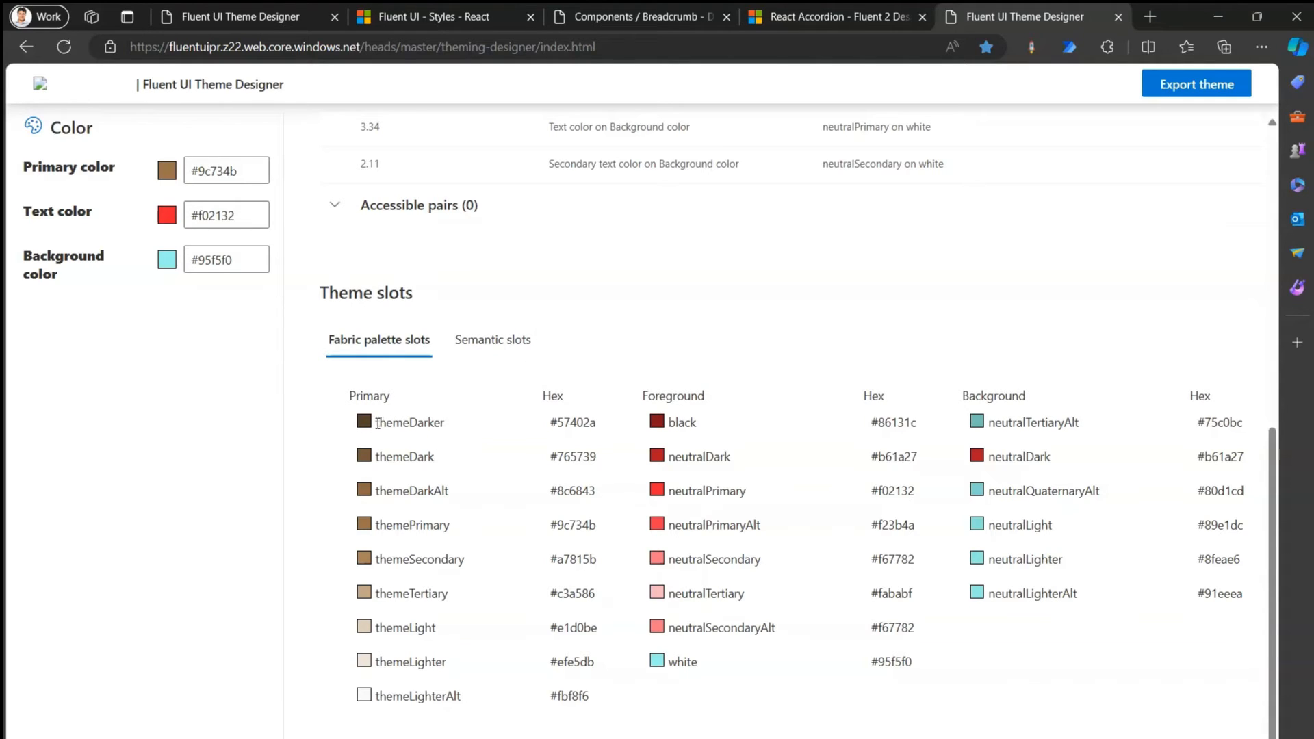
double_click(410, 421)
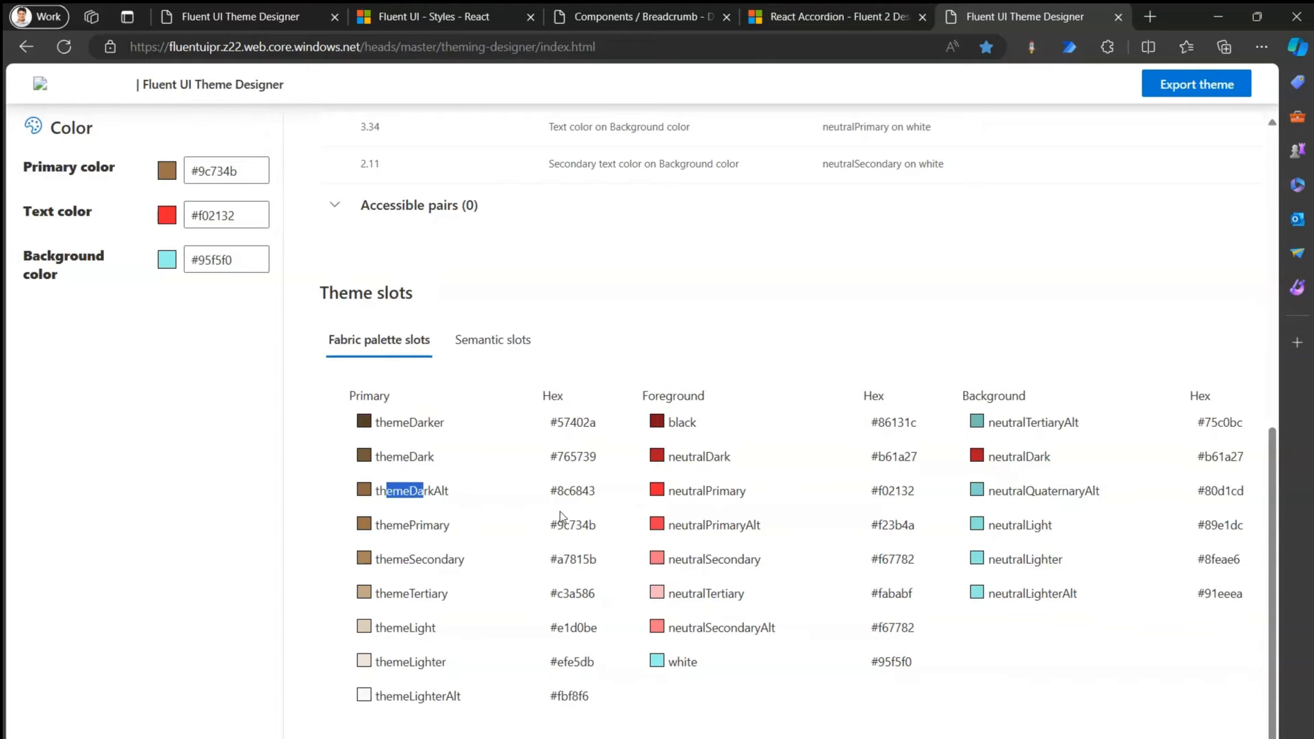
double_click(572, 421)
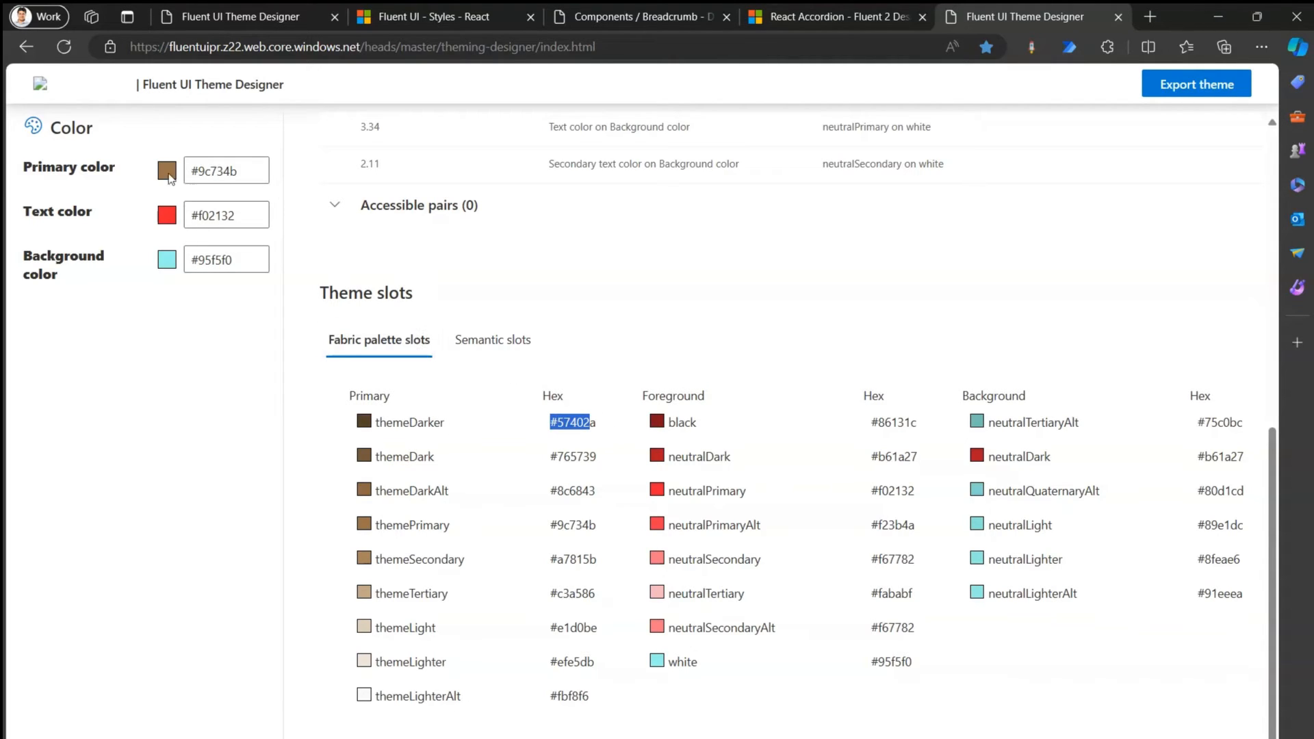
left_click(167, 171)
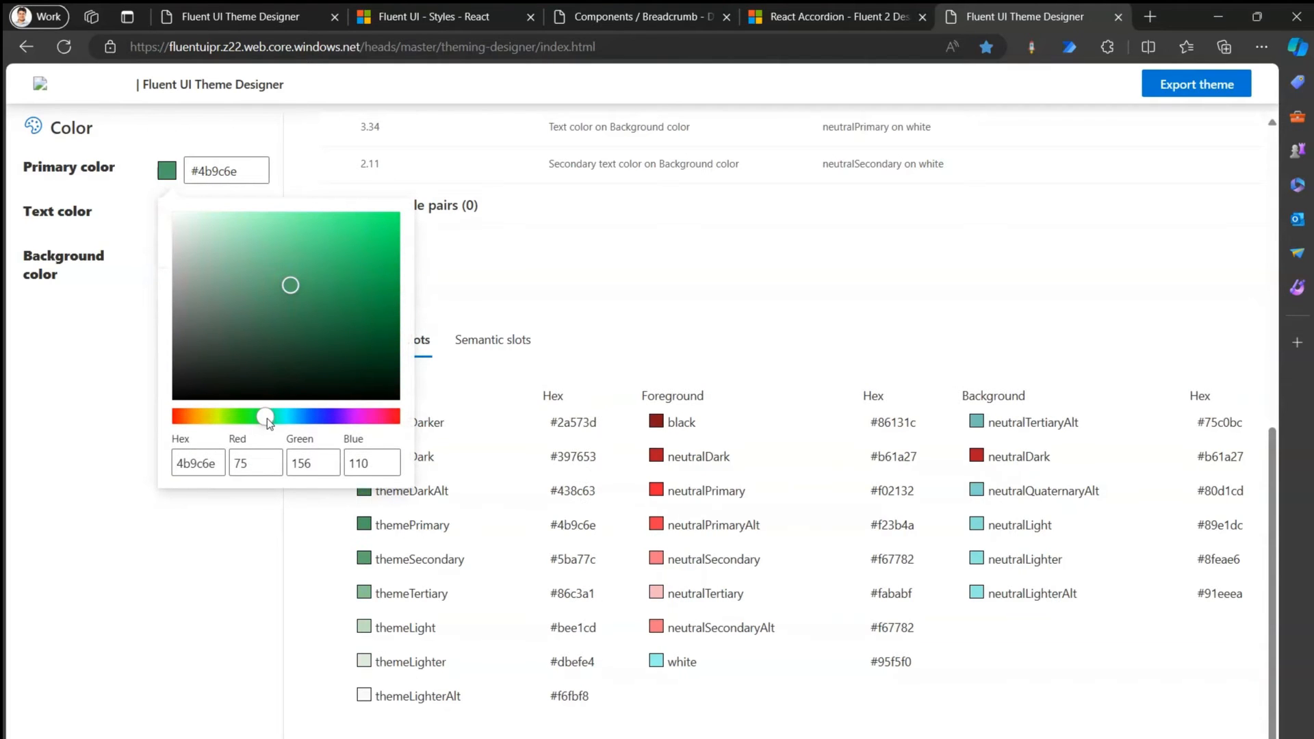
left_click_drag(266, 416, 263, 417)
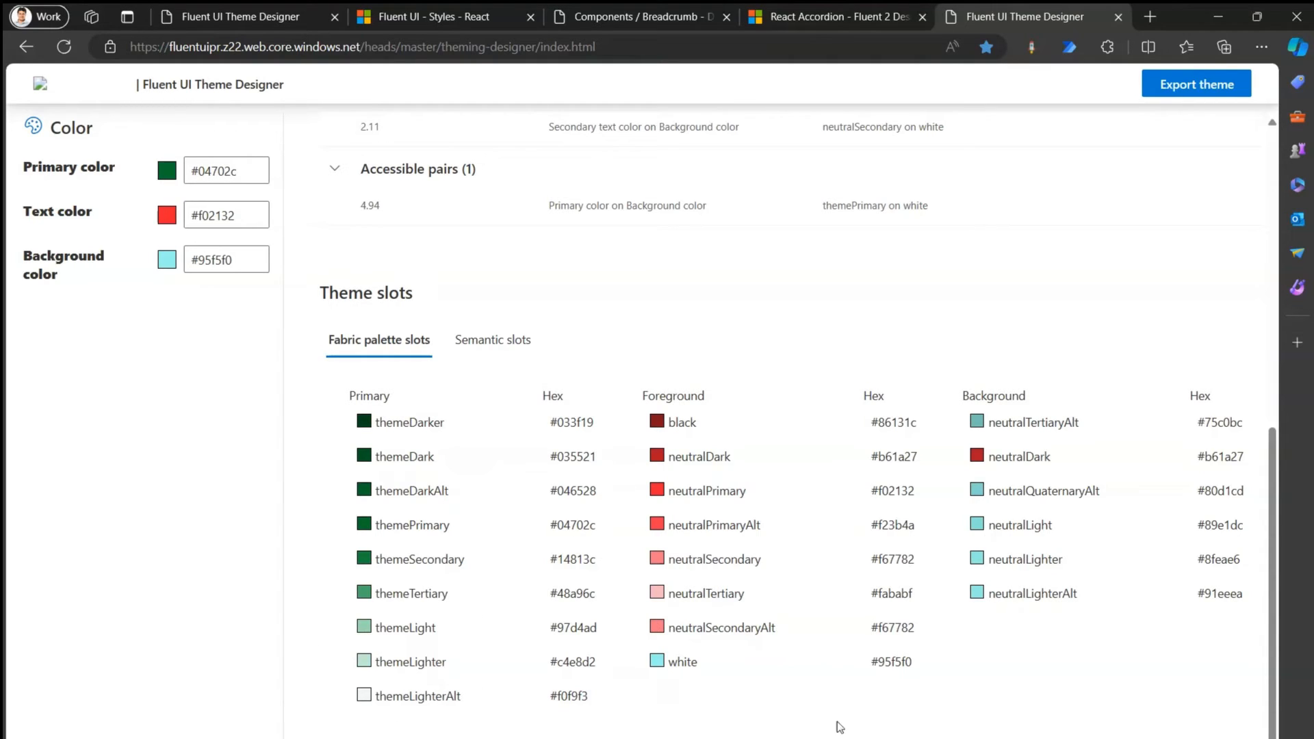
mouse_move(823, 417)
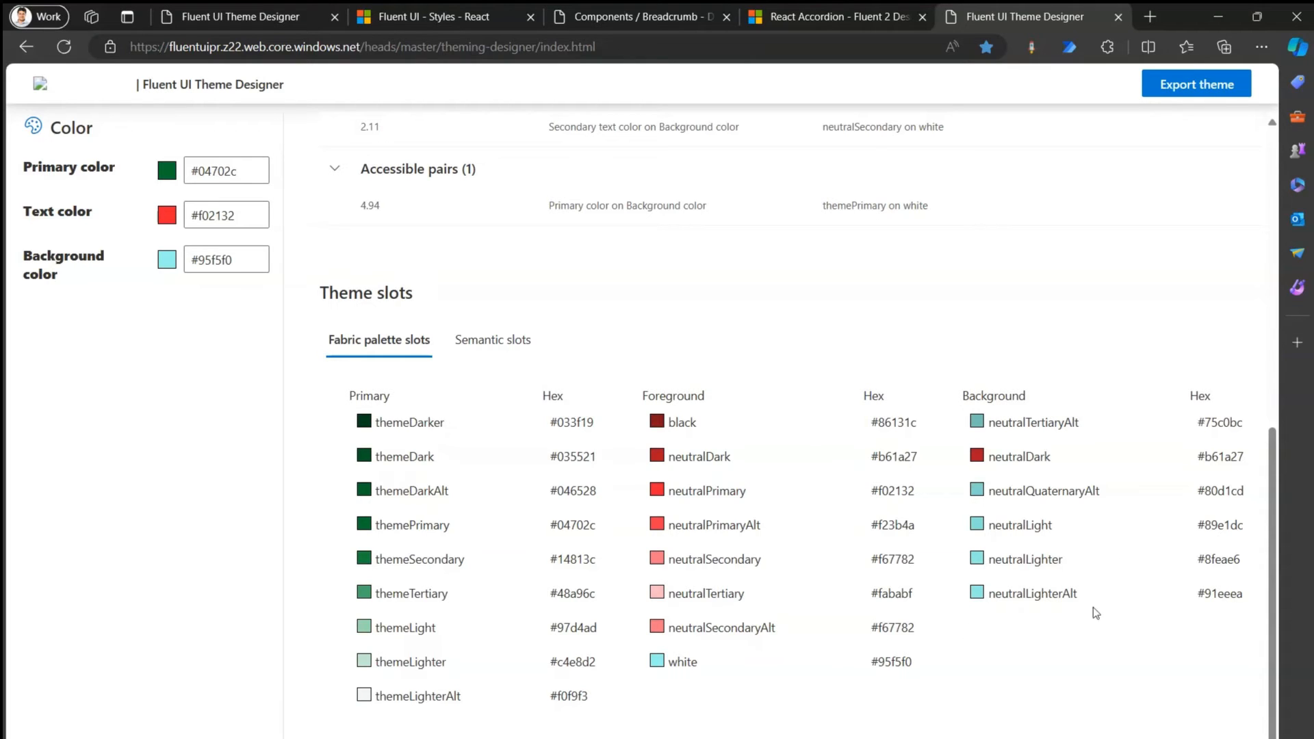
Show the Semantic slots table and expand the Links (4) group
left_click(493, 339)
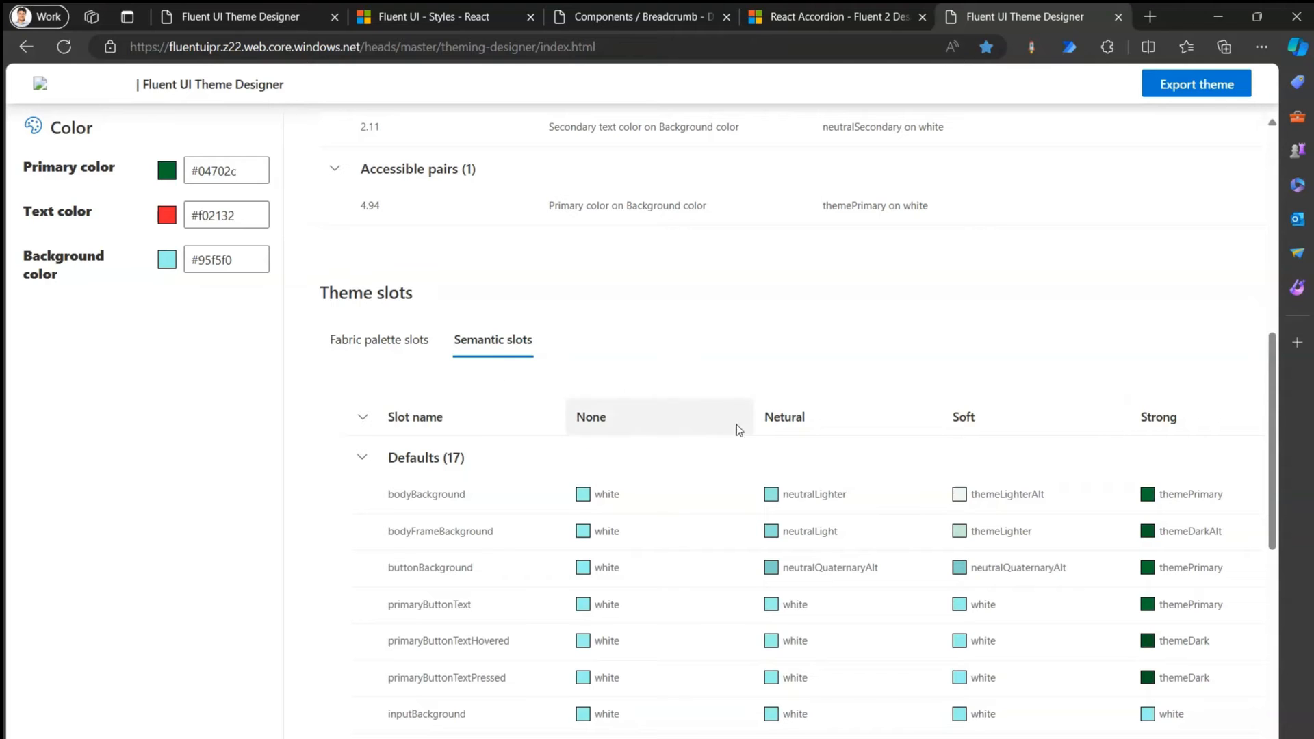
scroll("down", 3)
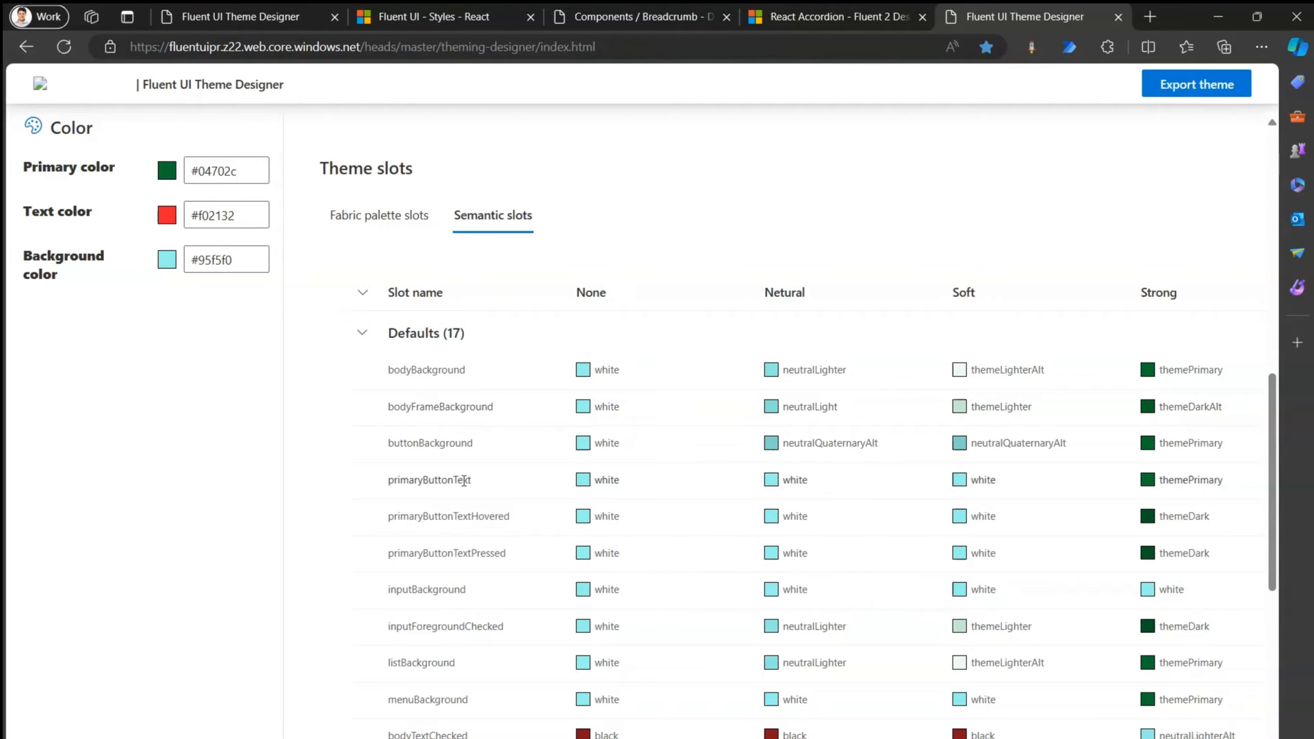
mouse_move(1000, 613)
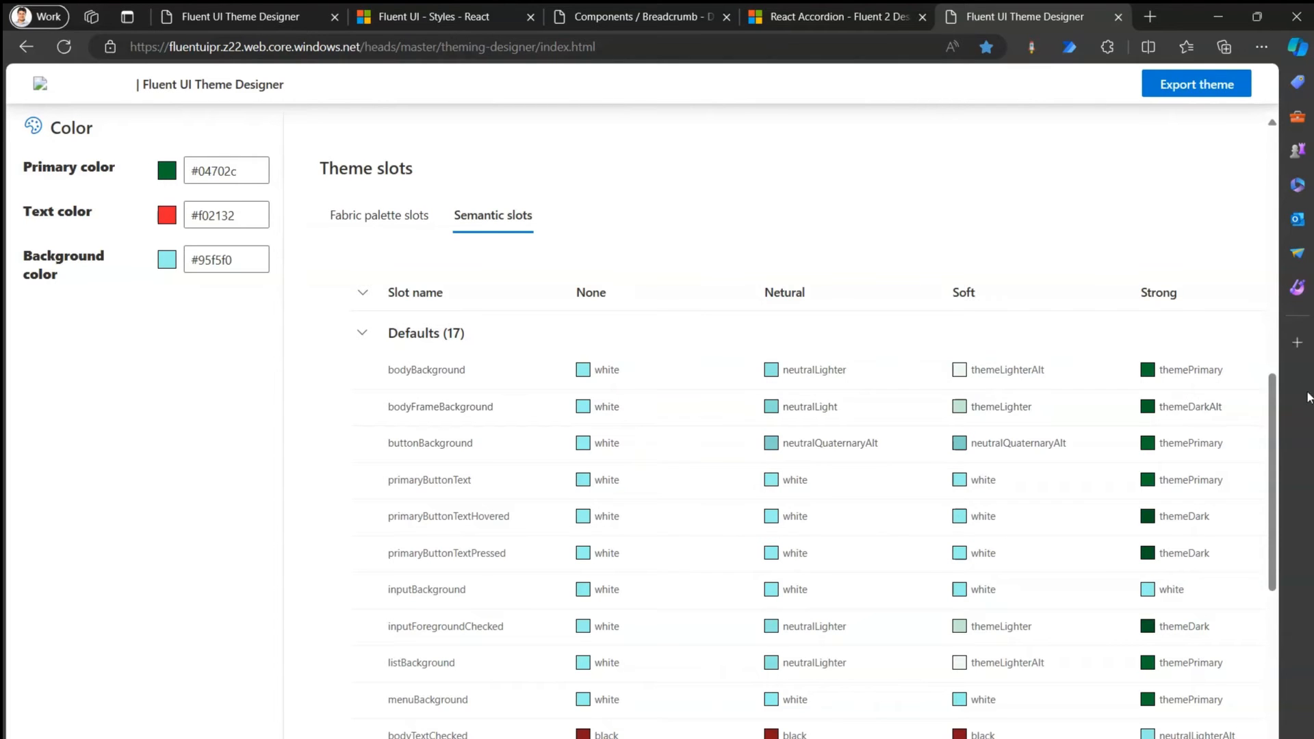
scroll("down", 3)
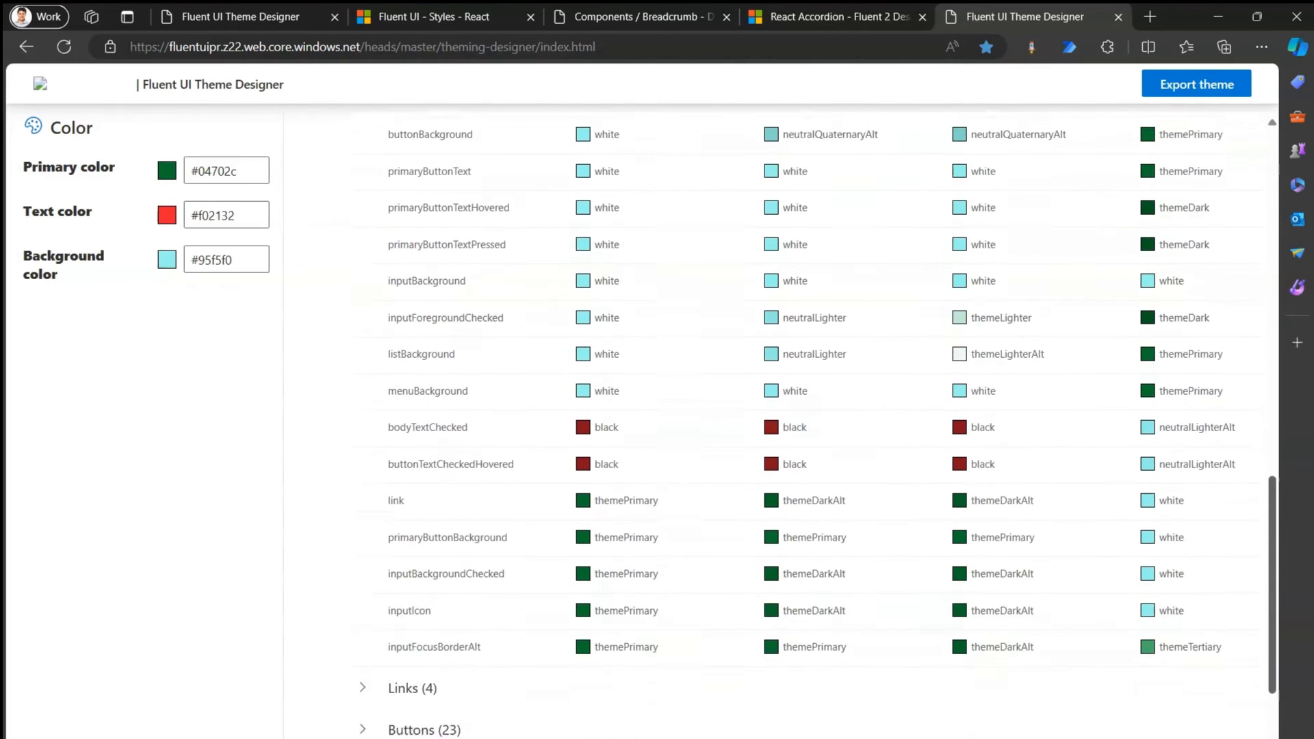
scroll("down", 3)
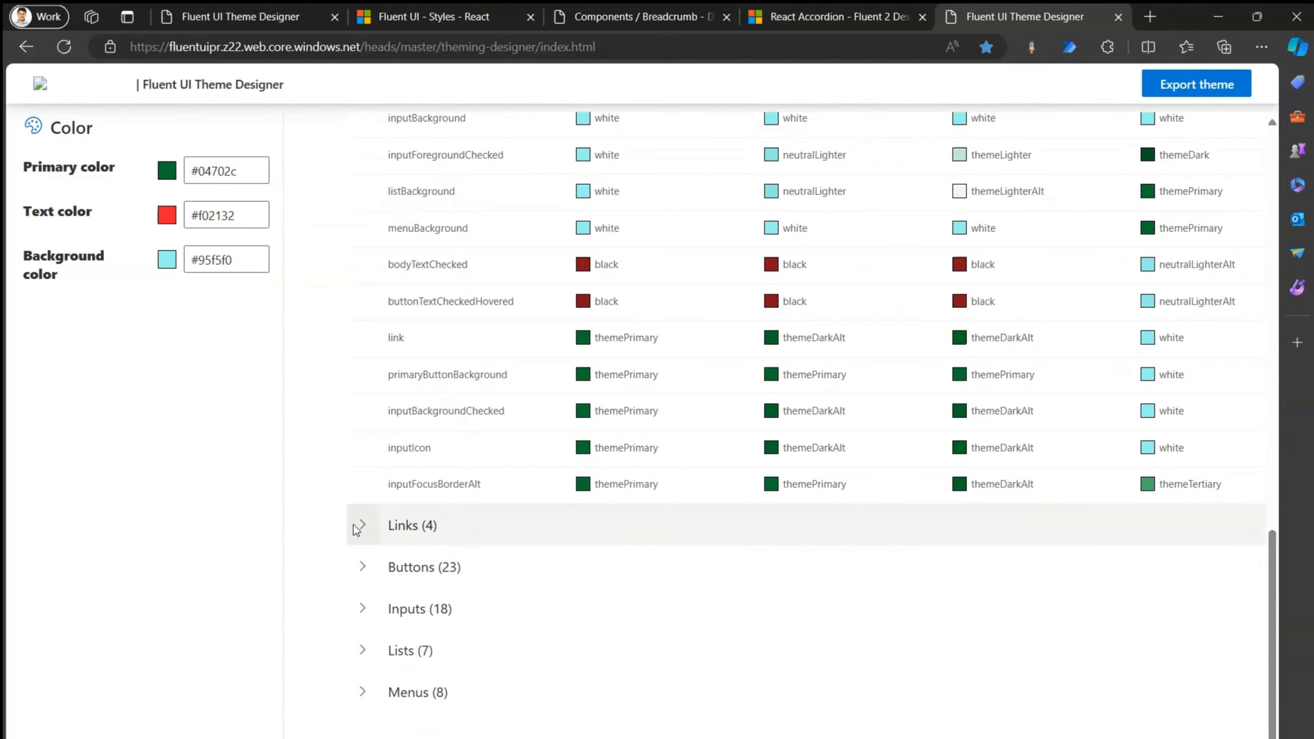
left_click(361, 525)
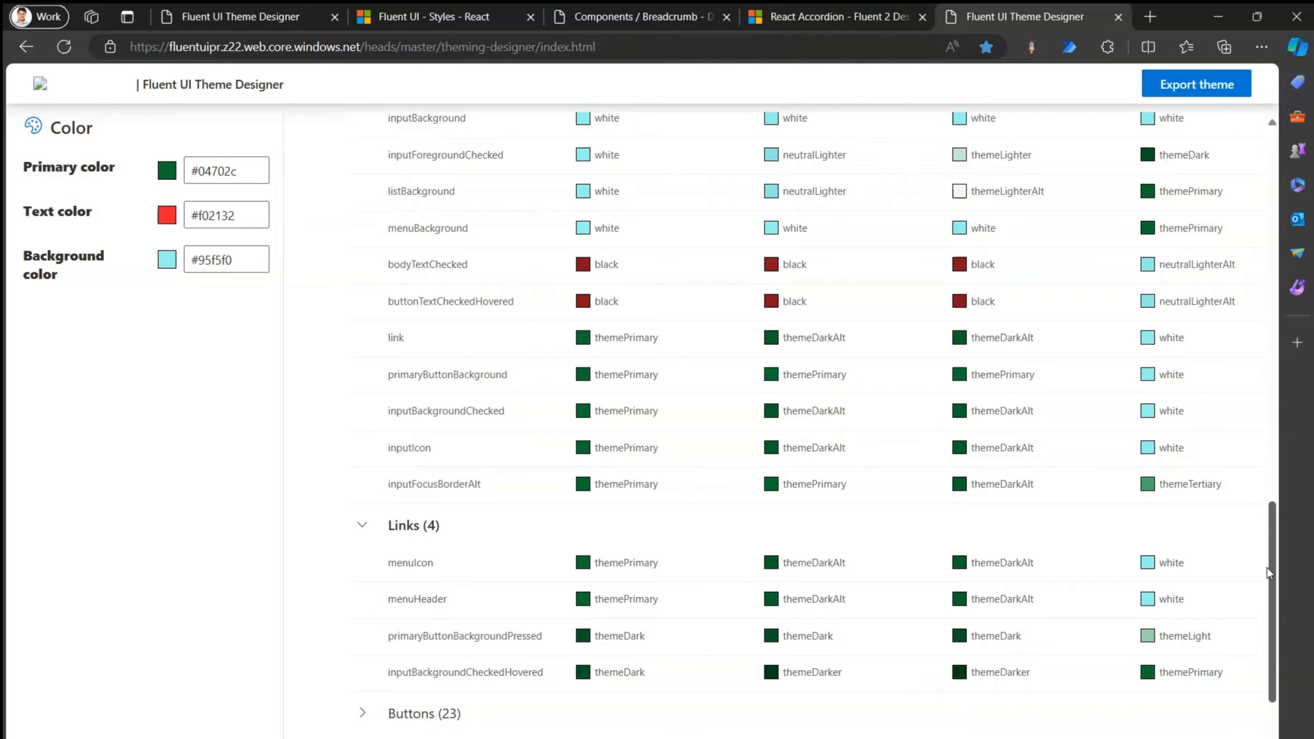
Expand the Buttons (23) group of semantic slots and scroll through its colours
scroll("down", 3)
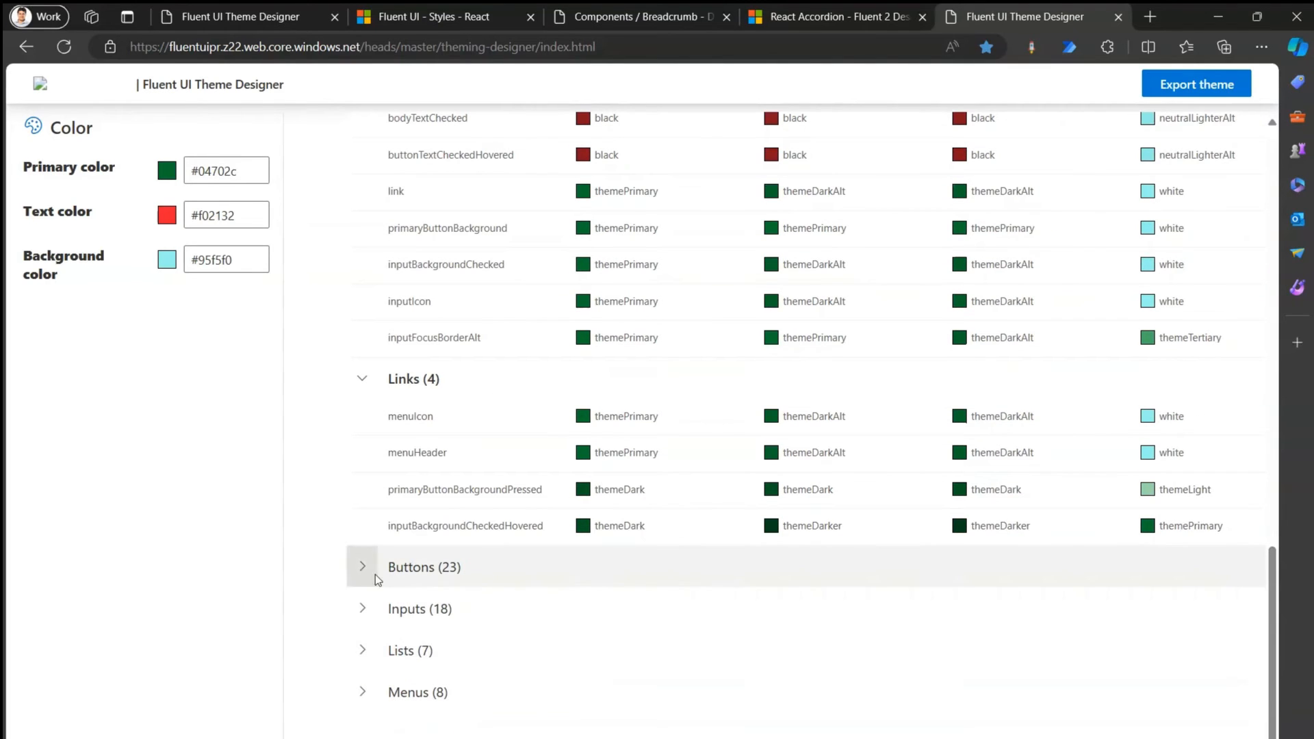
left_click(361, 567)
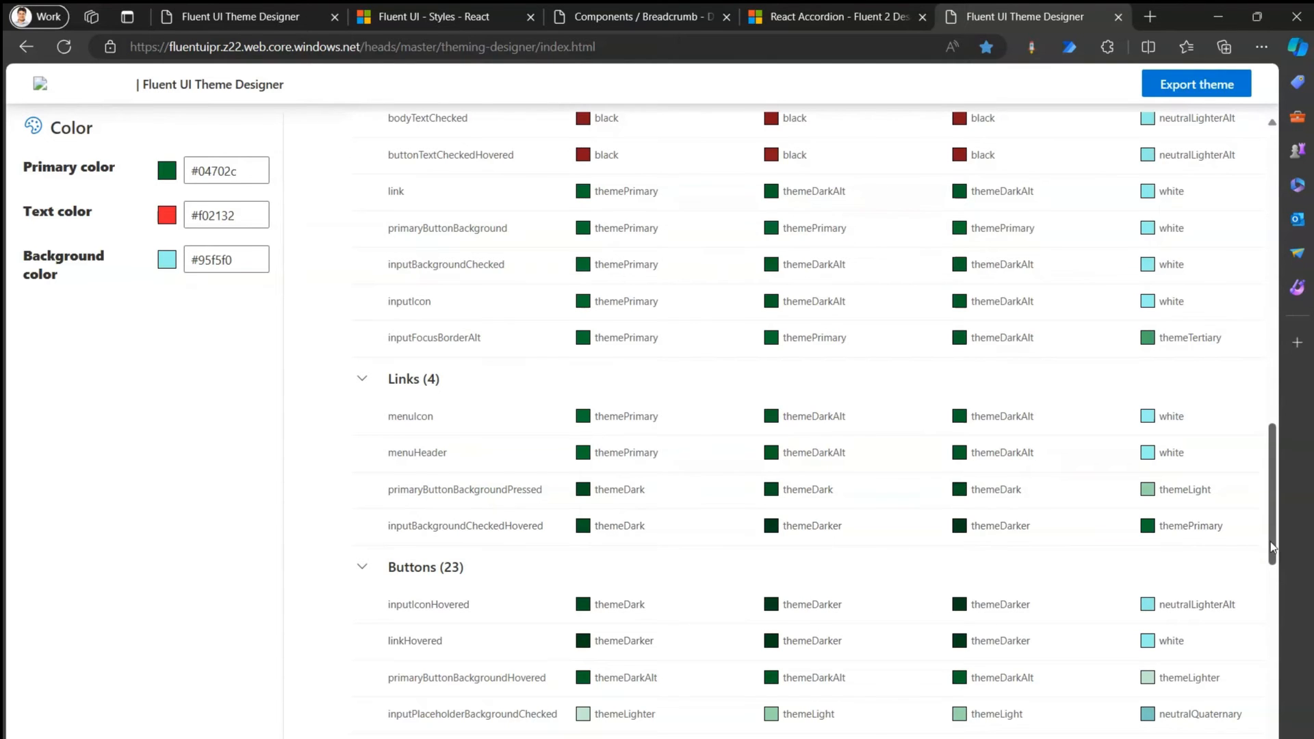
scroll("down", 3)
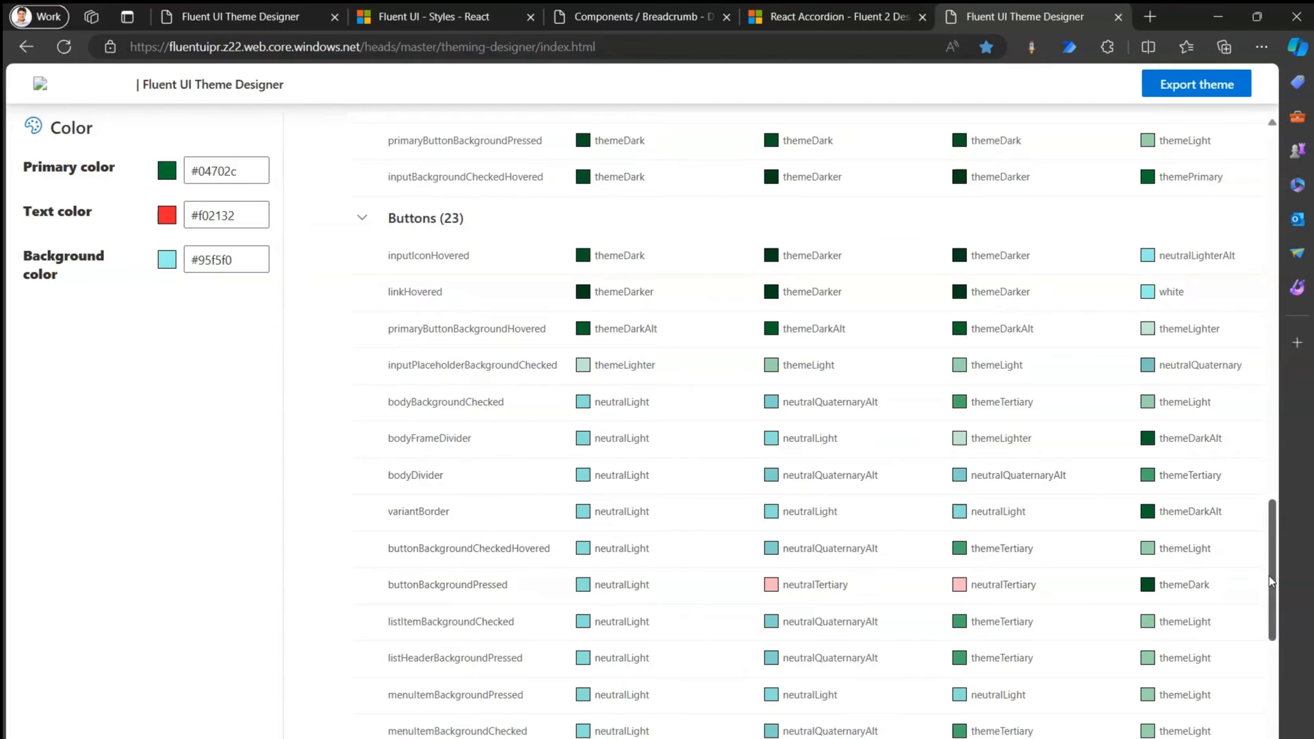
scroll("down", 3)
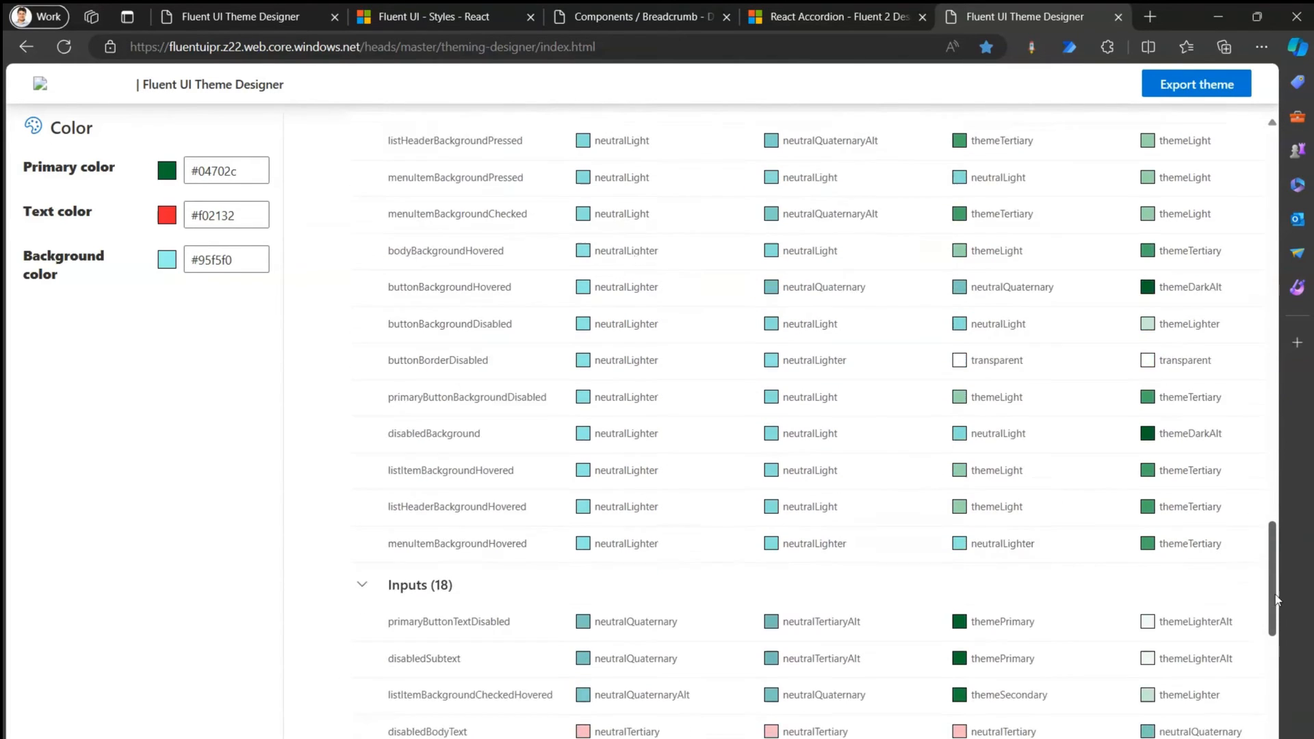
Change the text colour to near-black #0f0f0f and expand Inputs (18) to check the slots
scroll("down", 3)
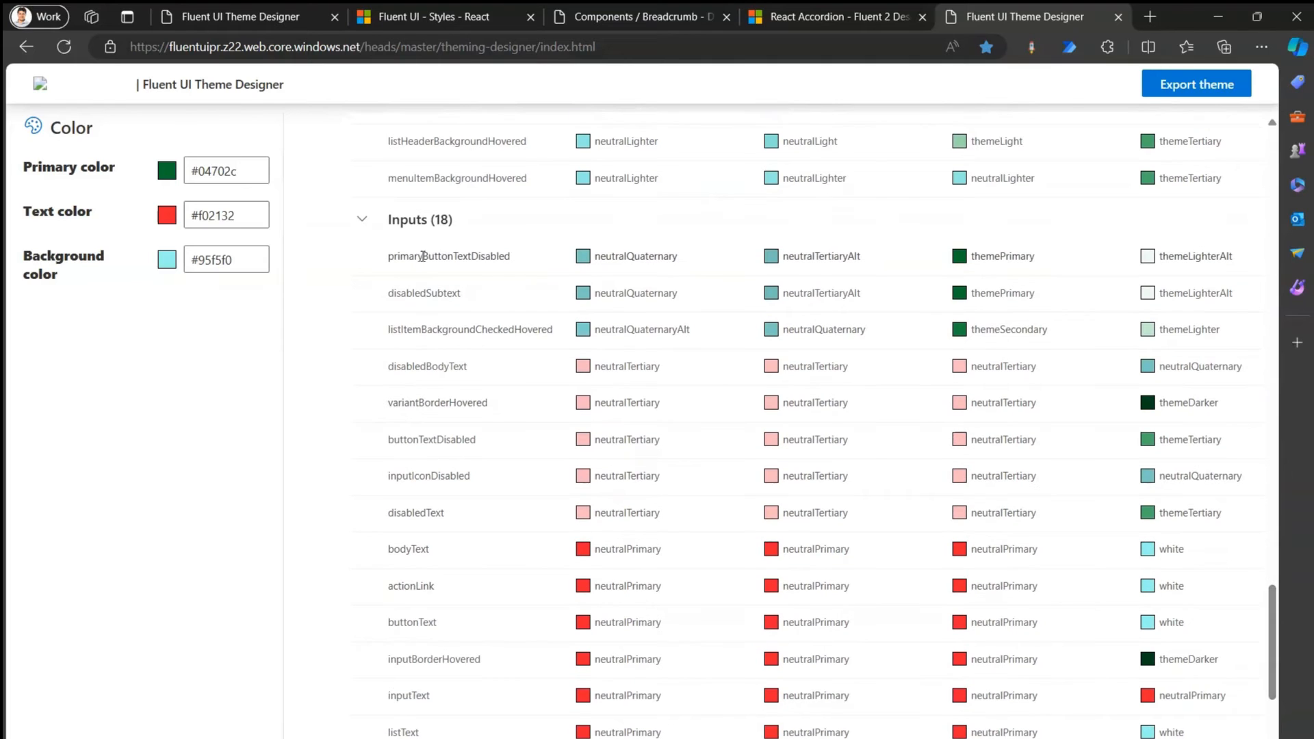
double_click(457, 256)
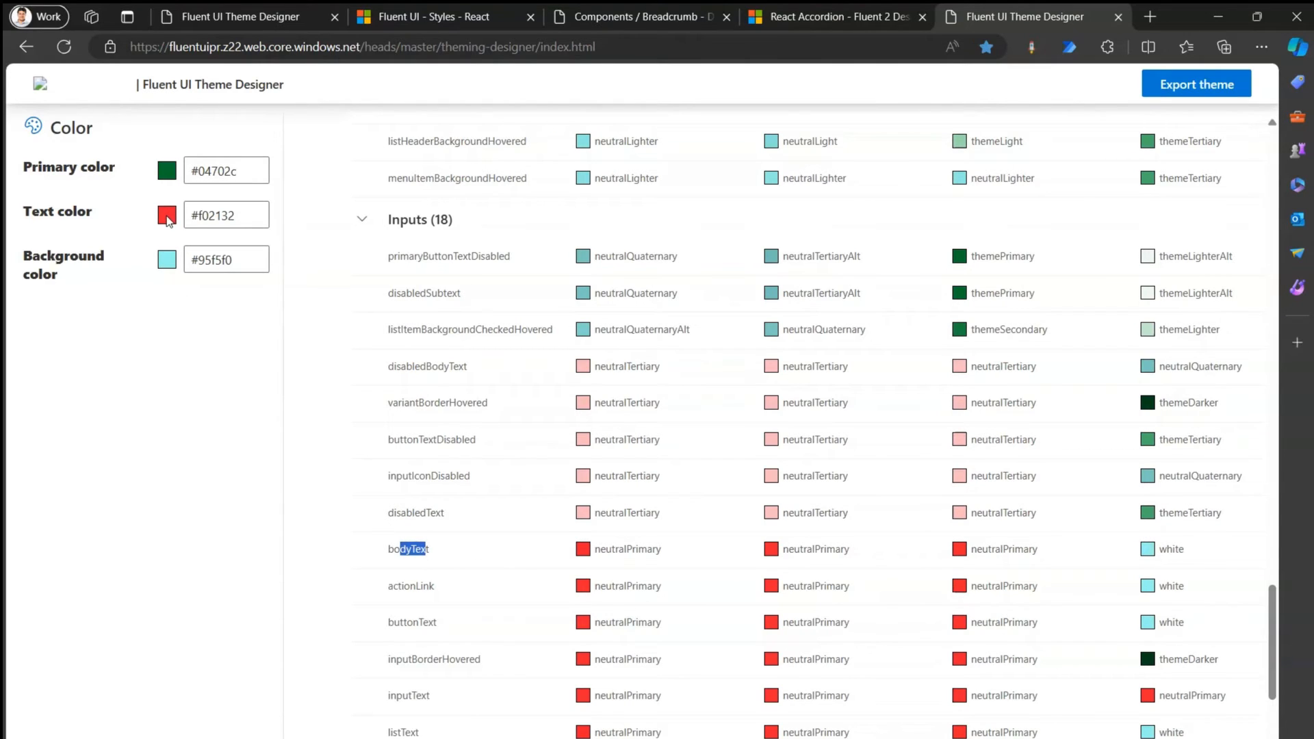
left_click(165, 215)
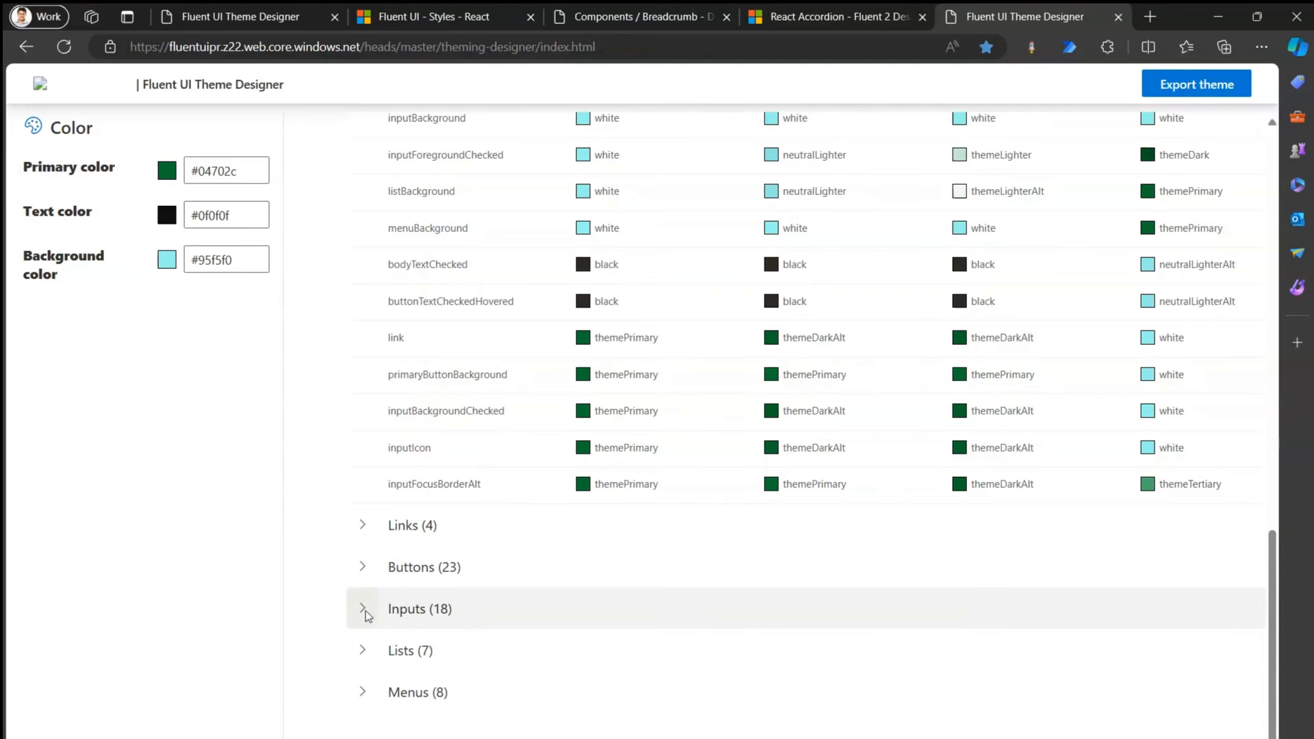
left_click(363, 608)
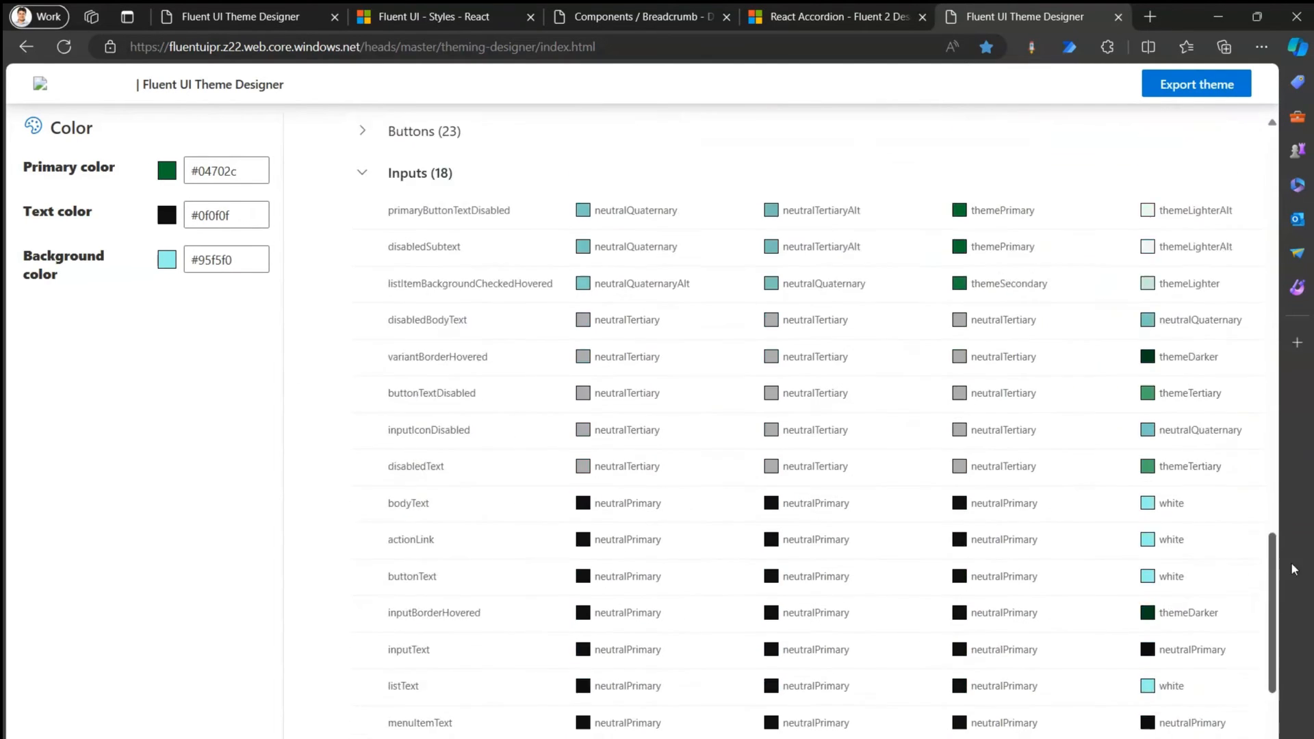
scroll("down", 3)
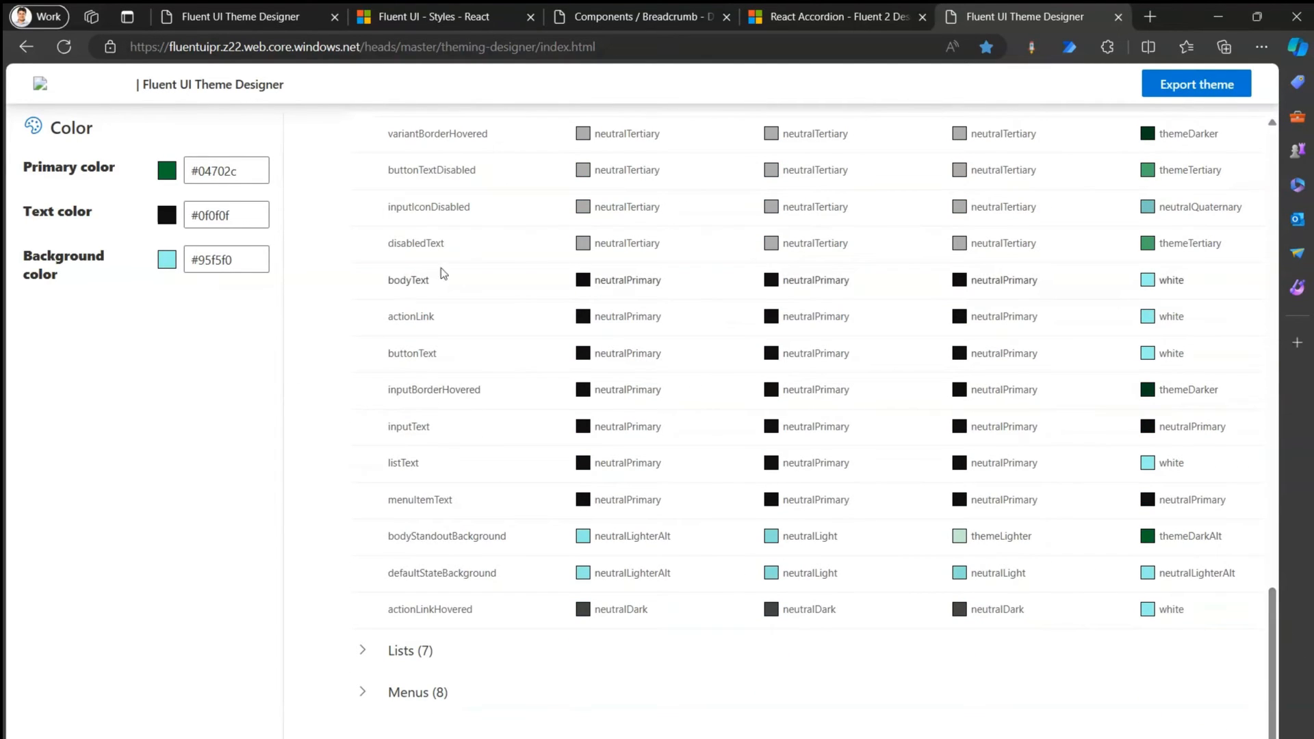
mouse_move(555, 352)
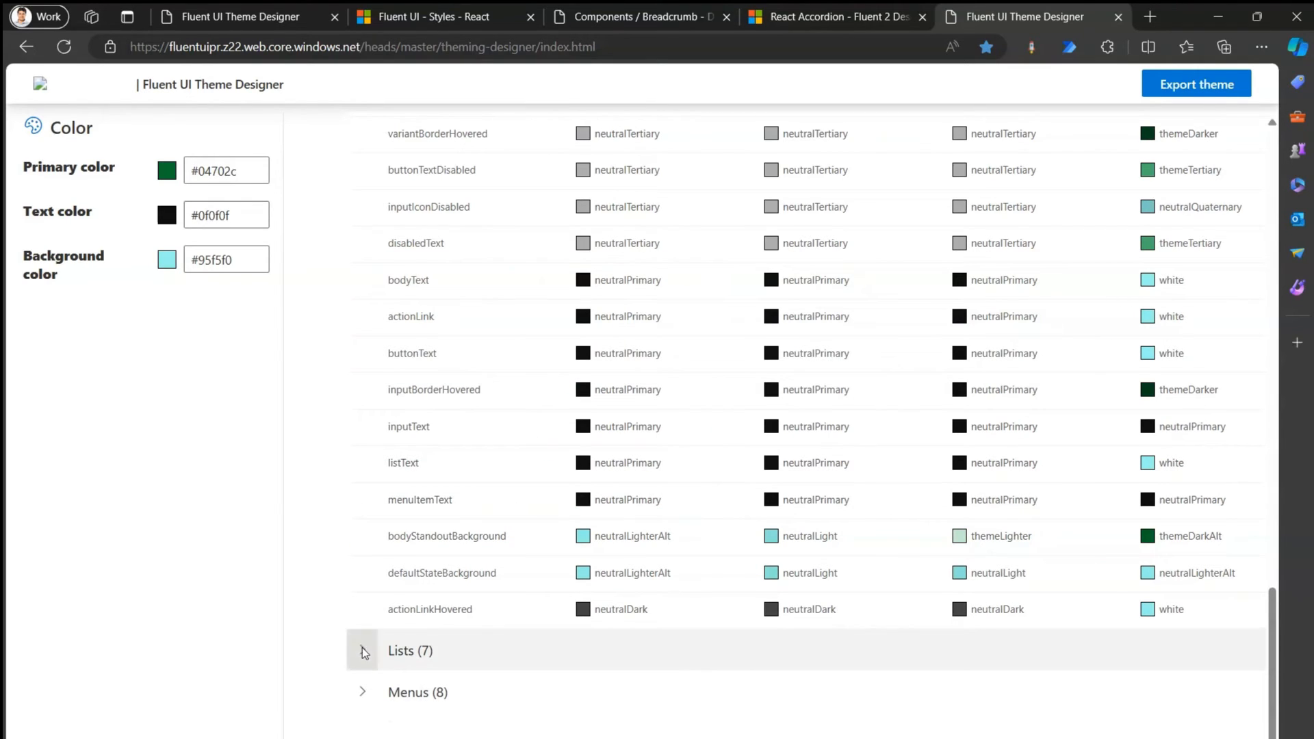
Expand the Lists slot group and review the Lists and Menus slots in the cyan-background preview
left_click(363, 652)
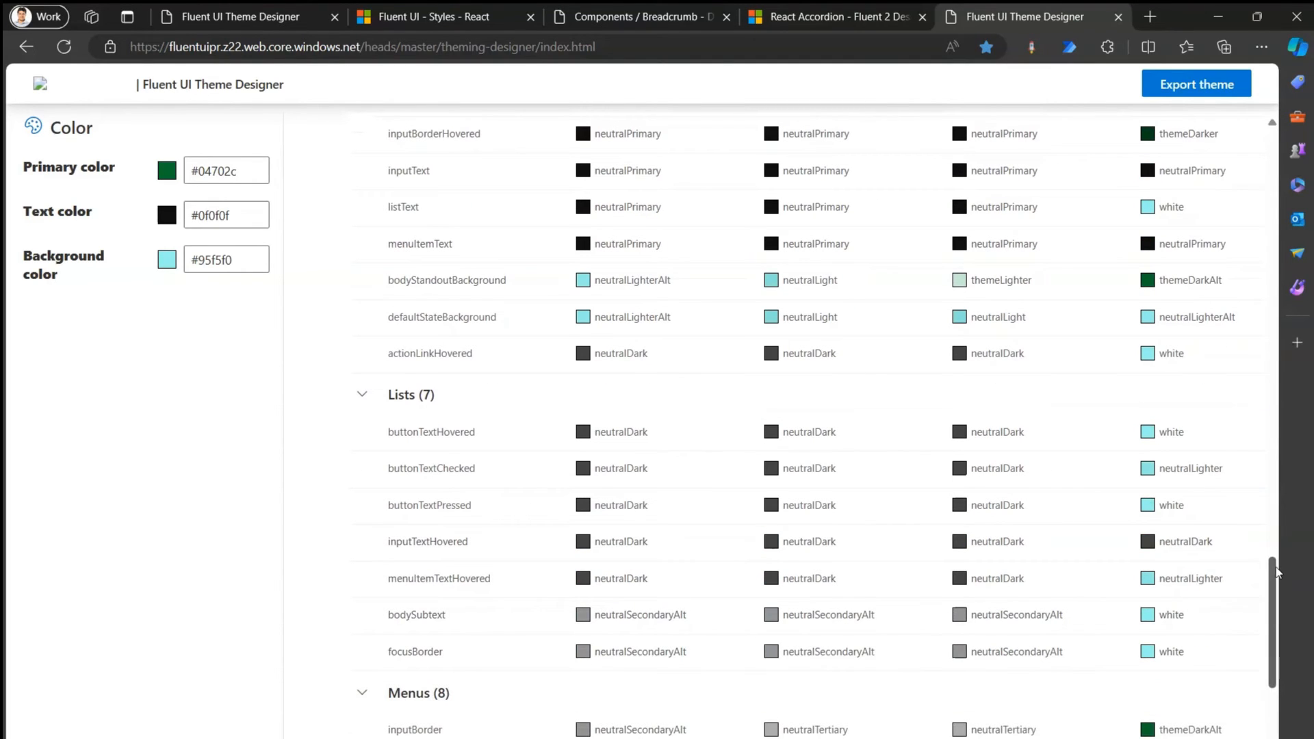
scroll("down", 3)
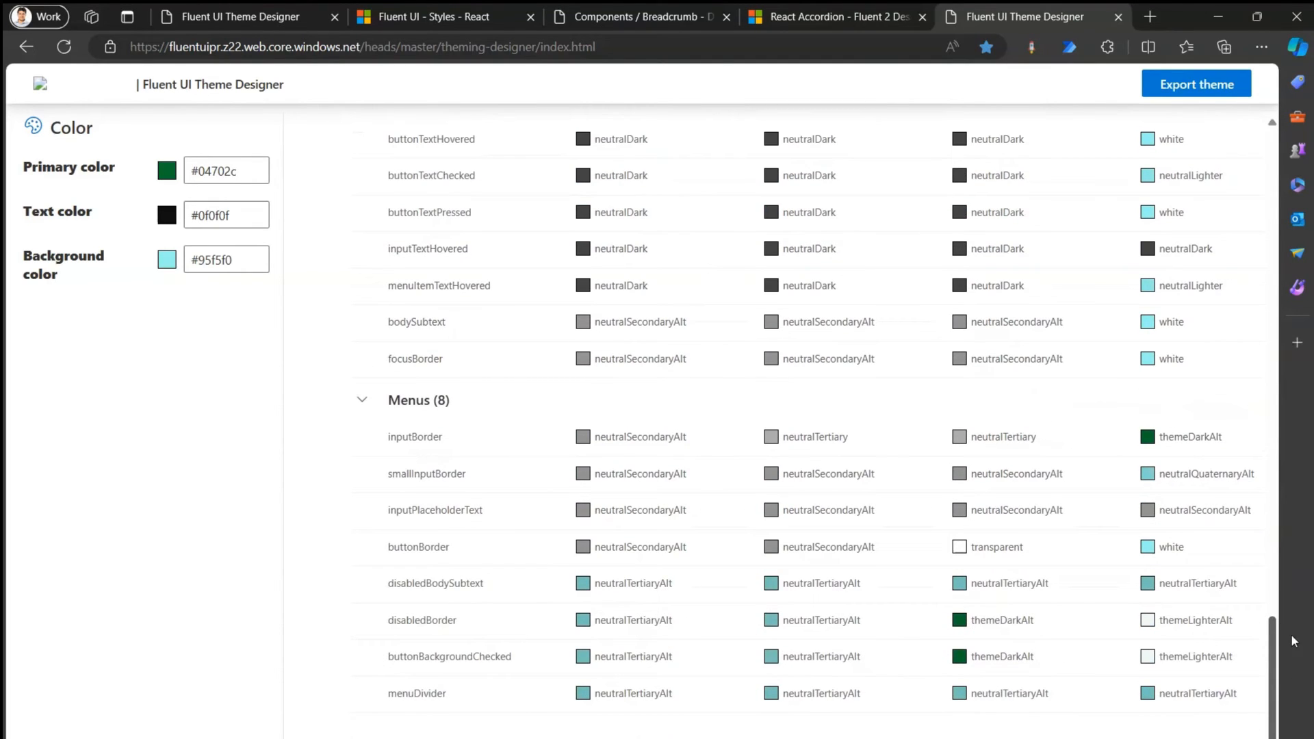
scroll("down", 3)
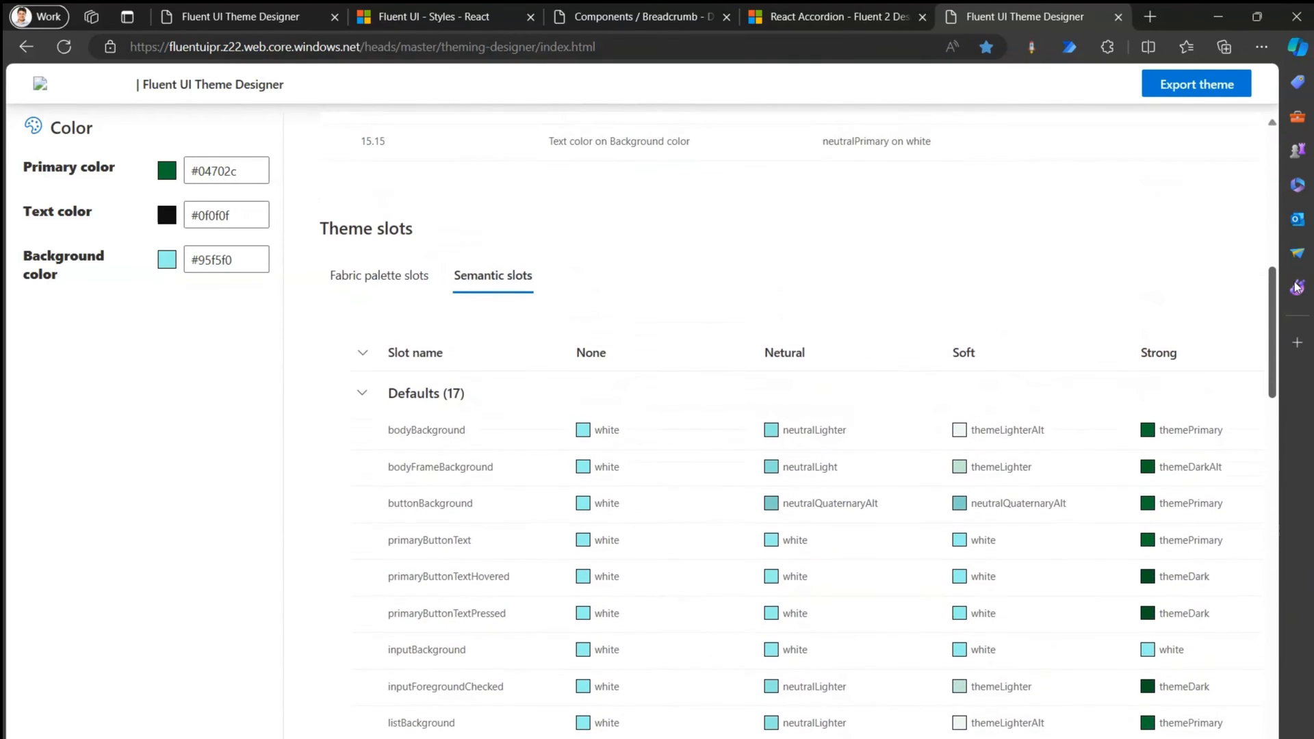
scroll("down", 3)
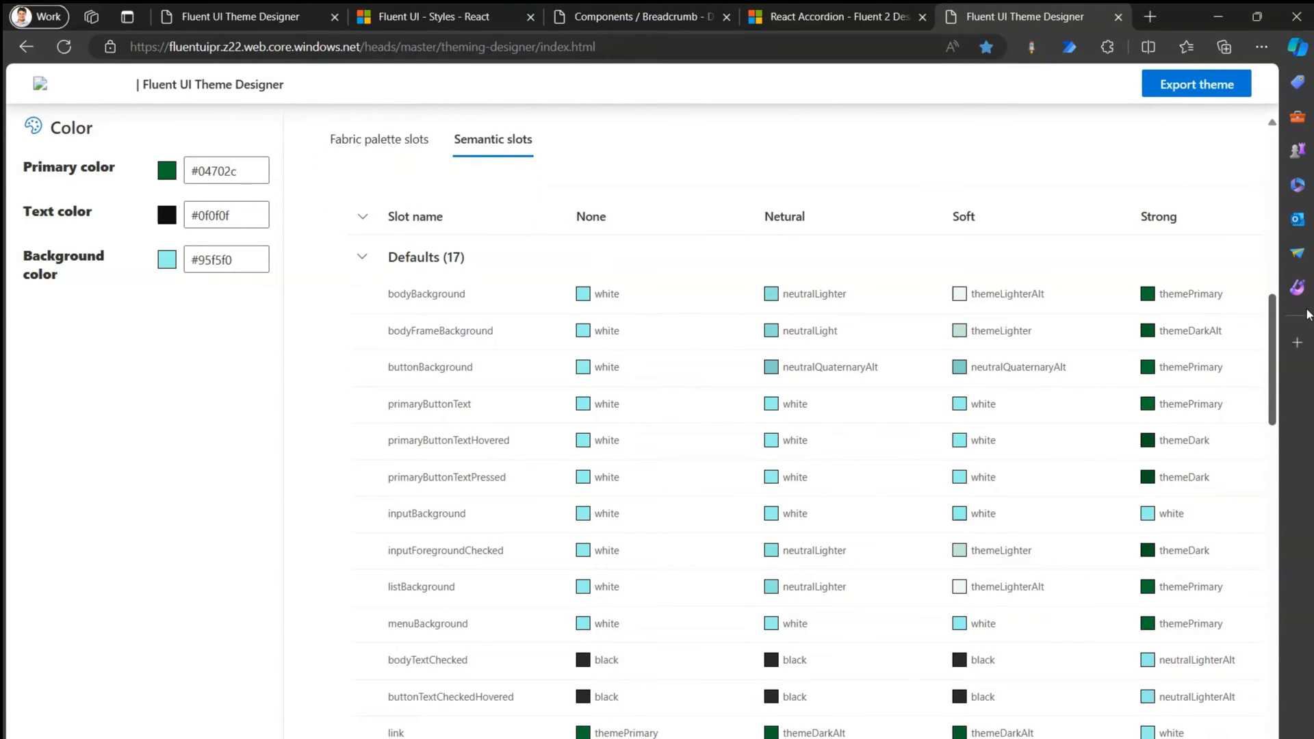
scroll("down", 3)
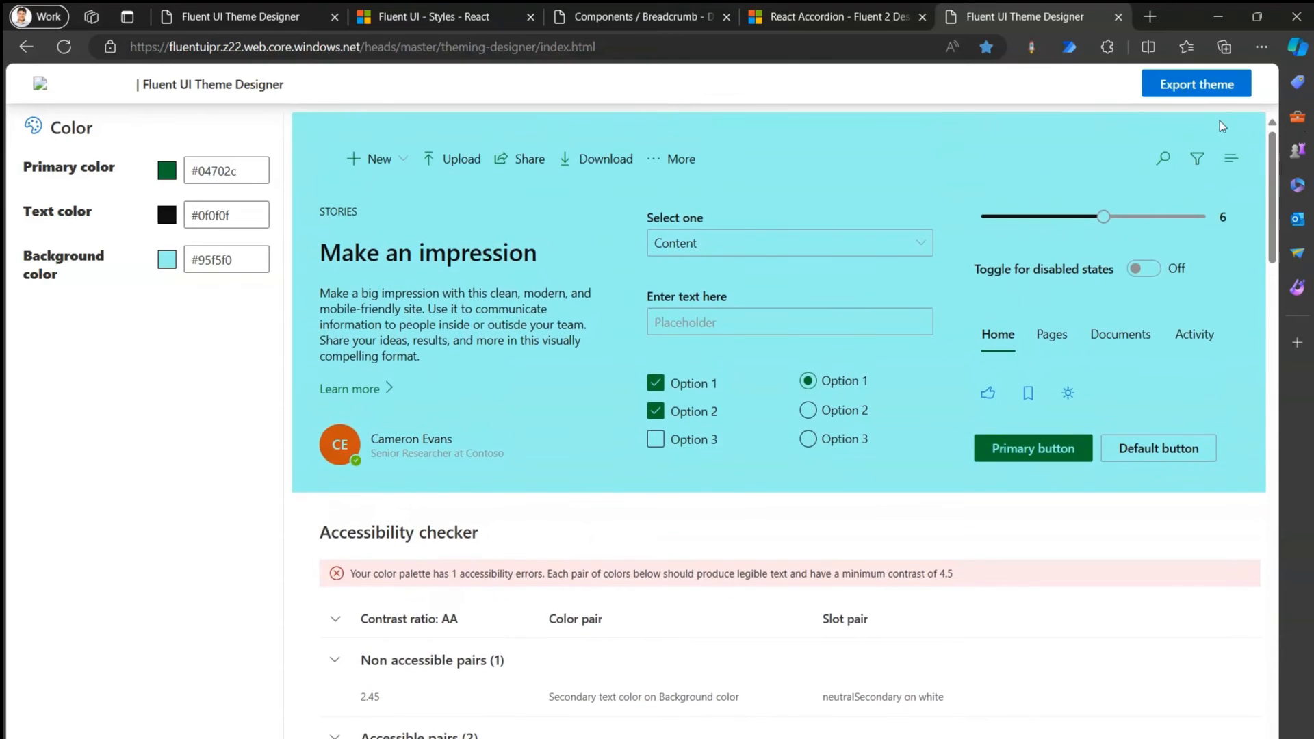
mouse_move(204, 425)
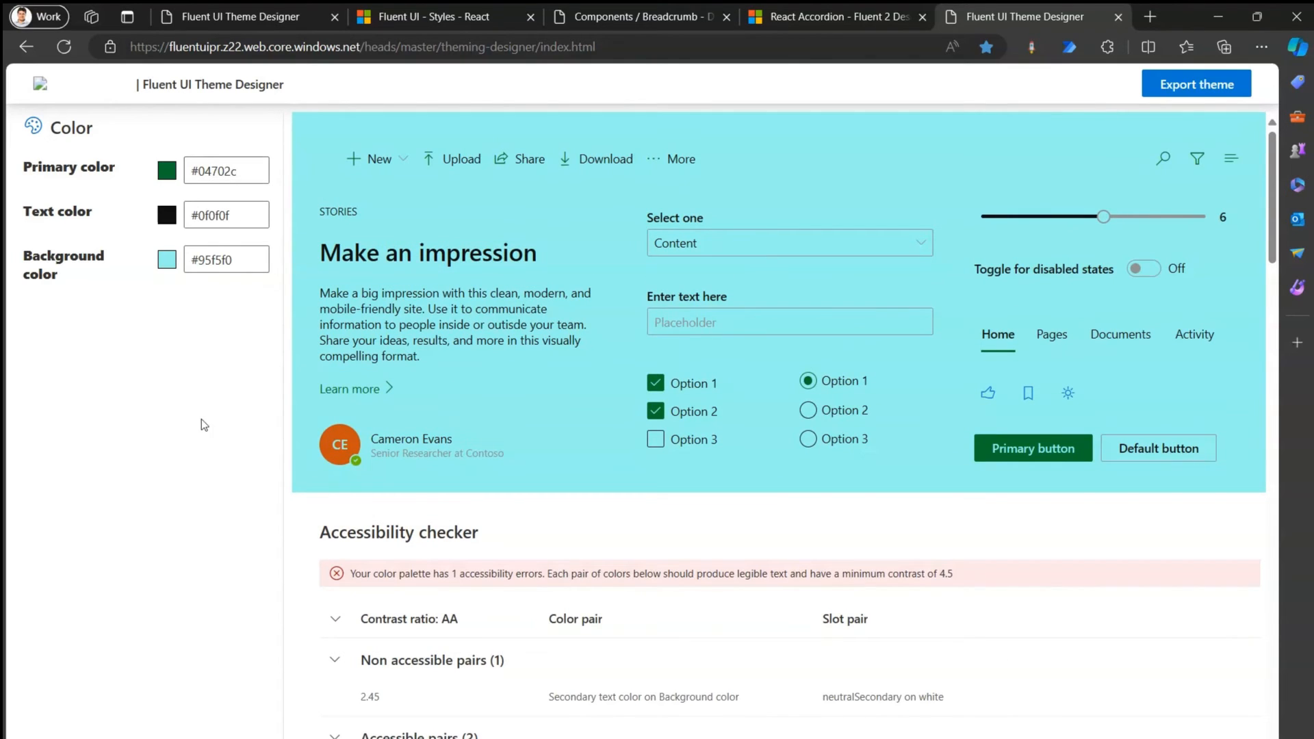
mouse_move(845, 294)
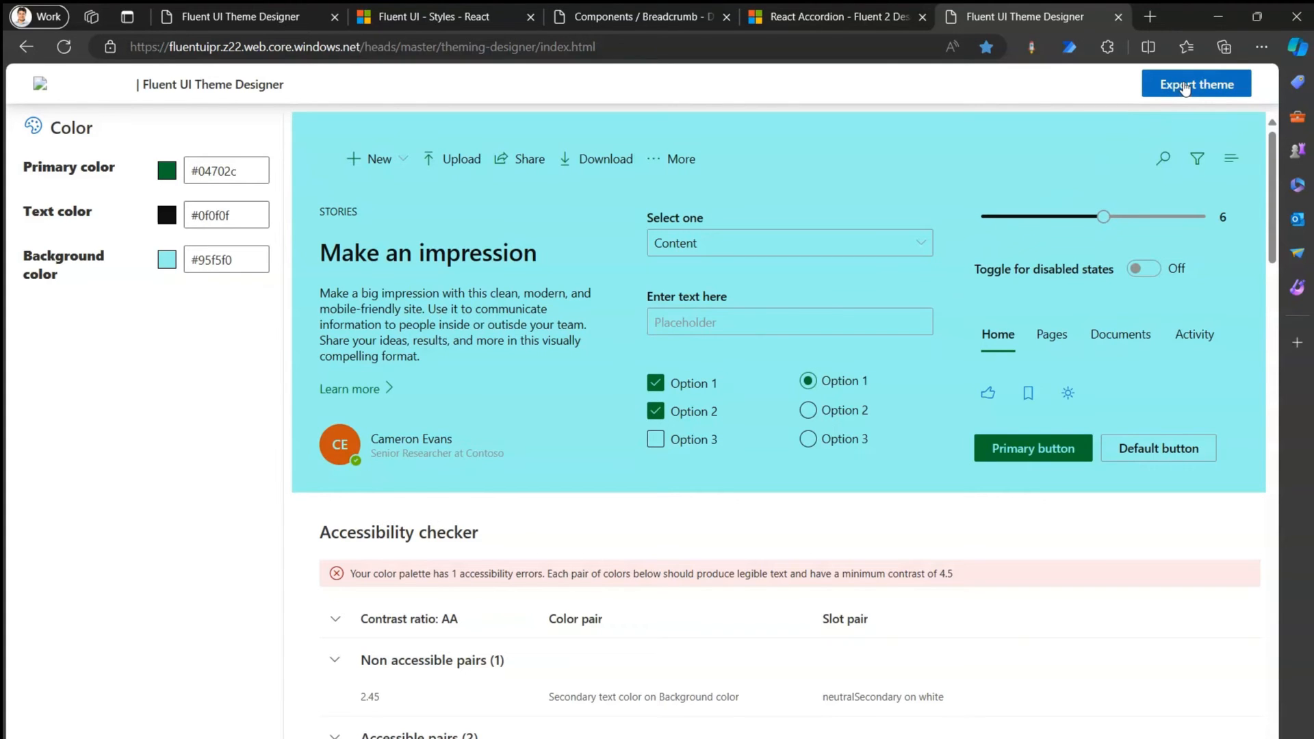
Export the theme and highlight the generated Code output
left_click(1197, 83)
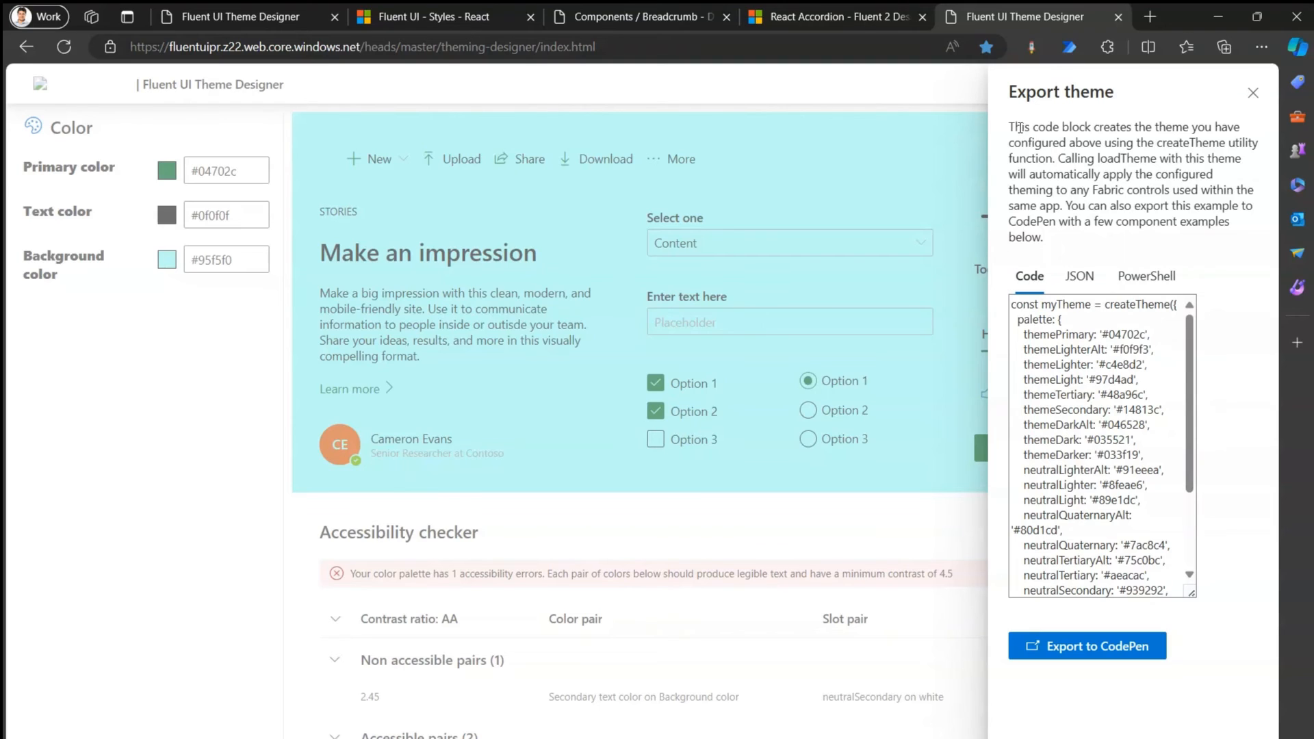
left_click_drag(1012, 126, 1223, 157)
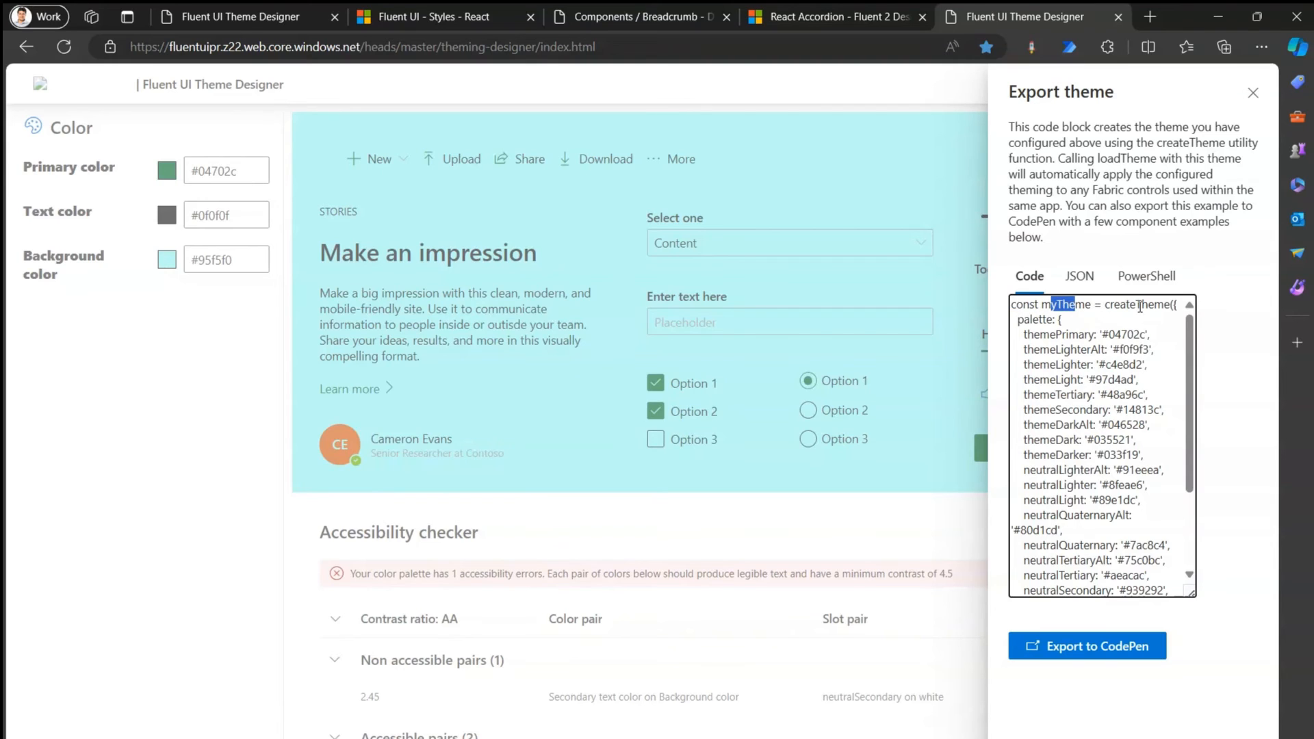
mouse_move(1197, 344)
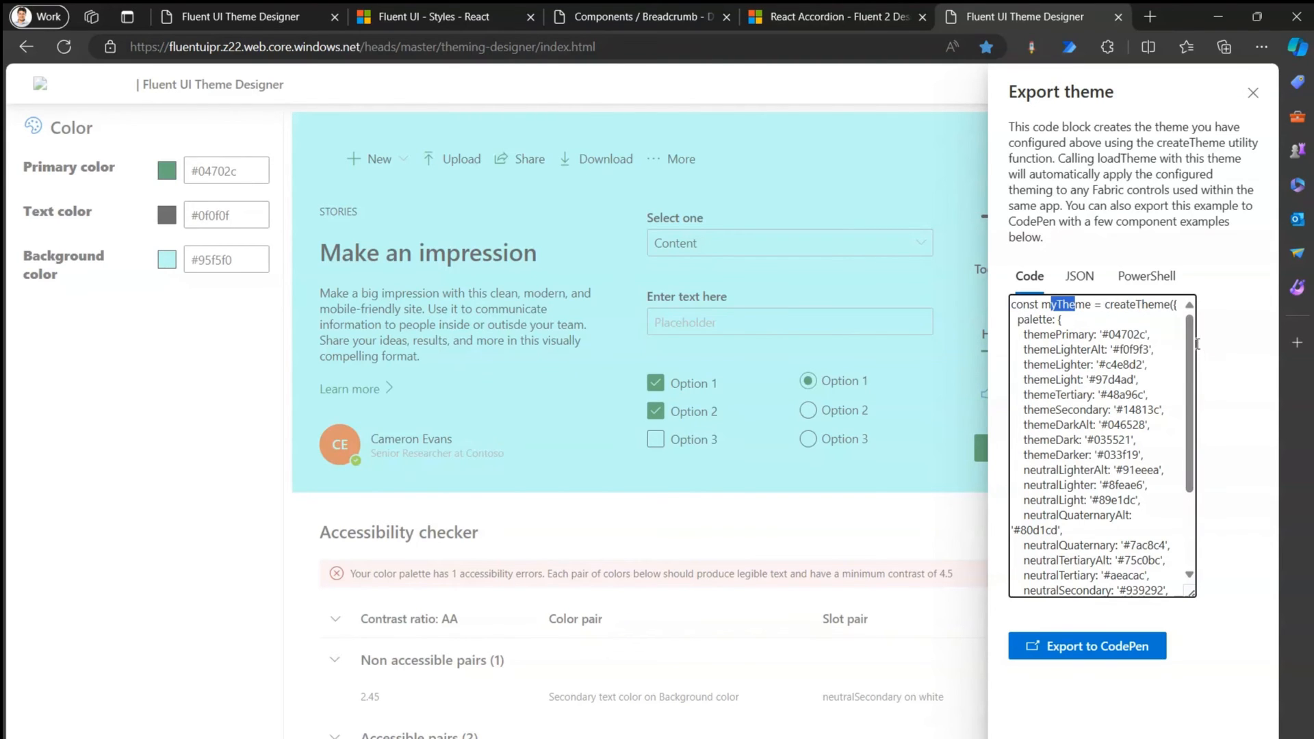
scroll("down", 3)
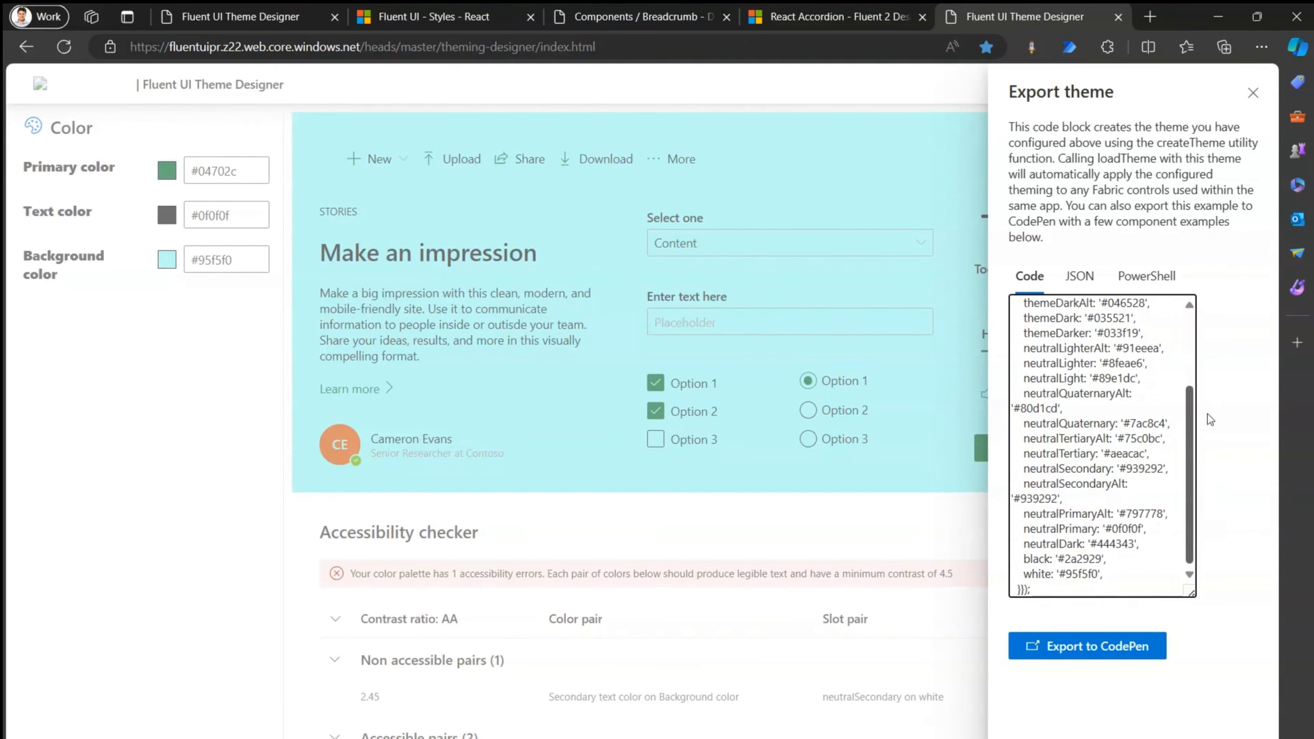
View the exported theme as JSON and then as PowerShell, focusing the PowerShell text
left_click(1079, 275)
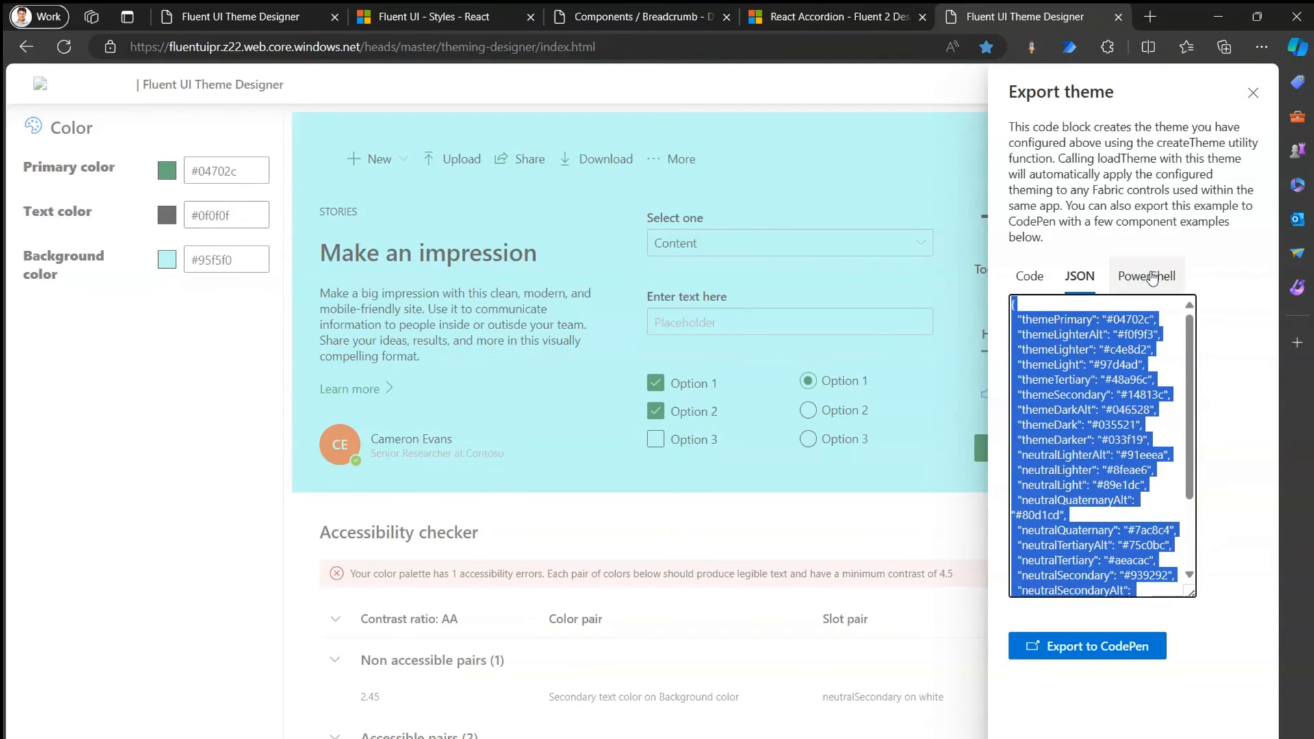
left_click(1147, 275)
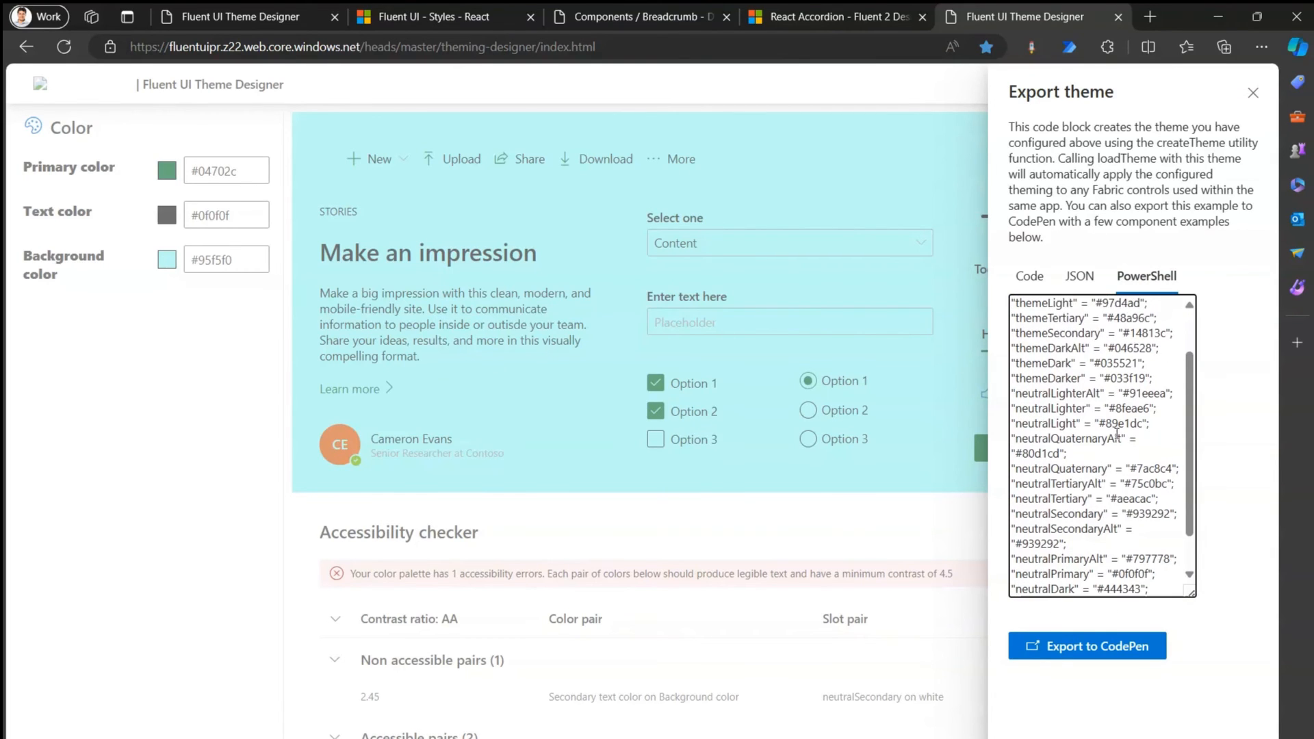
left_click(1149, 17)
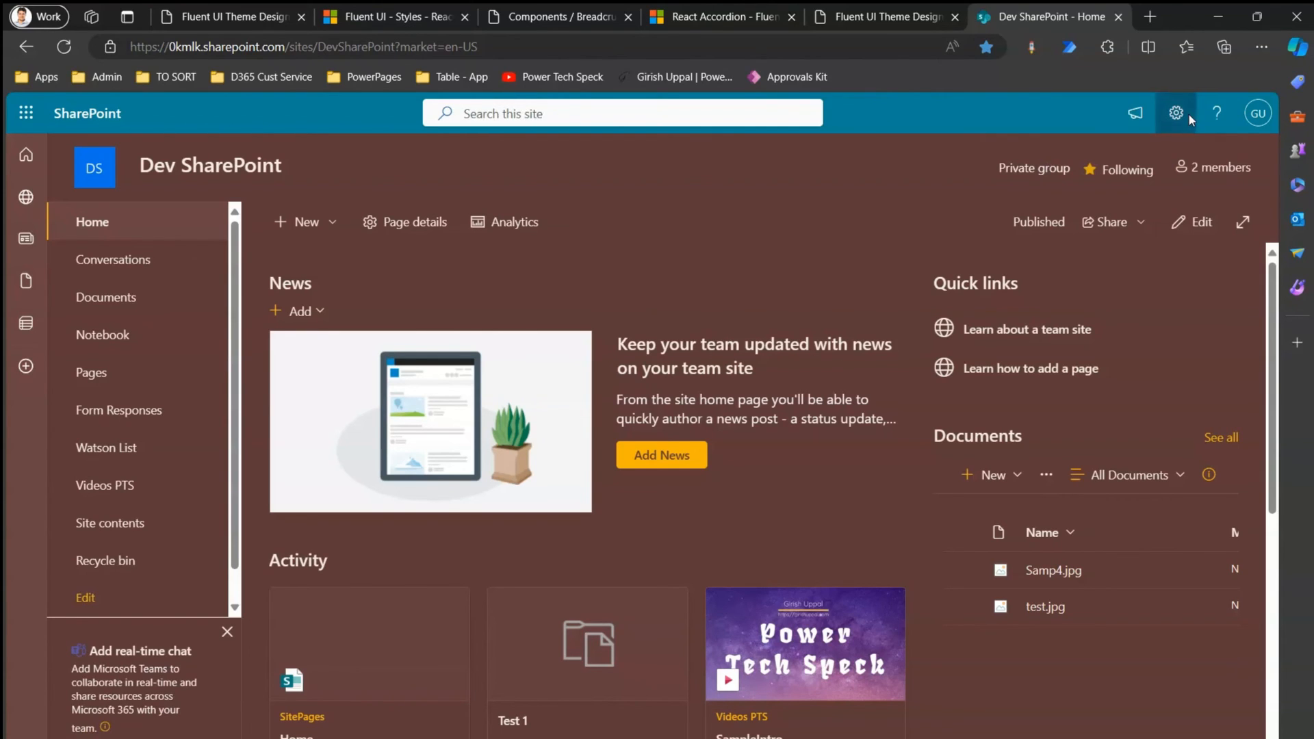
Reach the Dev SharePoint site's theme choices via Settings > Change the look > Theme
left_click(1175, 113)
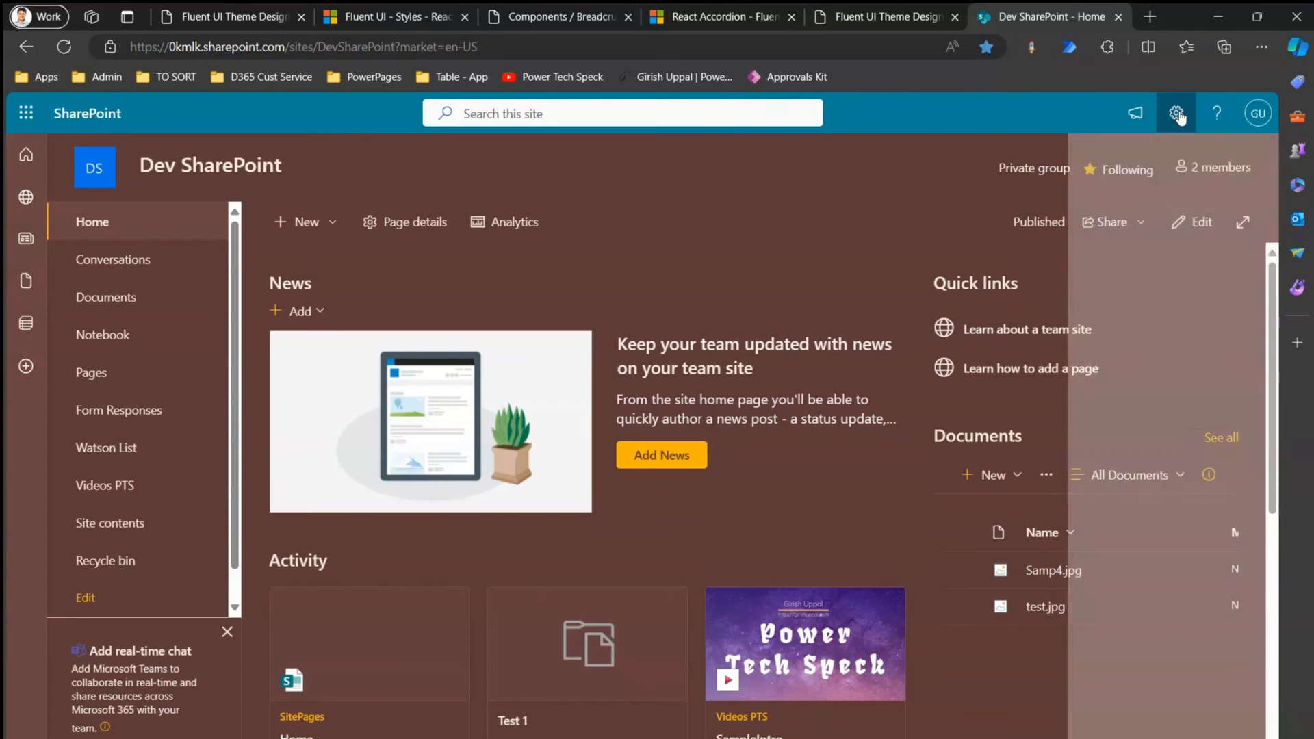
left_click(1176, 114)
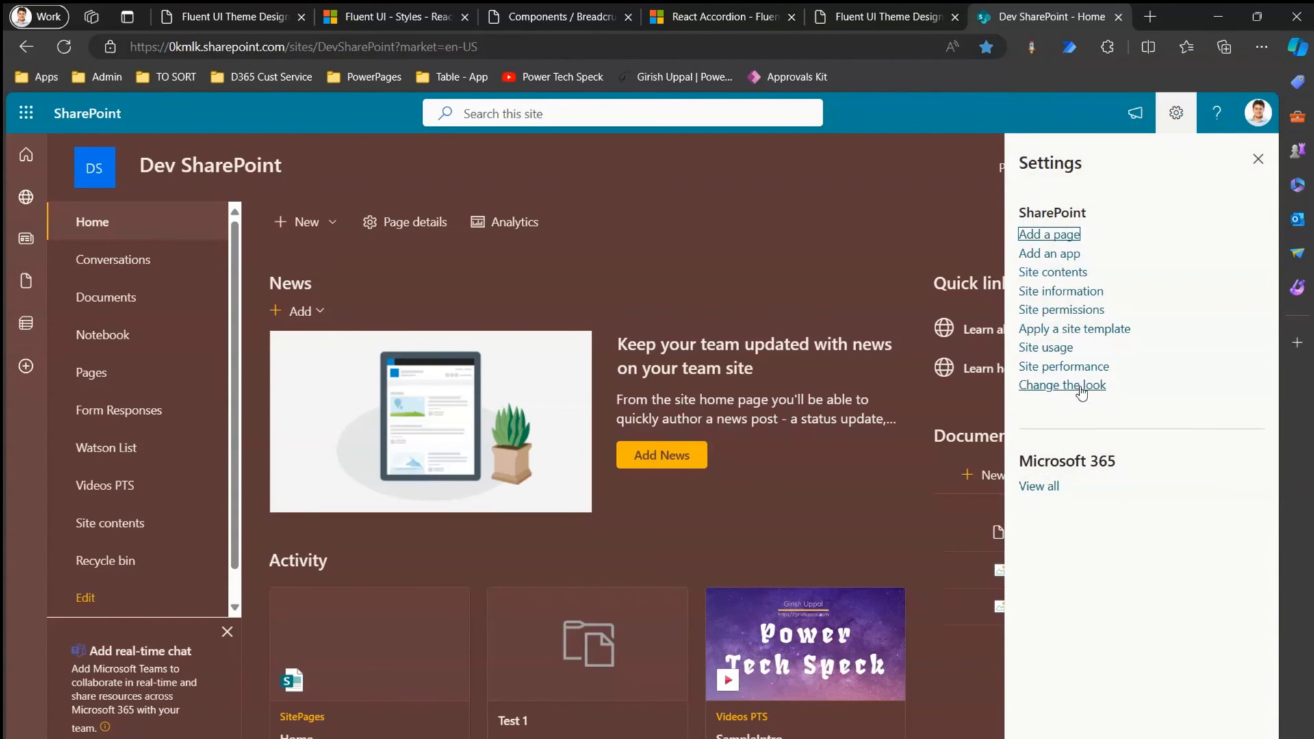
mouse_move(1062, 384)
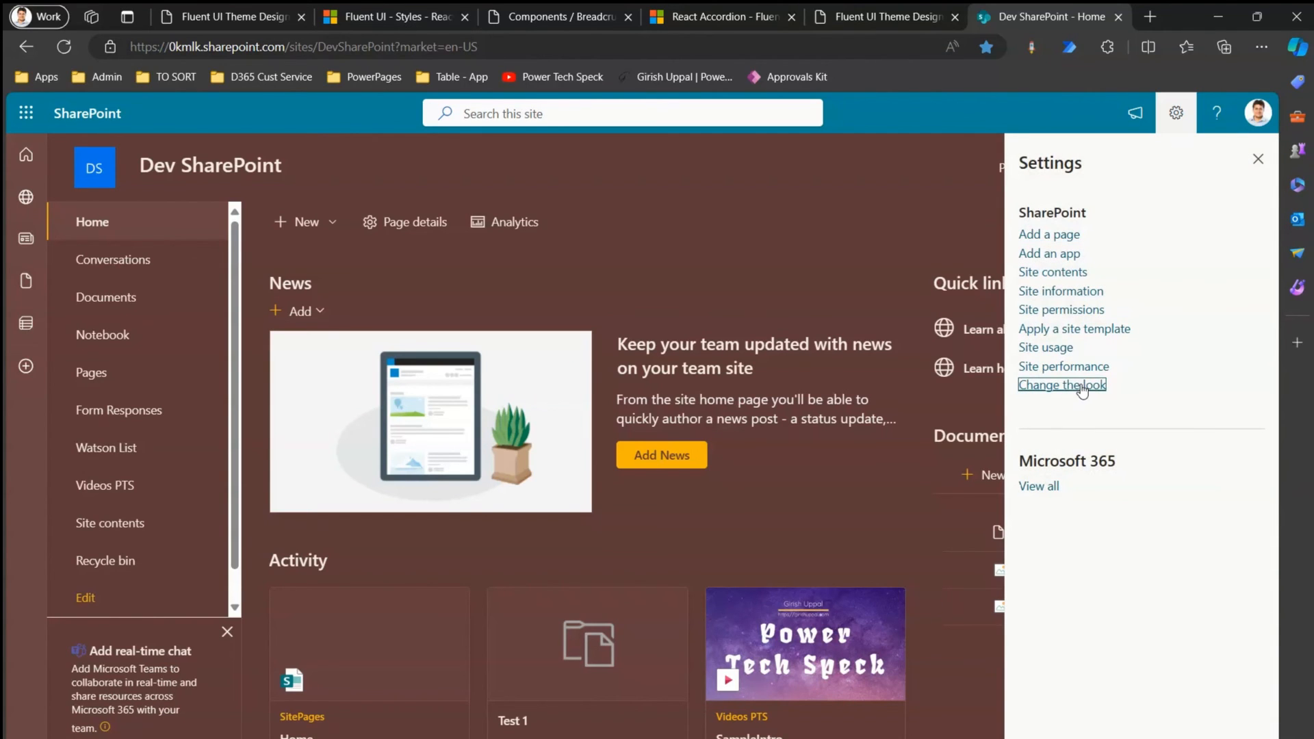
left_click(1061, 384)
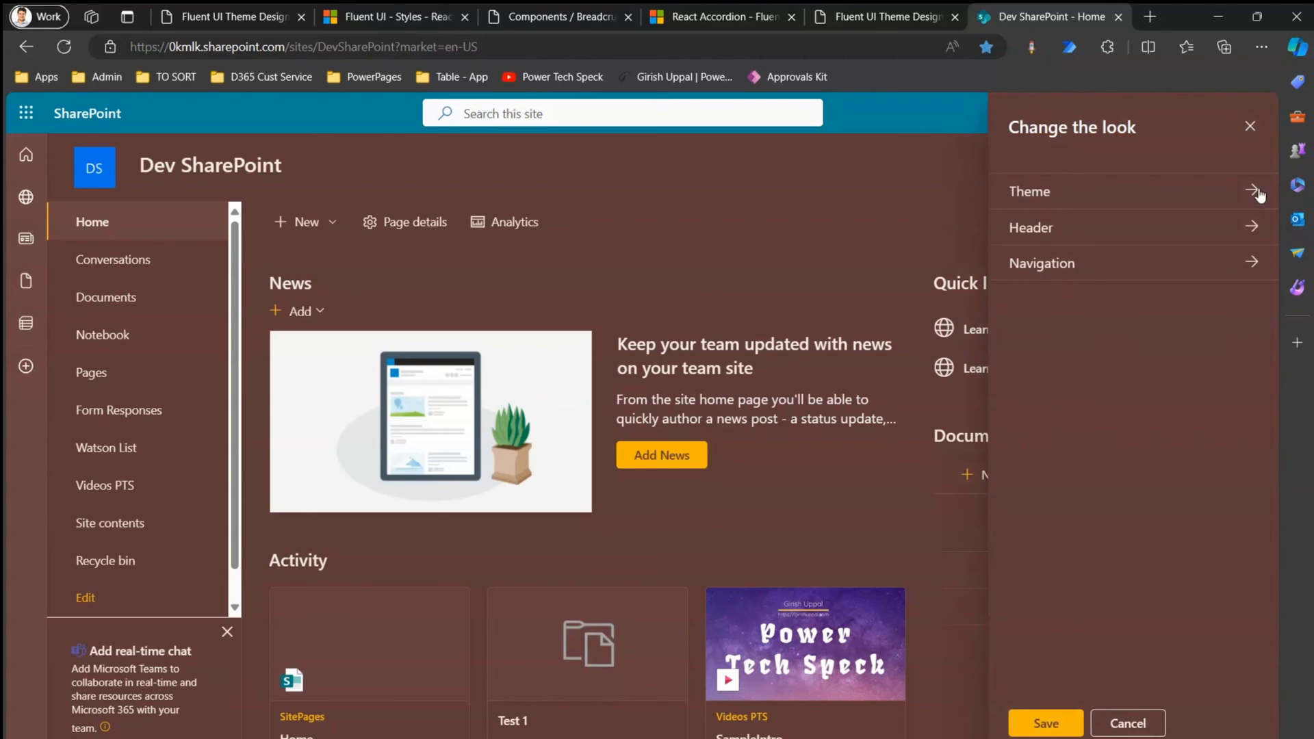
left_click(1030, 191)
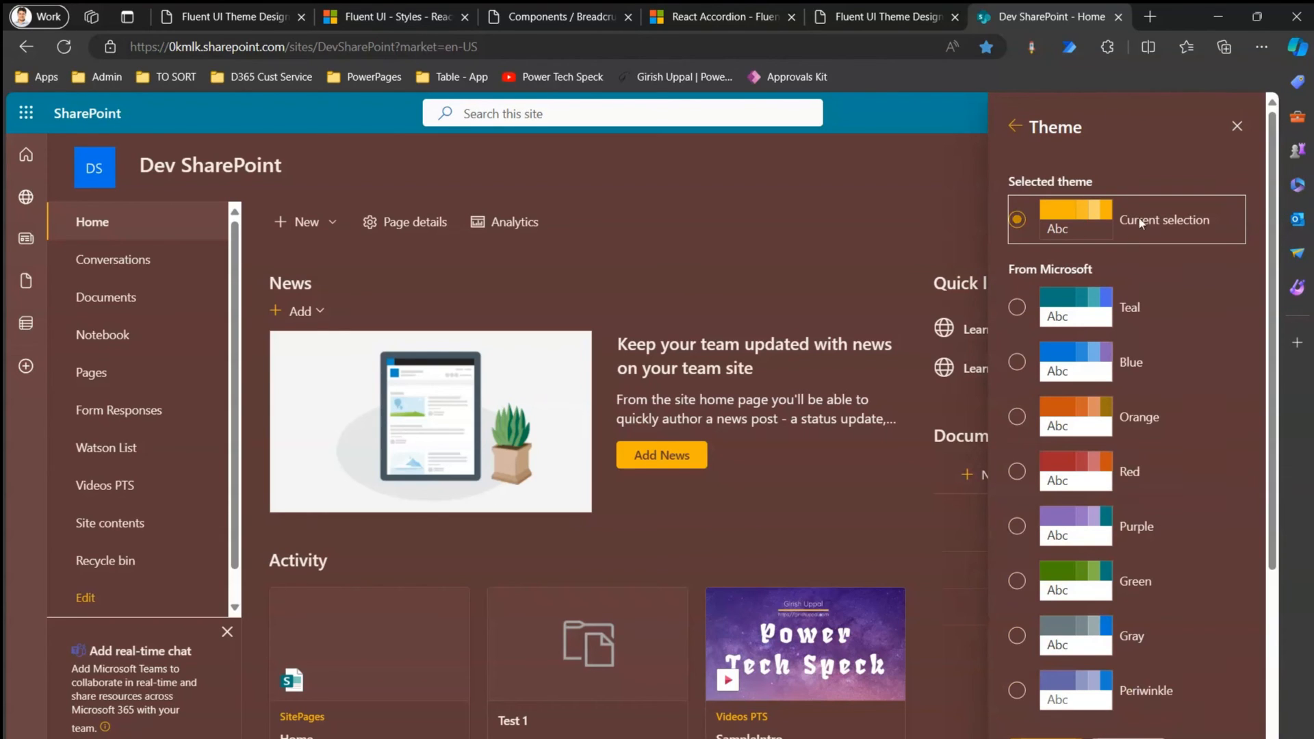
Preview the site with the Orange theme, then settle on the Microsoft Blue theme
left_click(1018, 471)
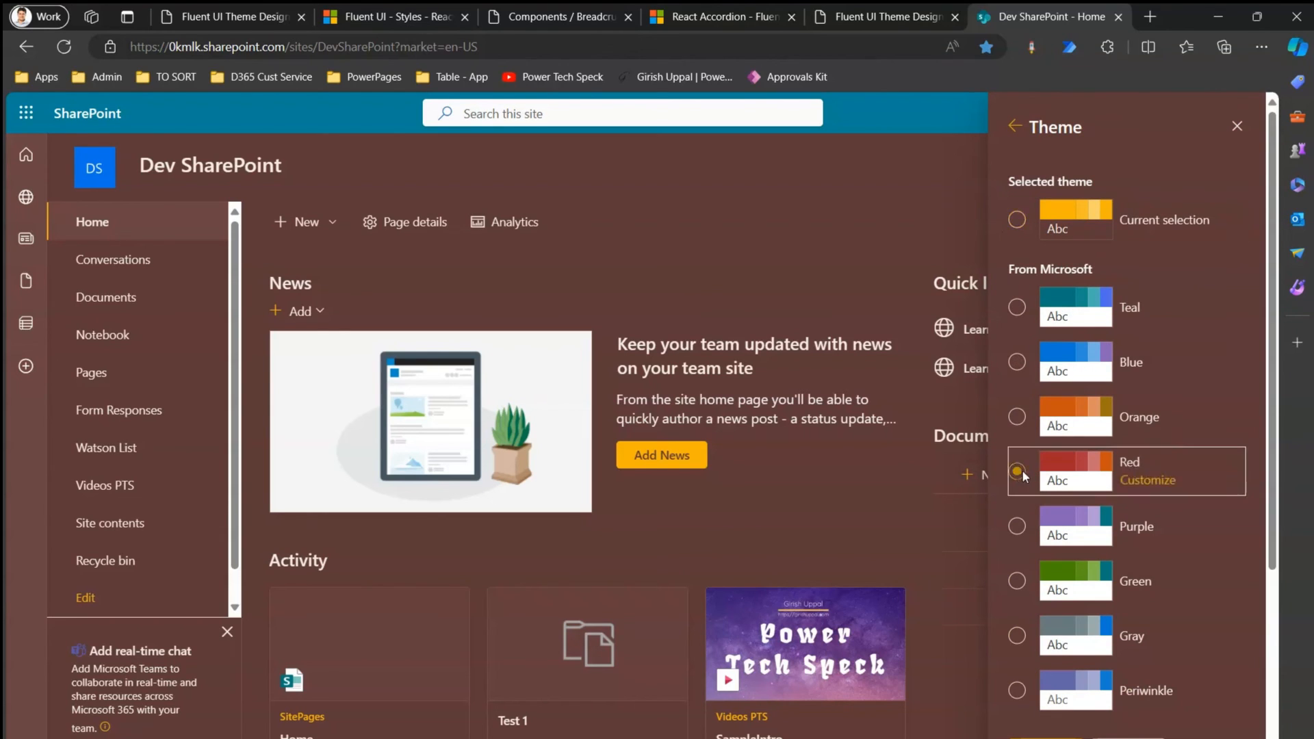
left_click(1018, 416)
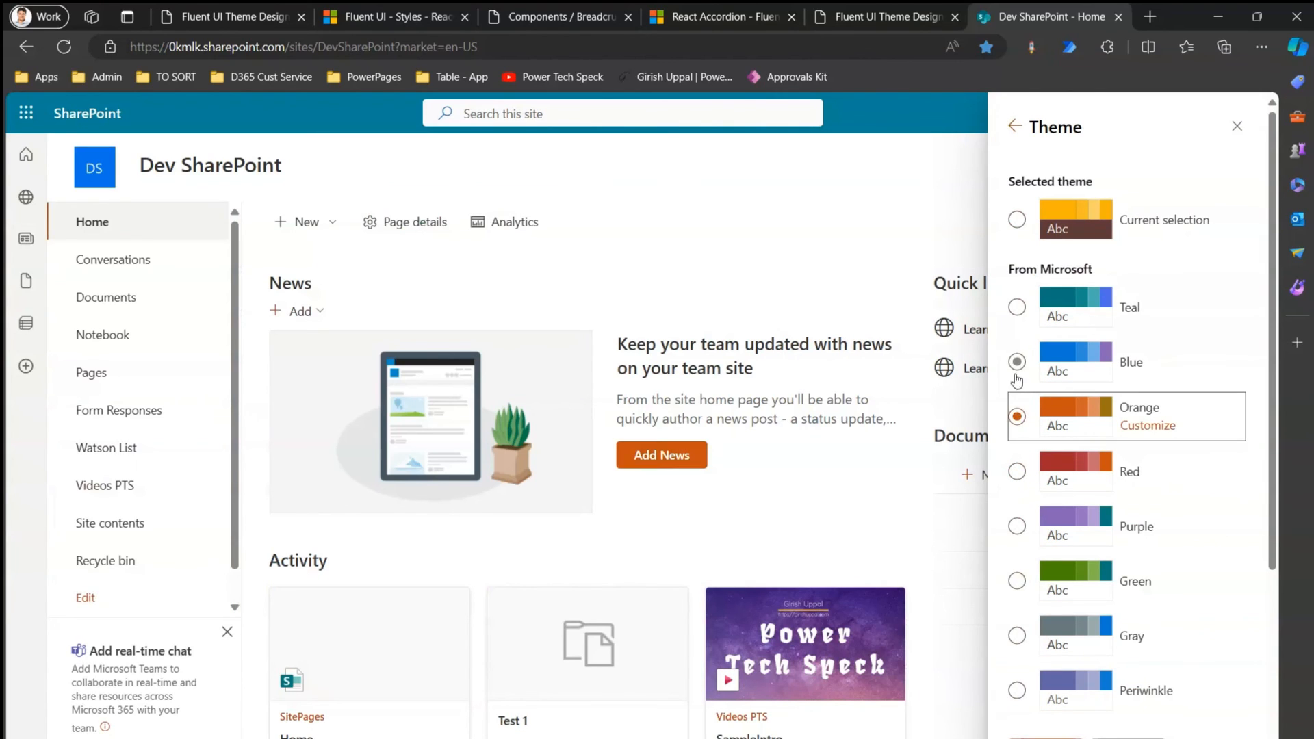
left_click(1017, 361)
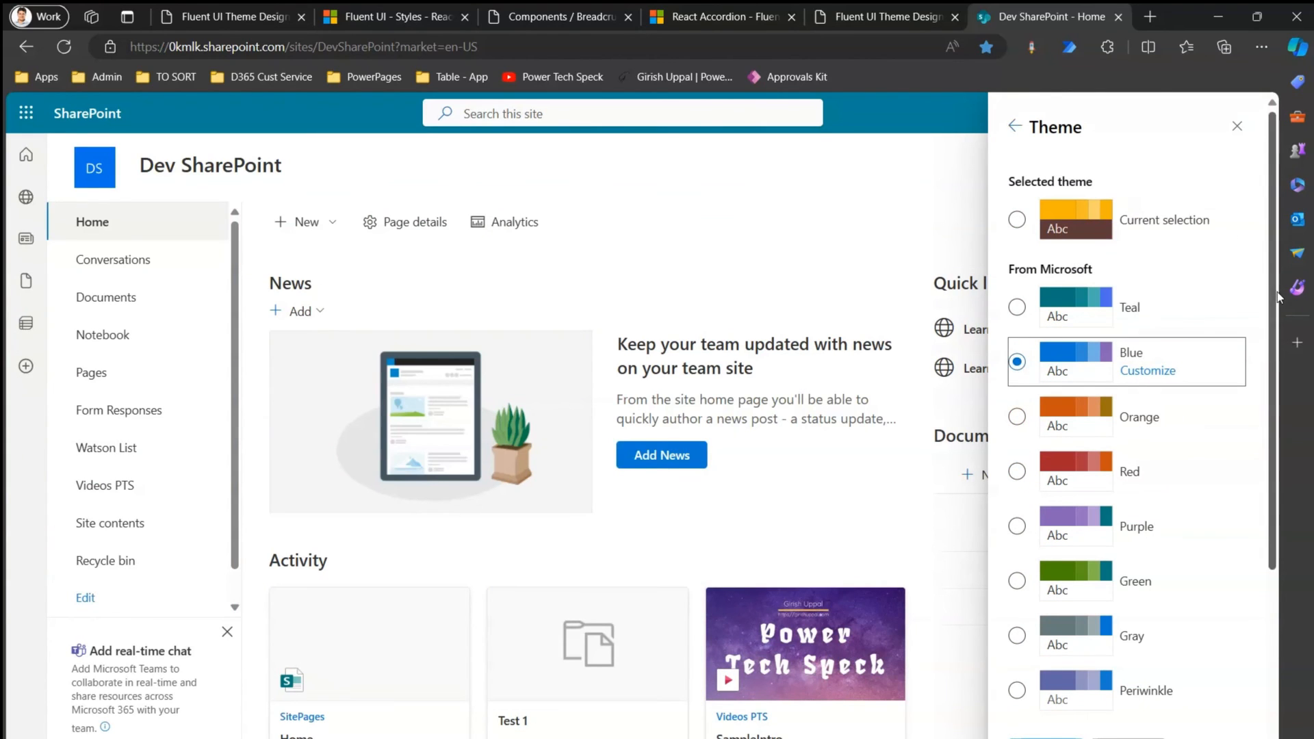
mouse_move(1017, 206)
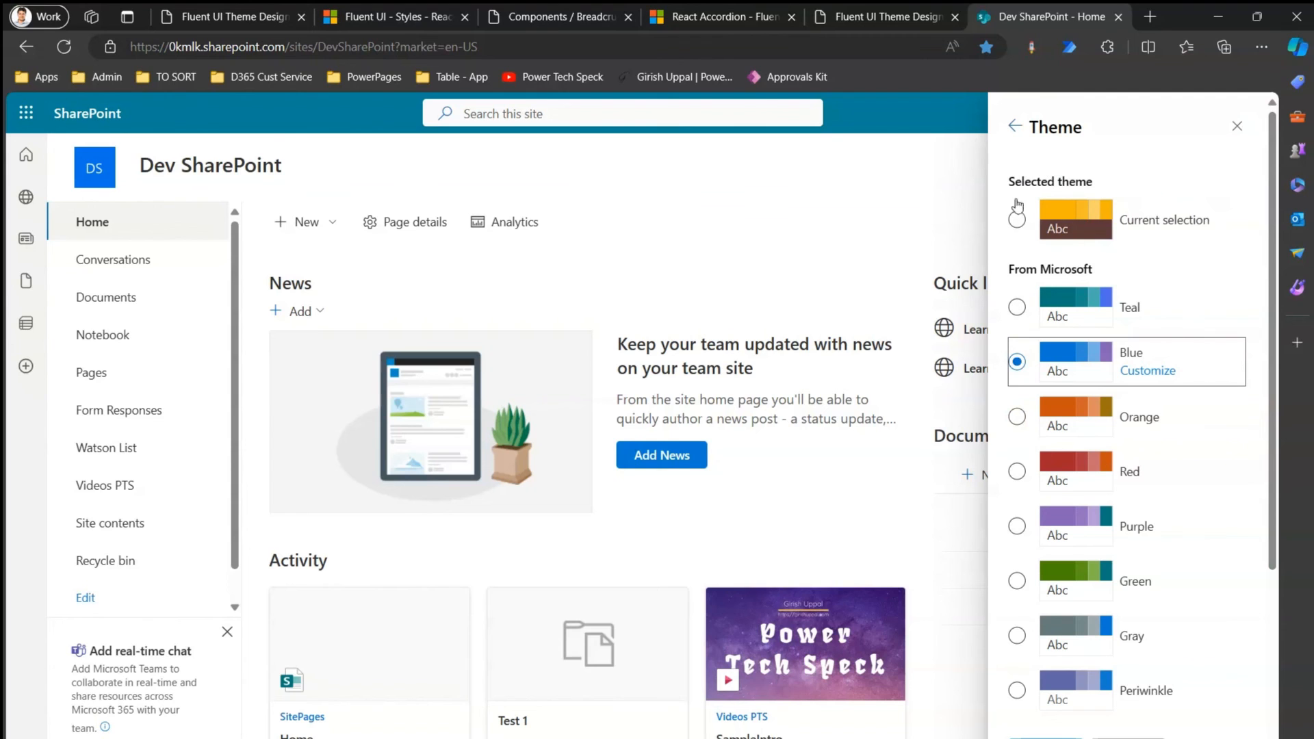
scroll("down", 3)
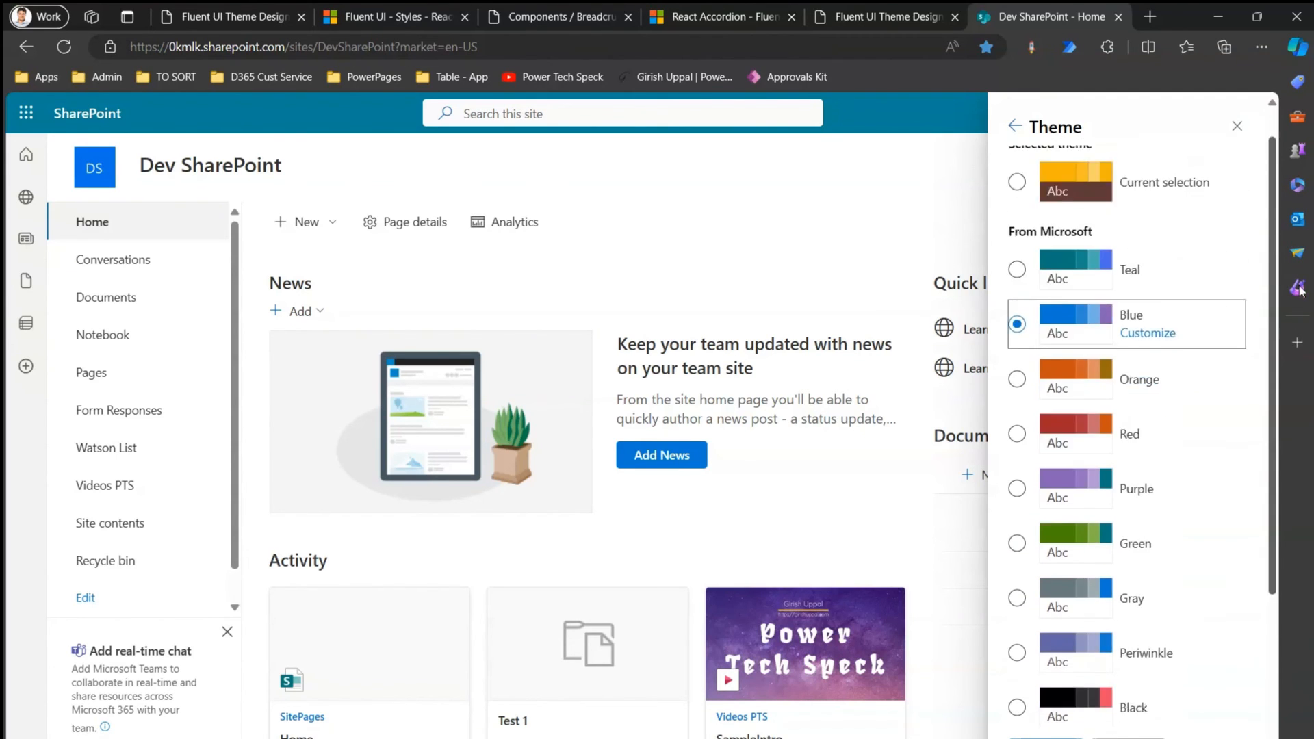
scroll("down", 3)
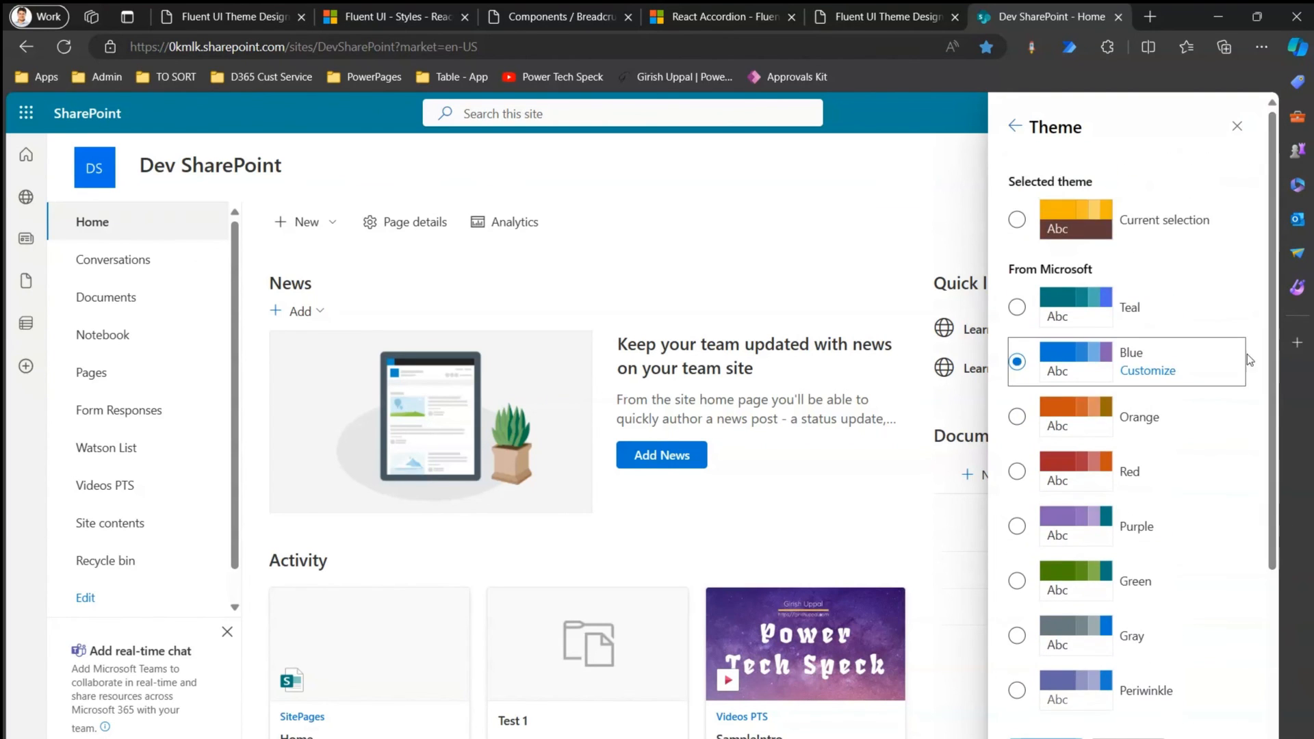
mouse_move(846, 241)
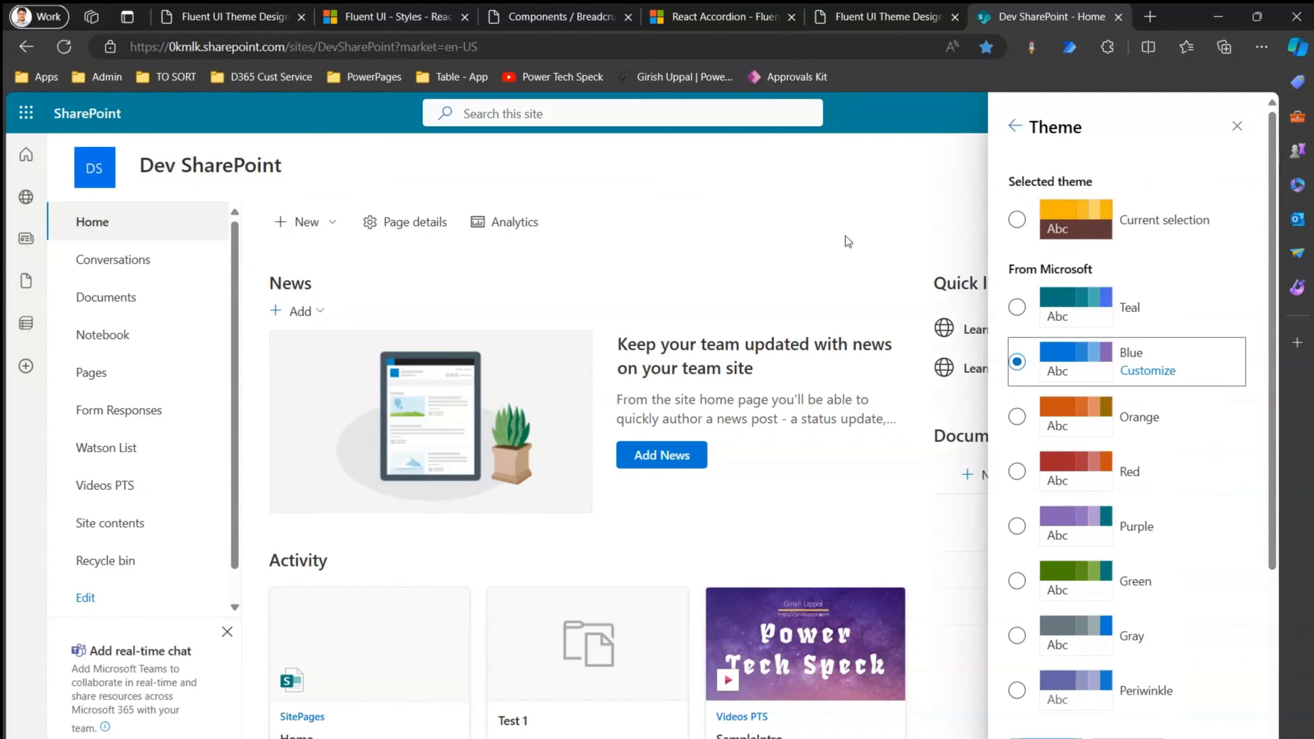
mouse_move(837, 243)
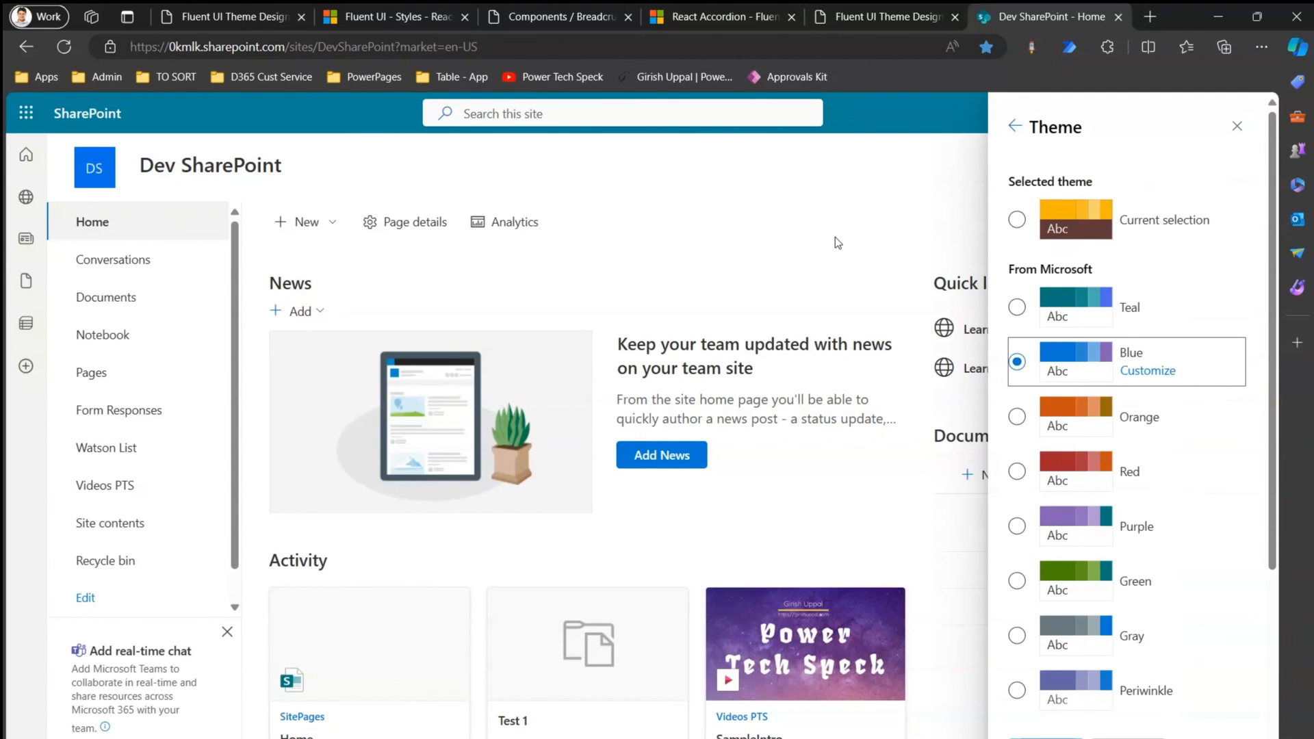
Review the PowerShell export's colour block in the Theme Designer, checking the SharePoint page in between
left_click(880, 16)
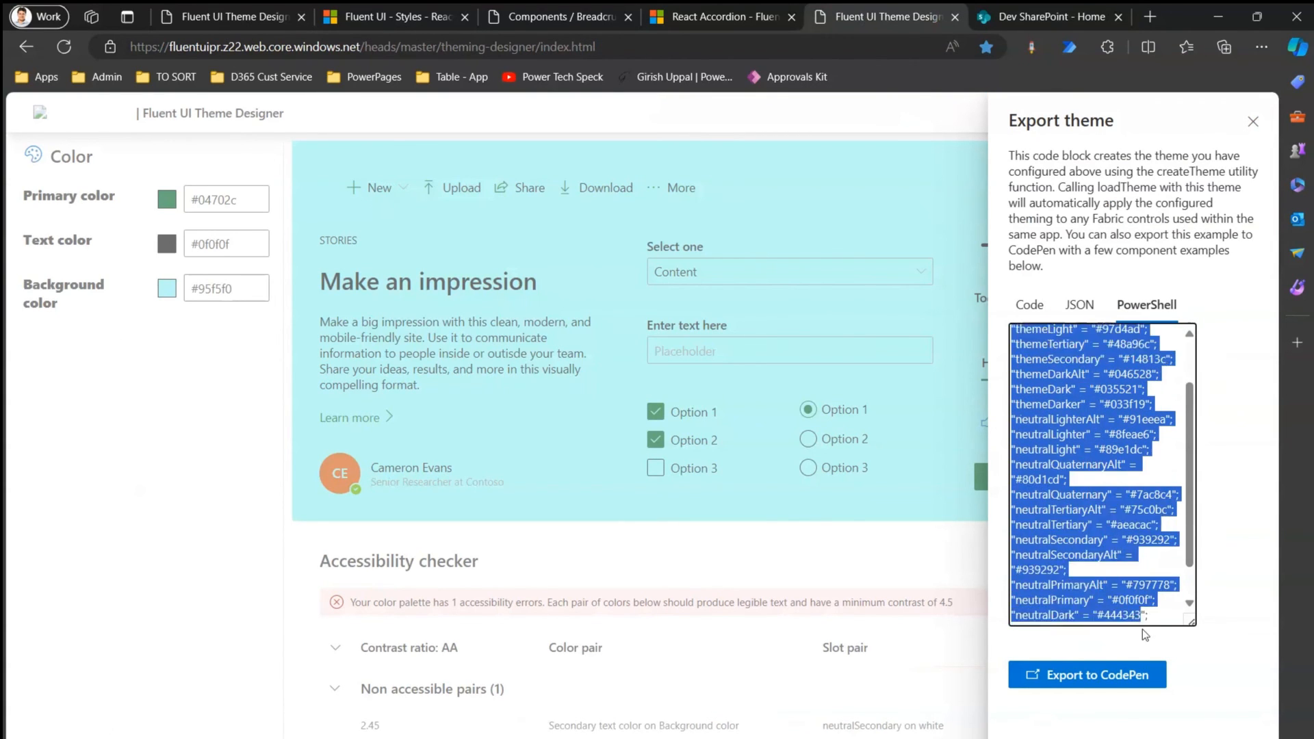
scroll("down", 3)
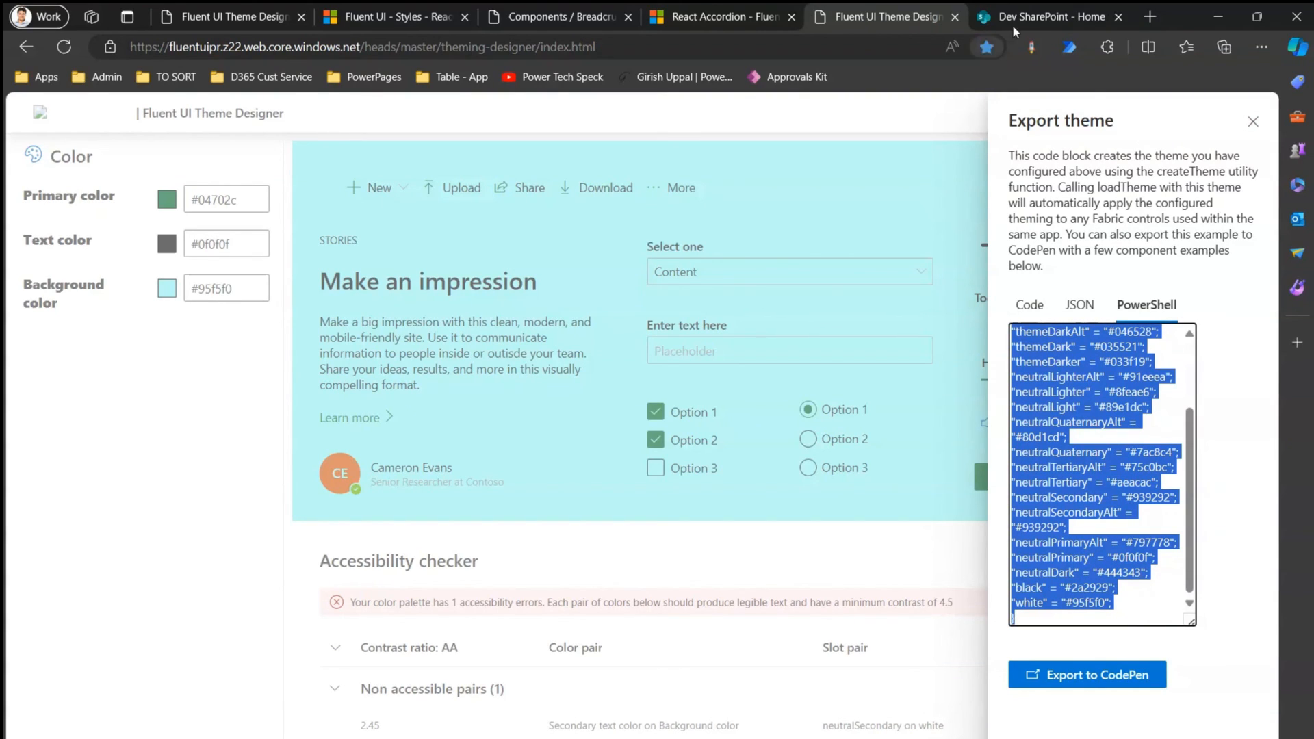
left_click(1047, 16)
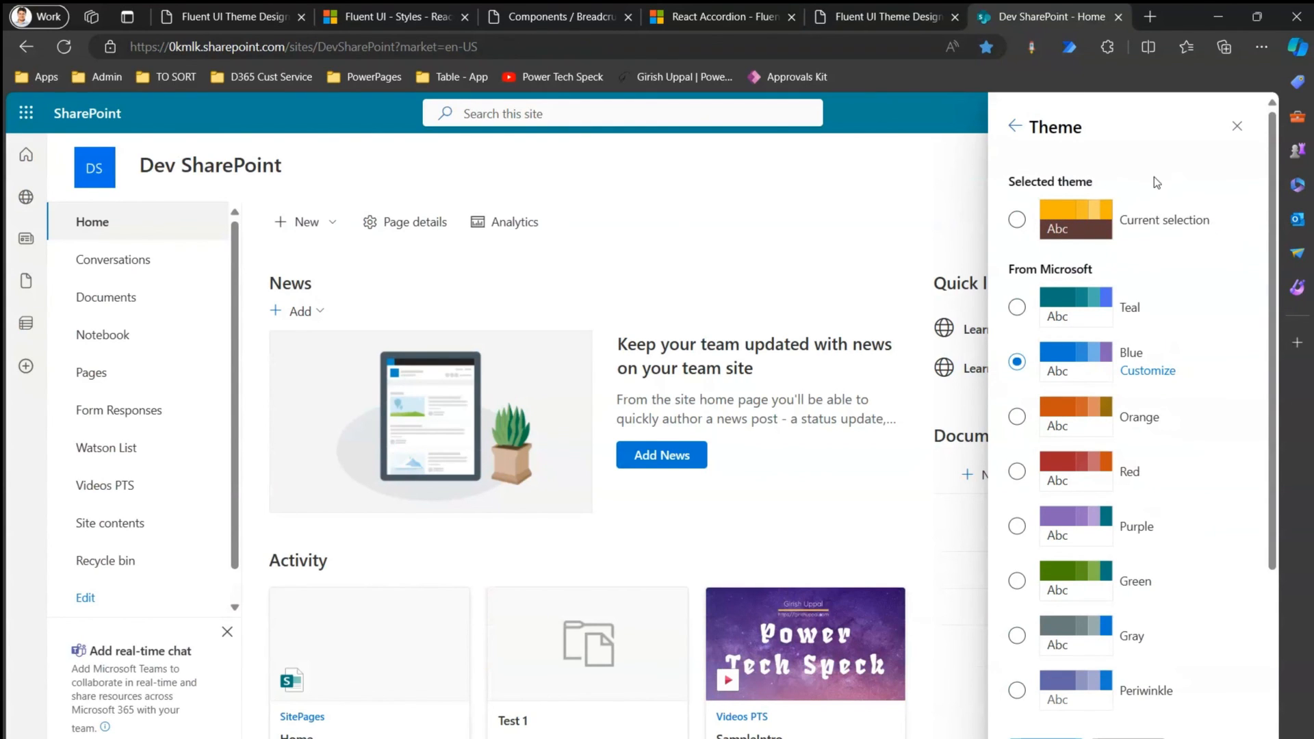
left_click(1017, 219)
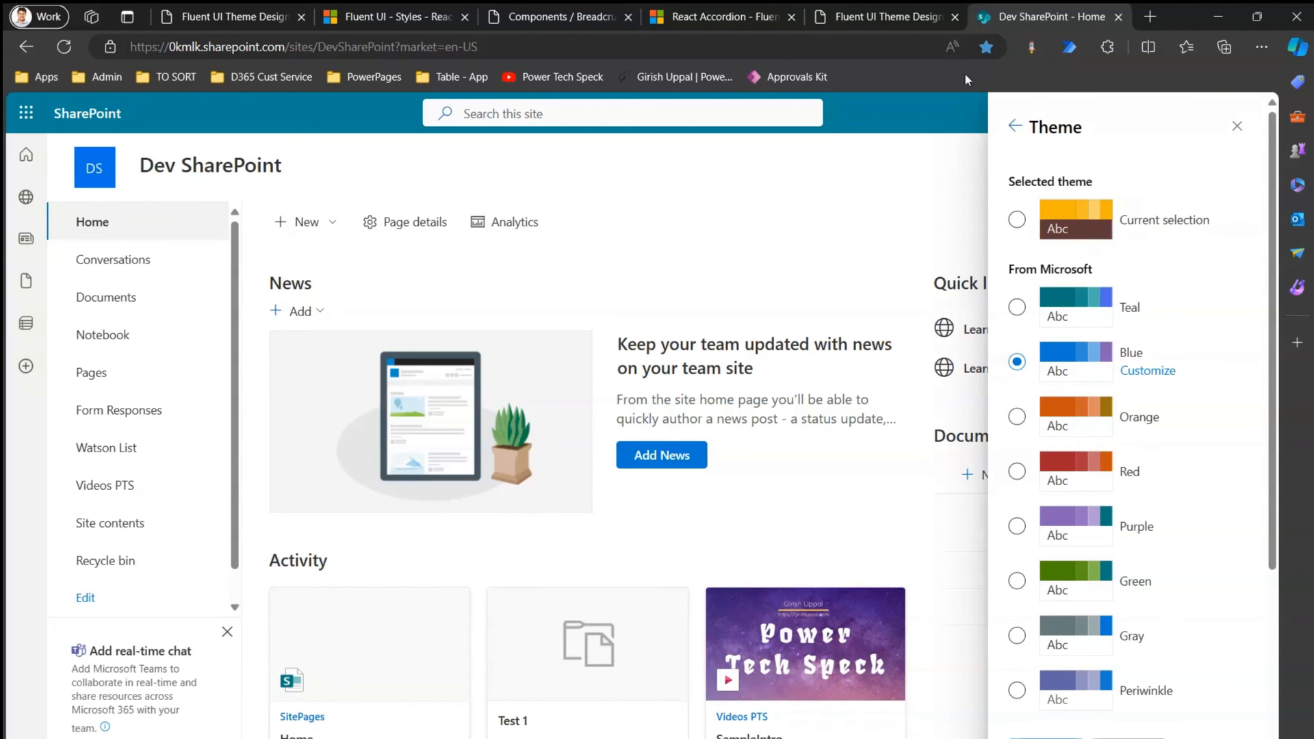
left_click(881, 16)
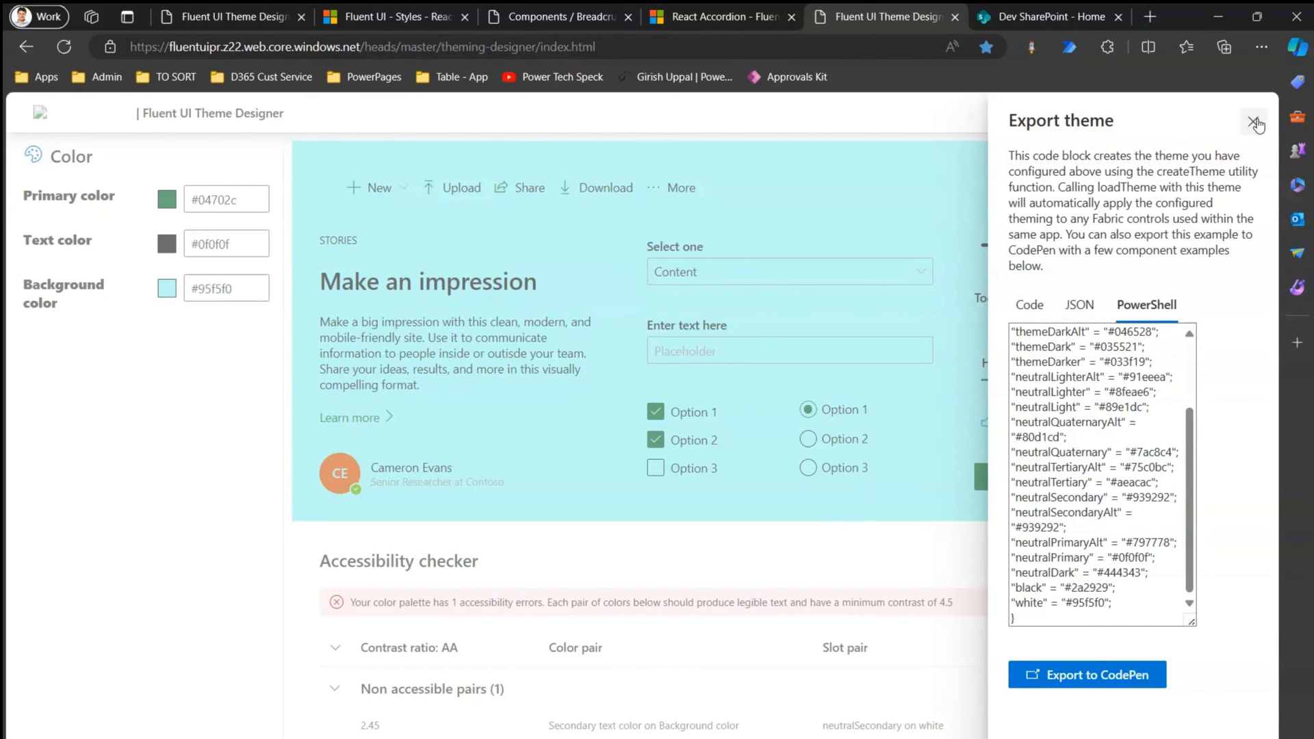
mouse_move(1261, 127)
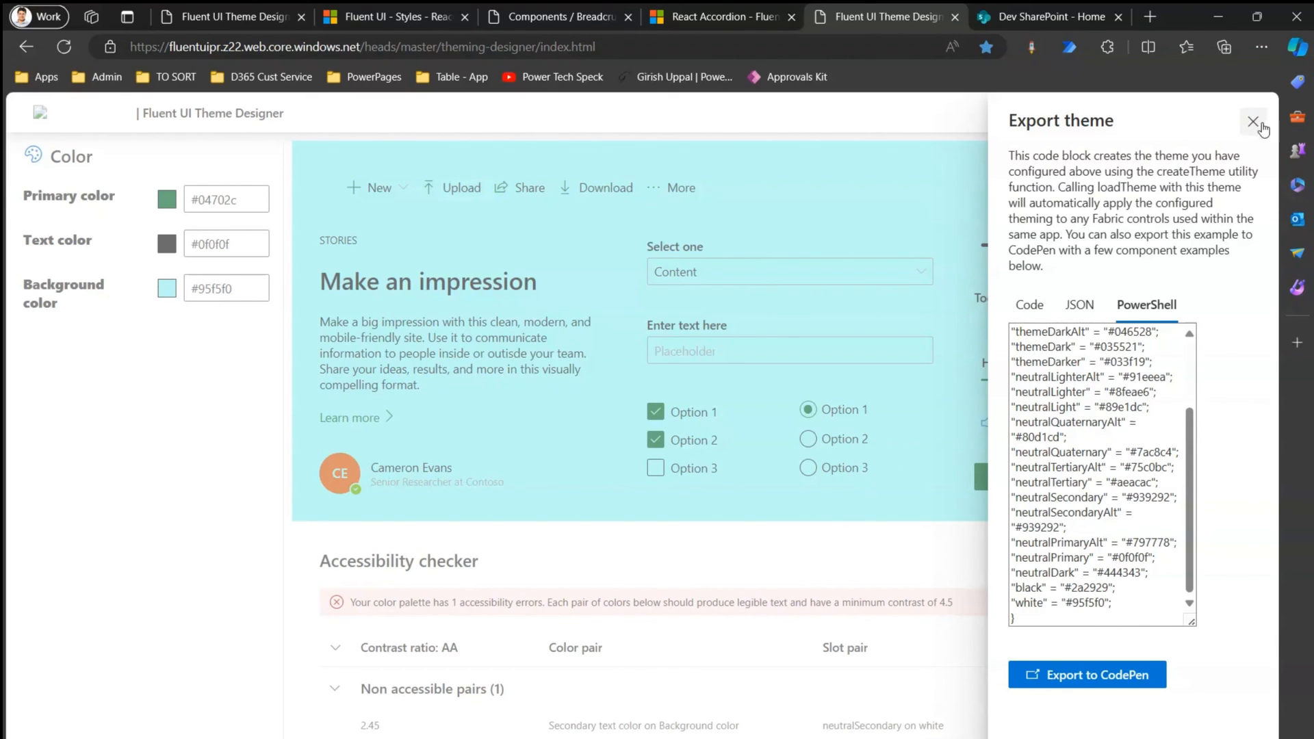
Close the export panel and shift the primary colour to olive green #6e8735
left_click(1254, 122)
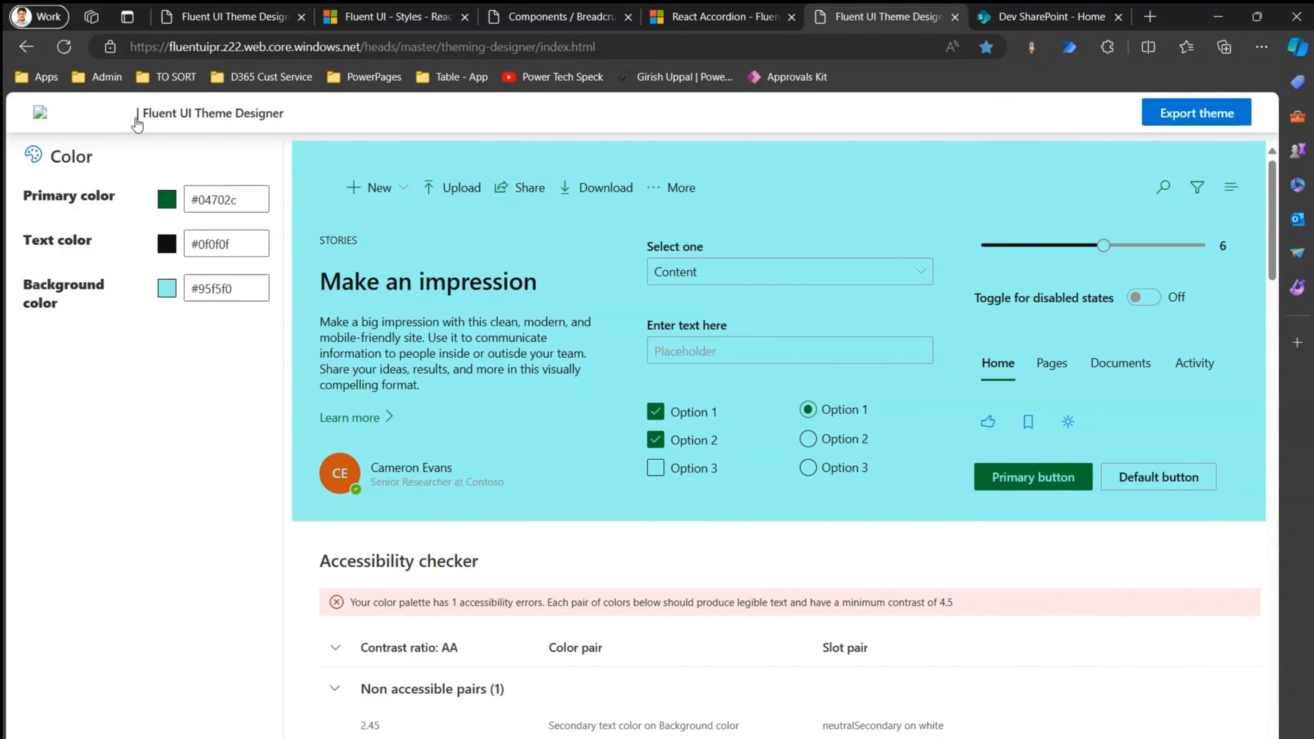
mouse_move(210, 113)
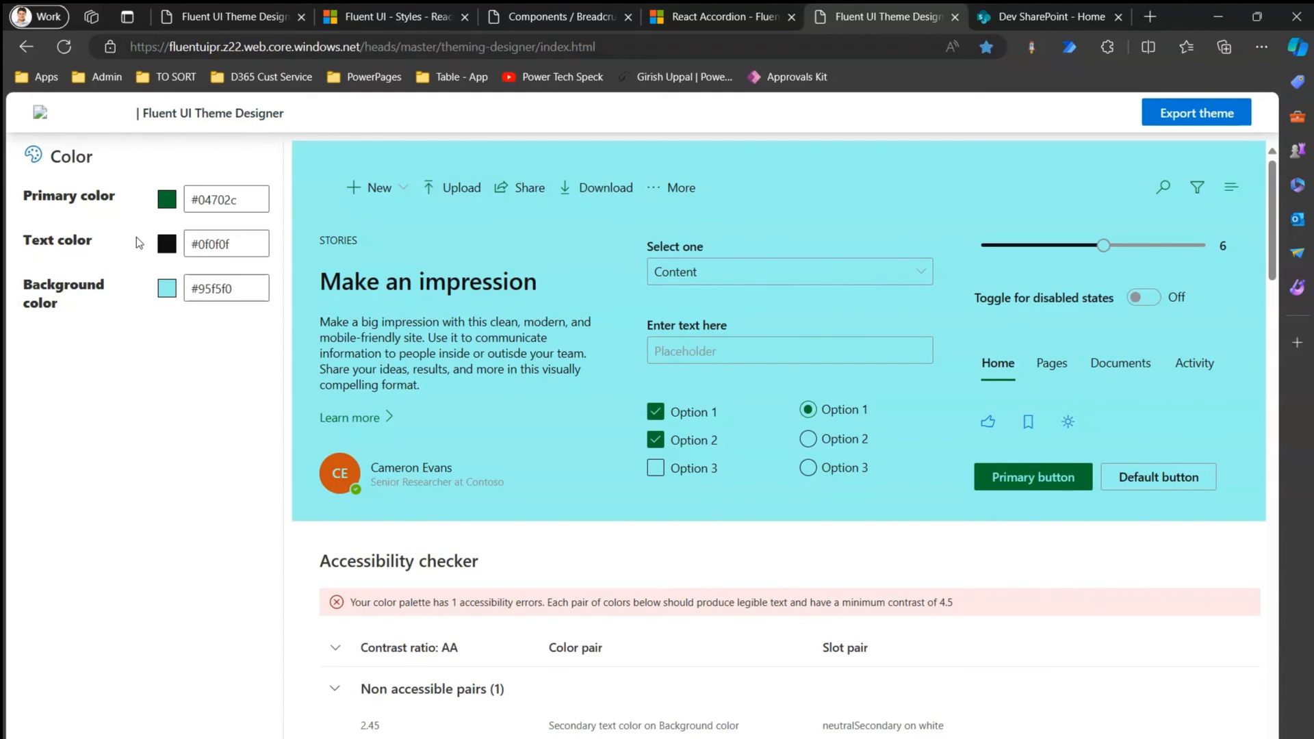
mouse_move(293, 250)
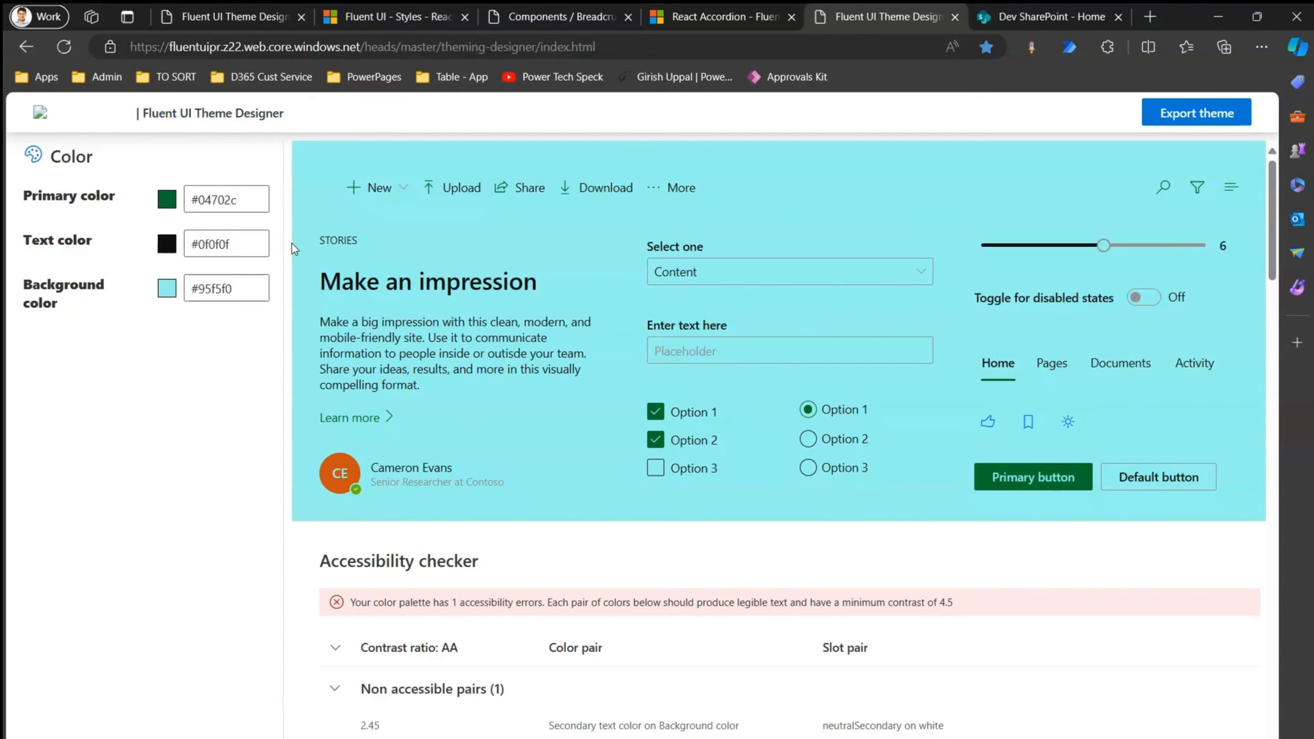
mouse_move(326, 224)
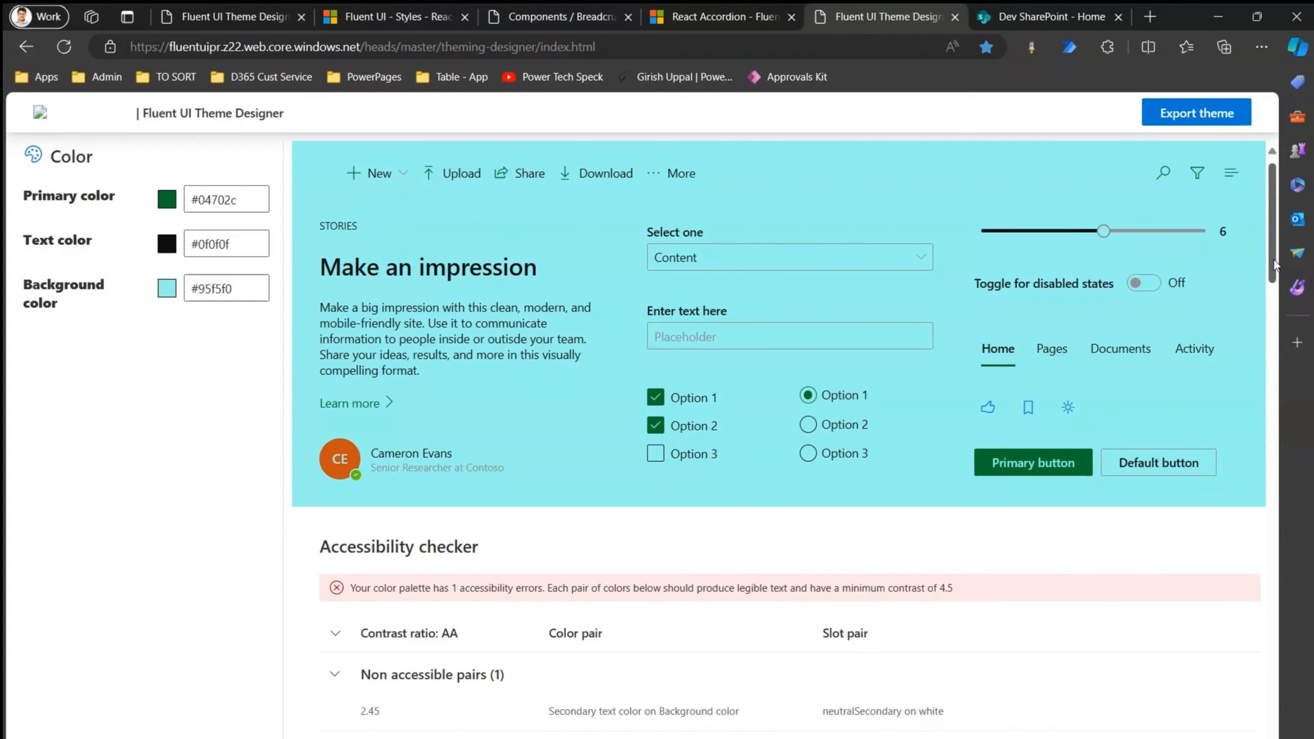
scroll("down", 3)
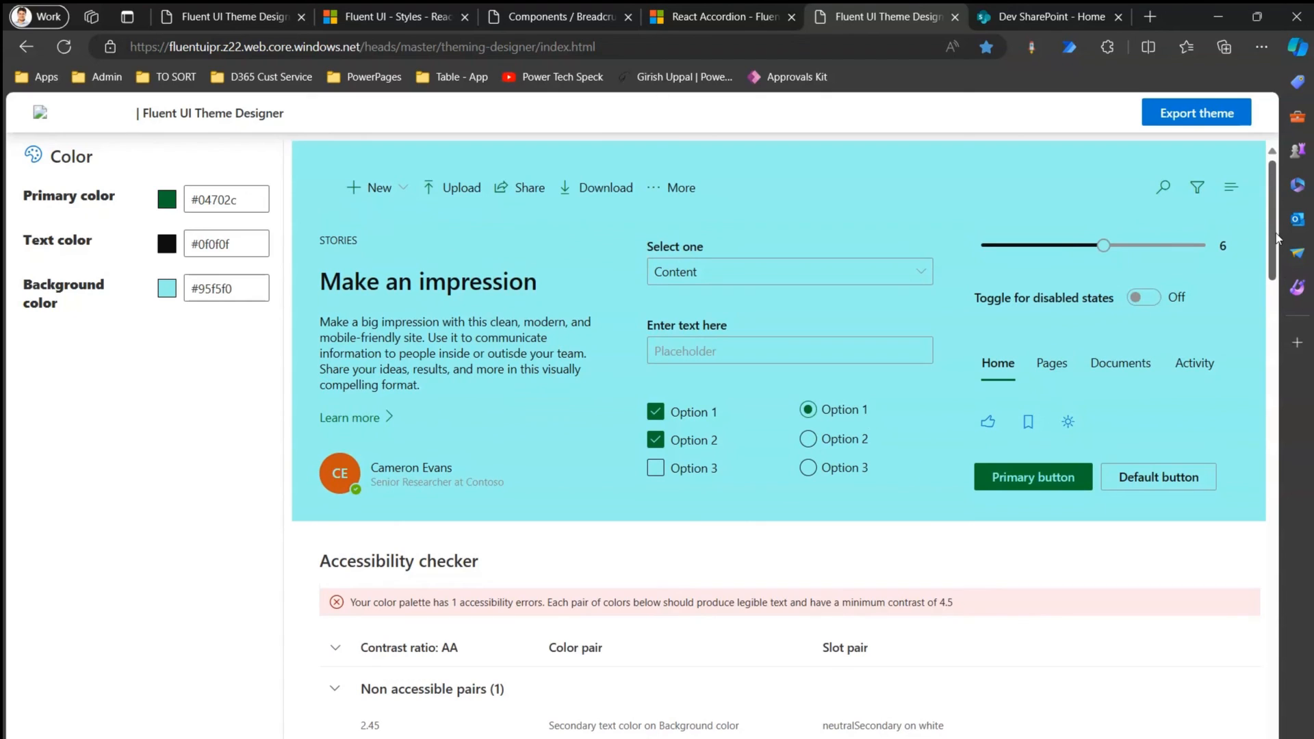
left_click(165, 200)
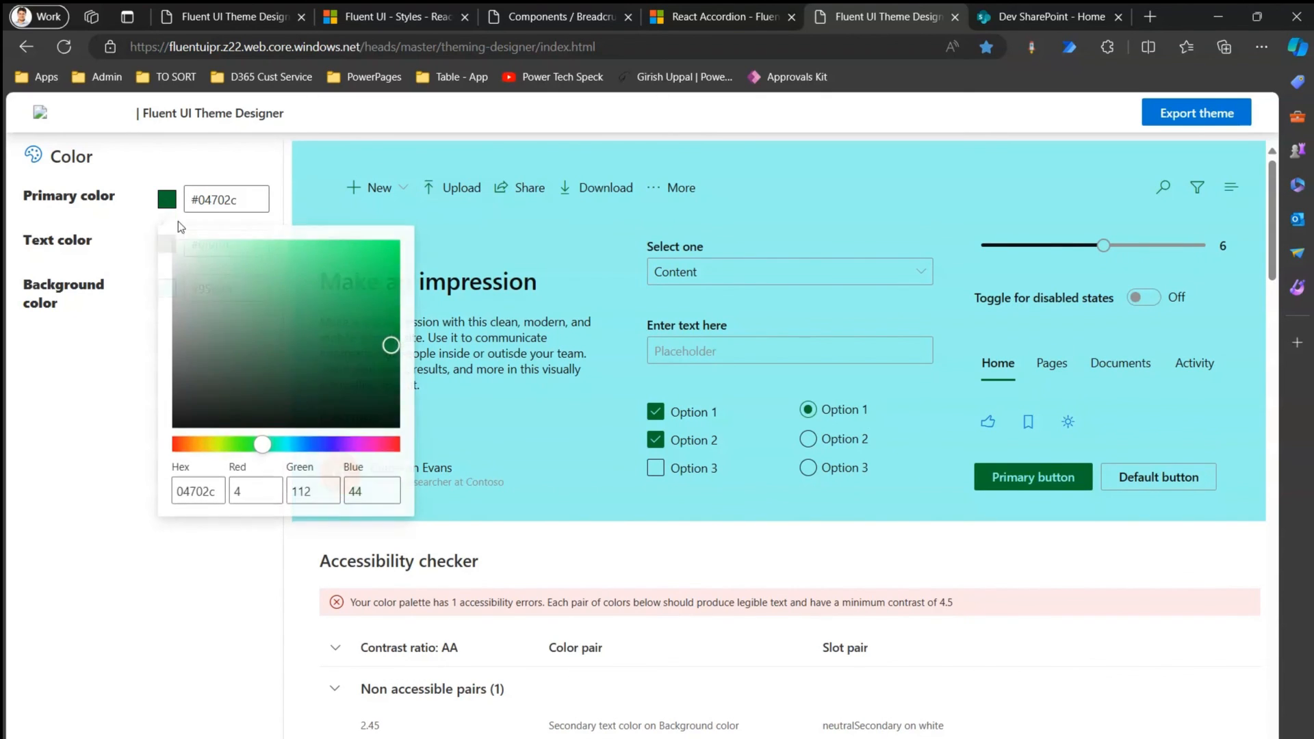
left_click_drag(263, 443, 222, 445)
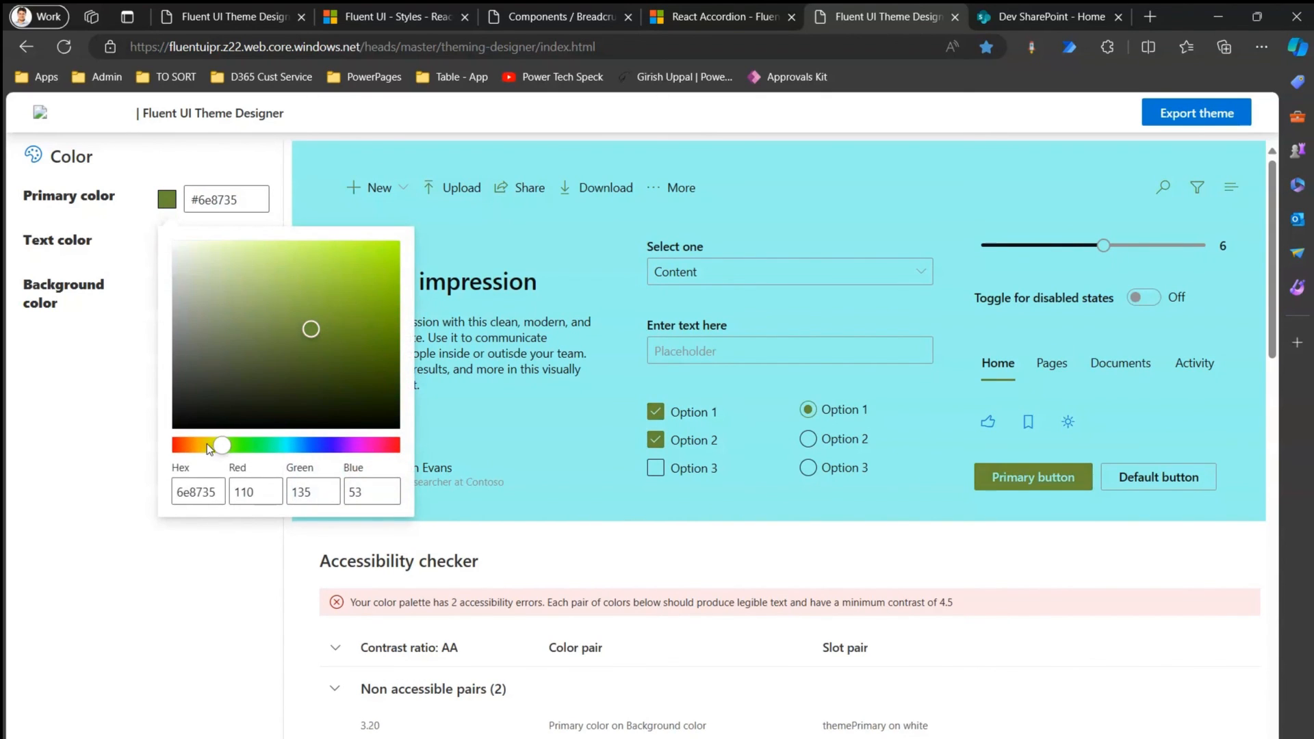